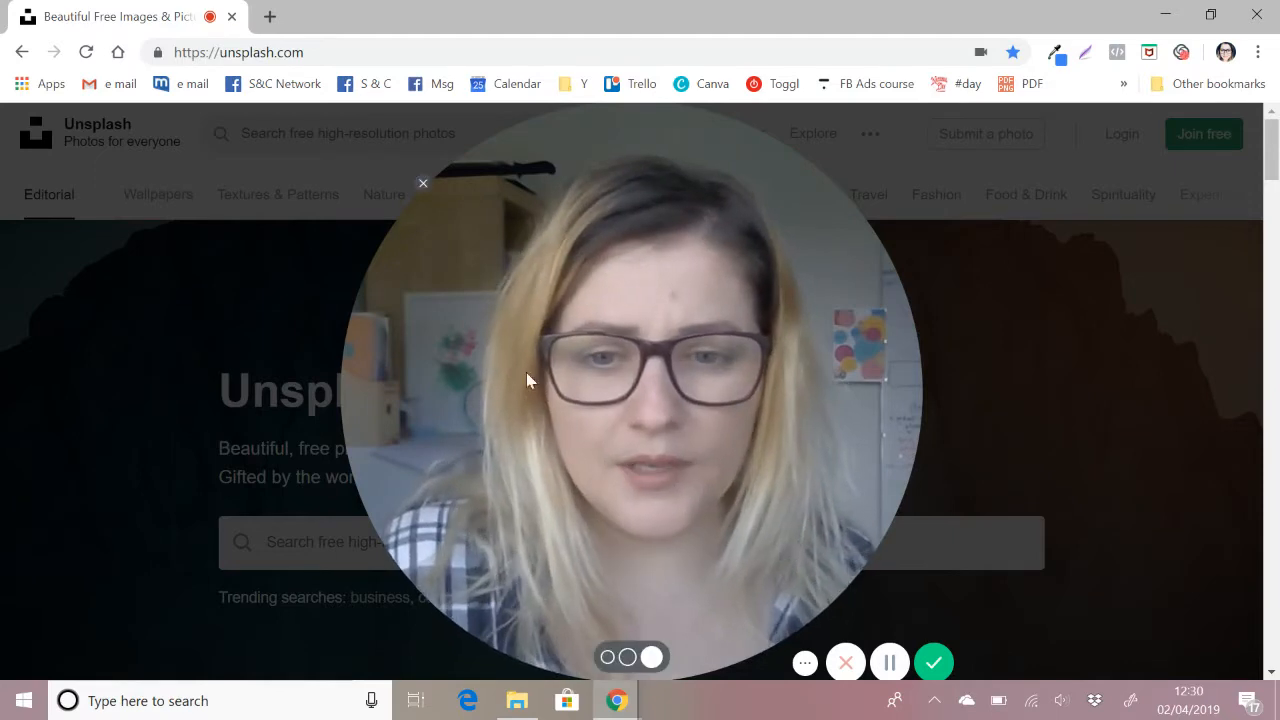
# Search Unsplash for 'yellow' and browse the roughly 10,234 free yellow photo results.
pyautogui.moveTo(630, 400); pyautogui.dragTo(104, 576)
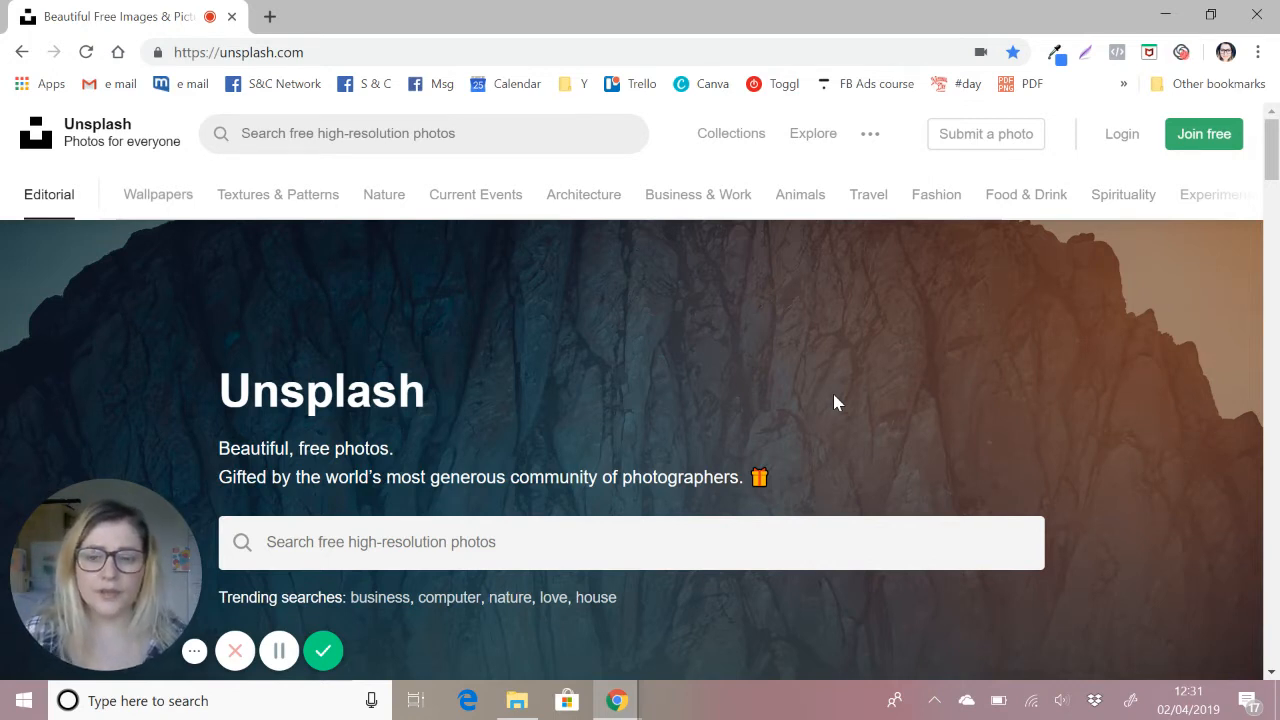
pyautogui.moveTo(298, 206)
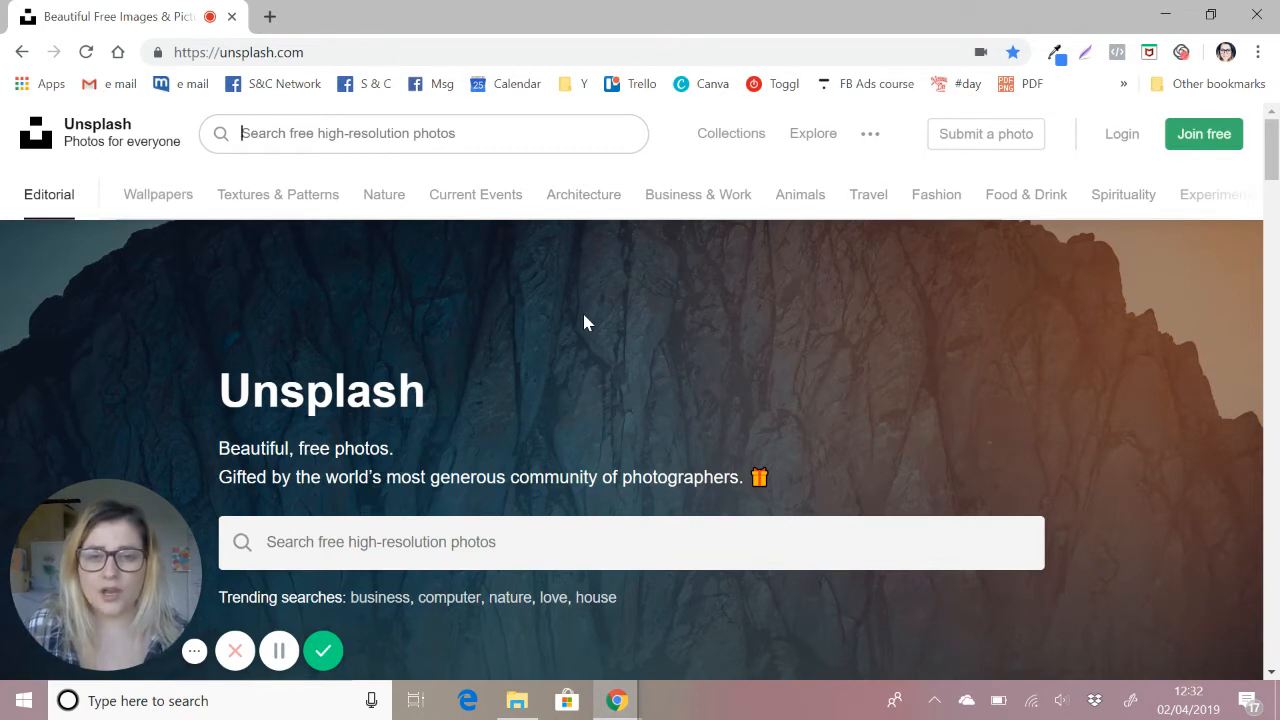
pyautogui.moveTo(584, 210)
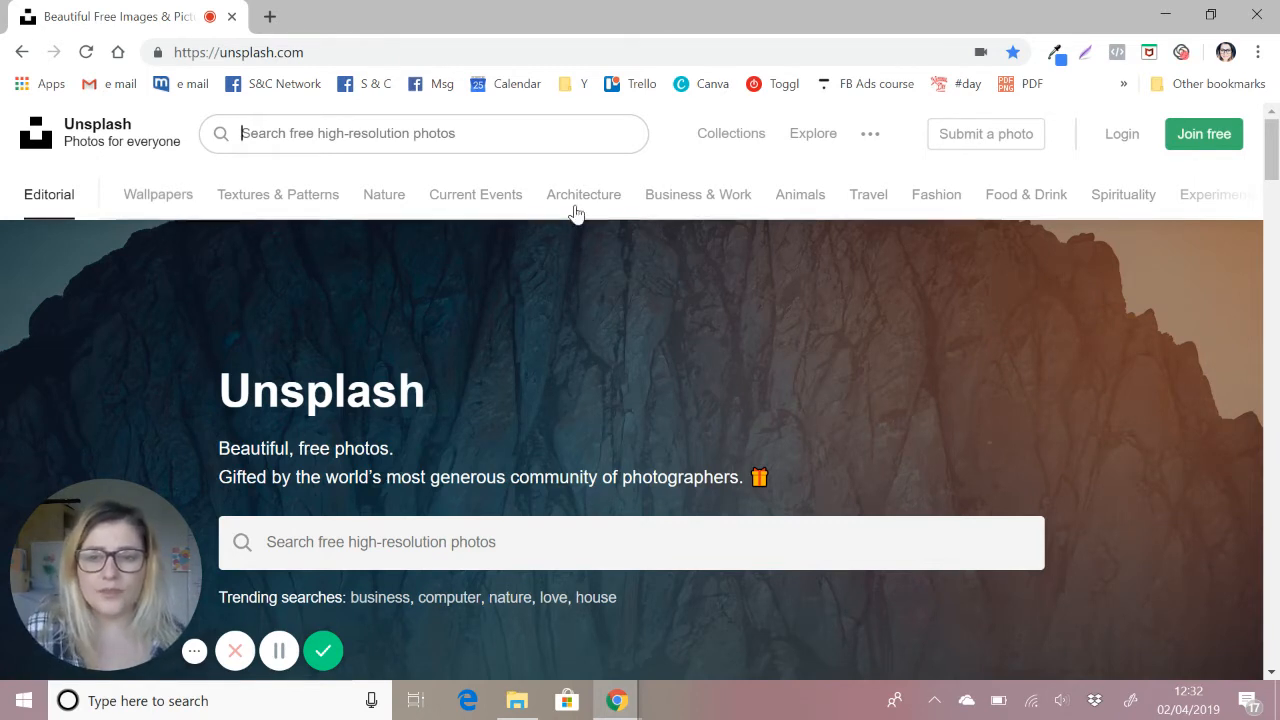
pyautogui.write('yellow')
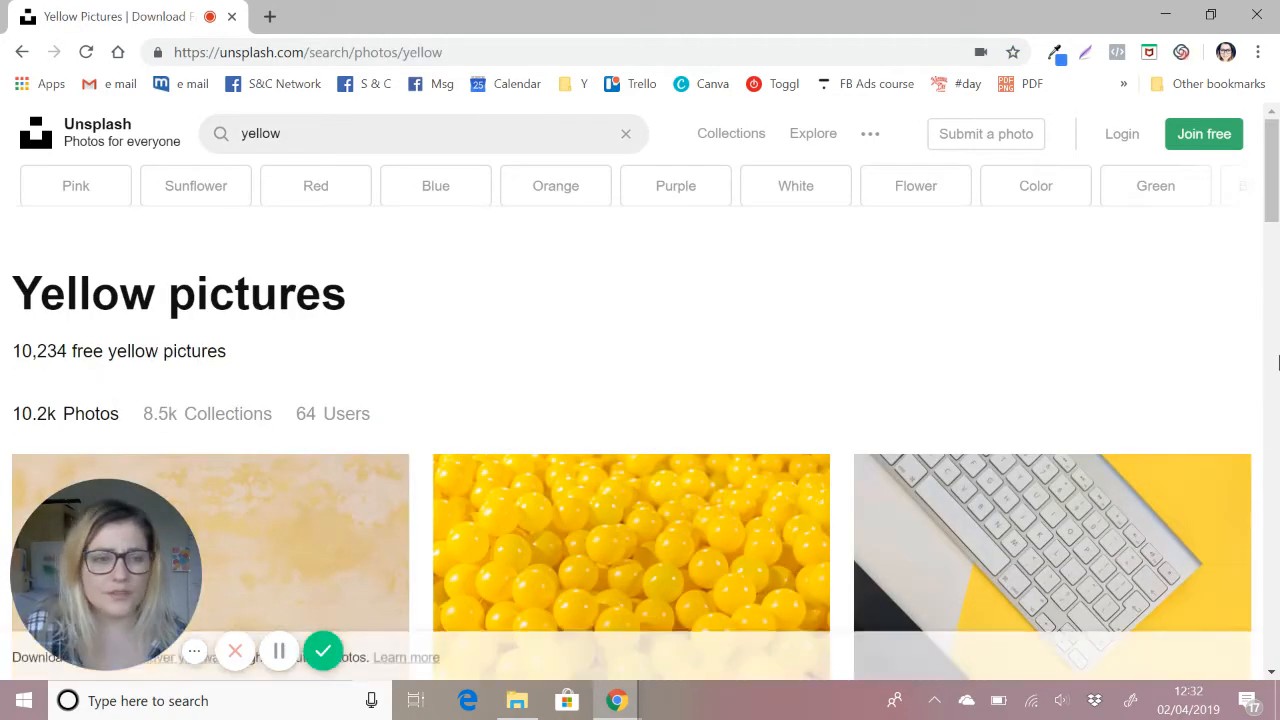
pyautogui.scroll(-3)
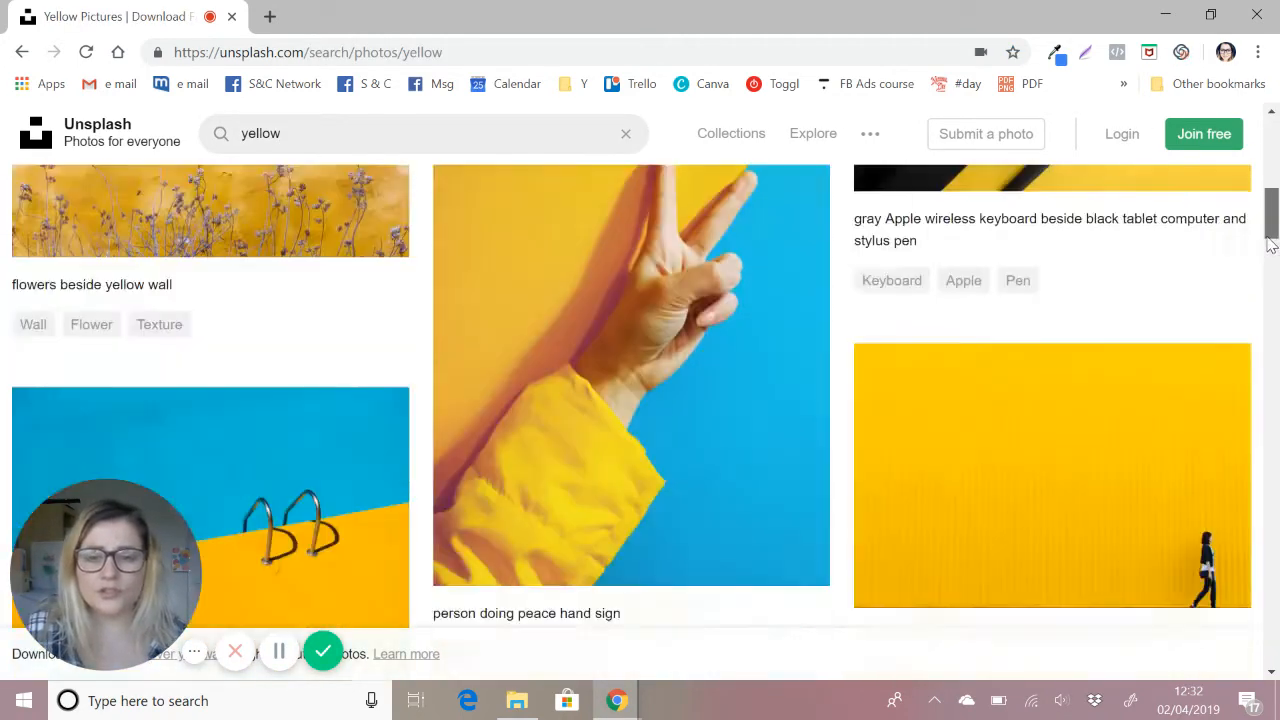
pyautogui.scroll(-3)
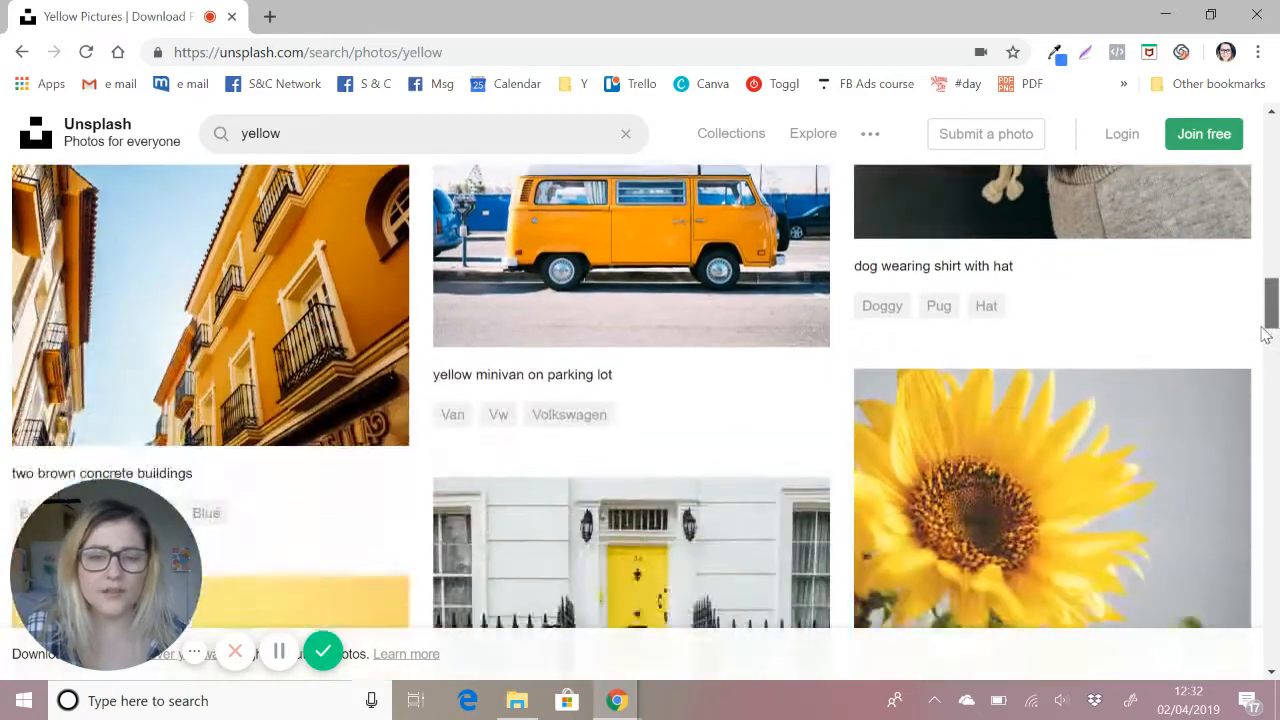
pyautogui.scroll(-3)
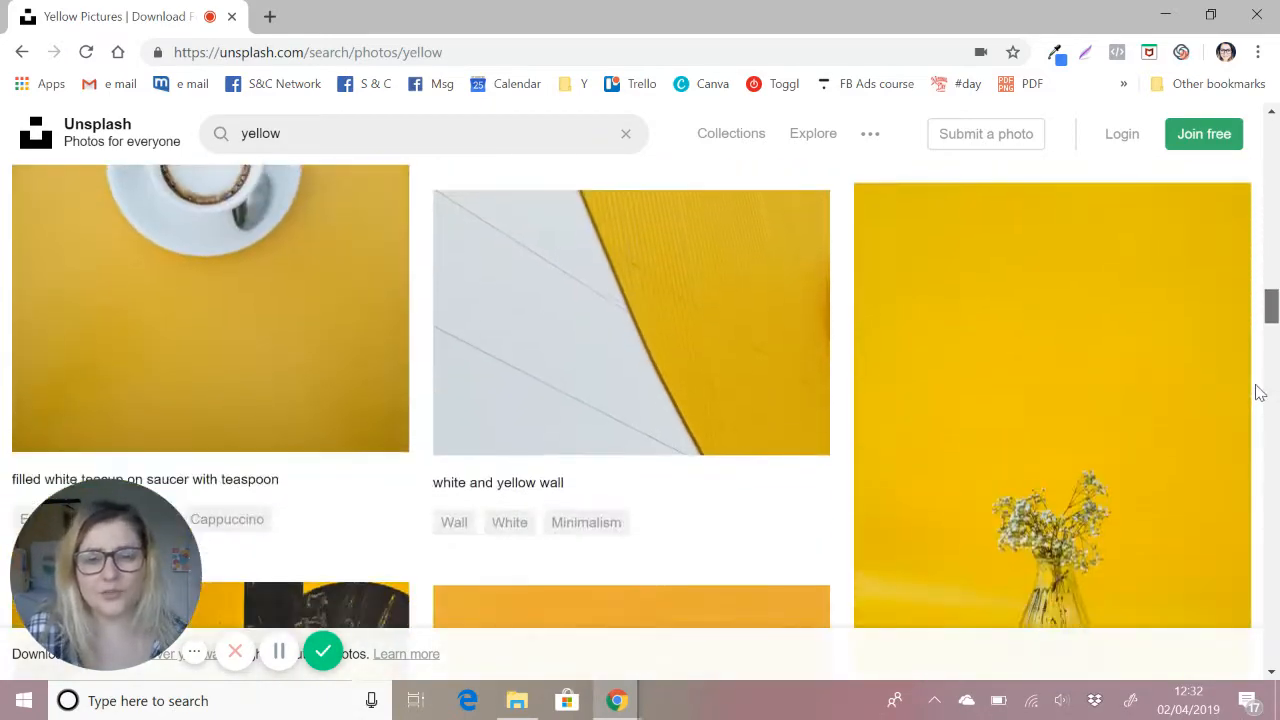
pyautogui.scroll(-3)
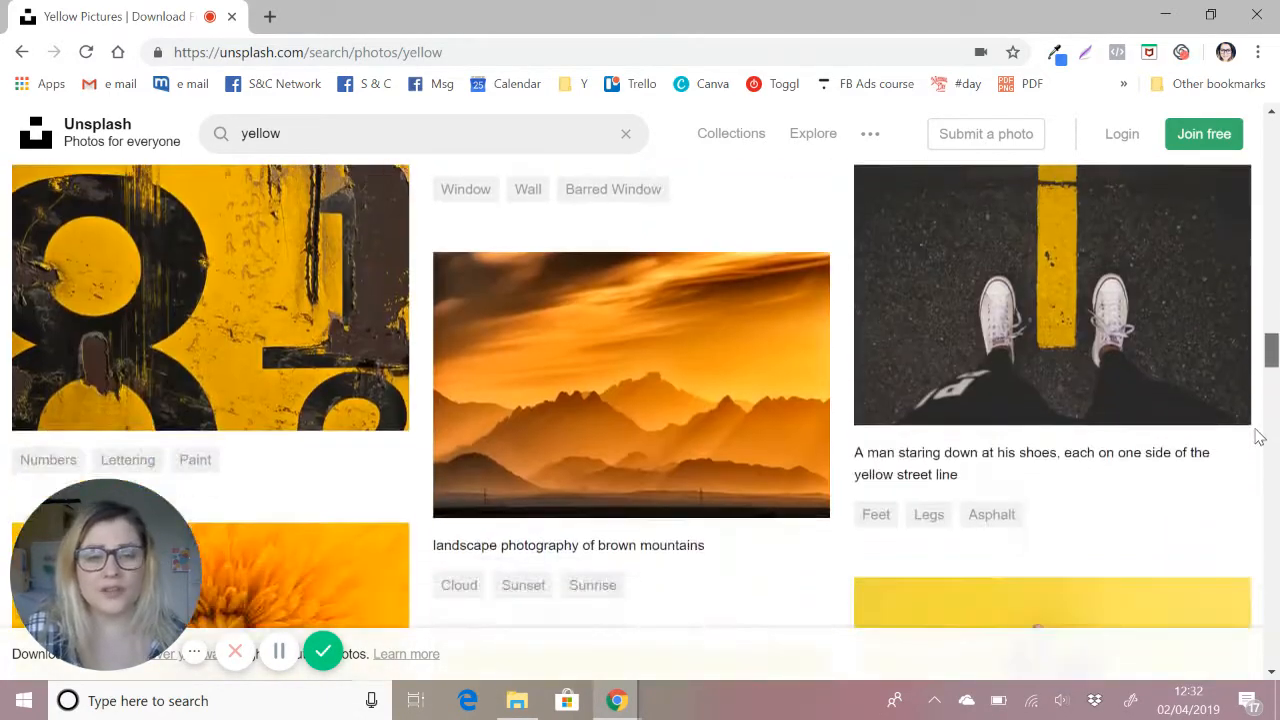
pyautogui.scroll(-3)
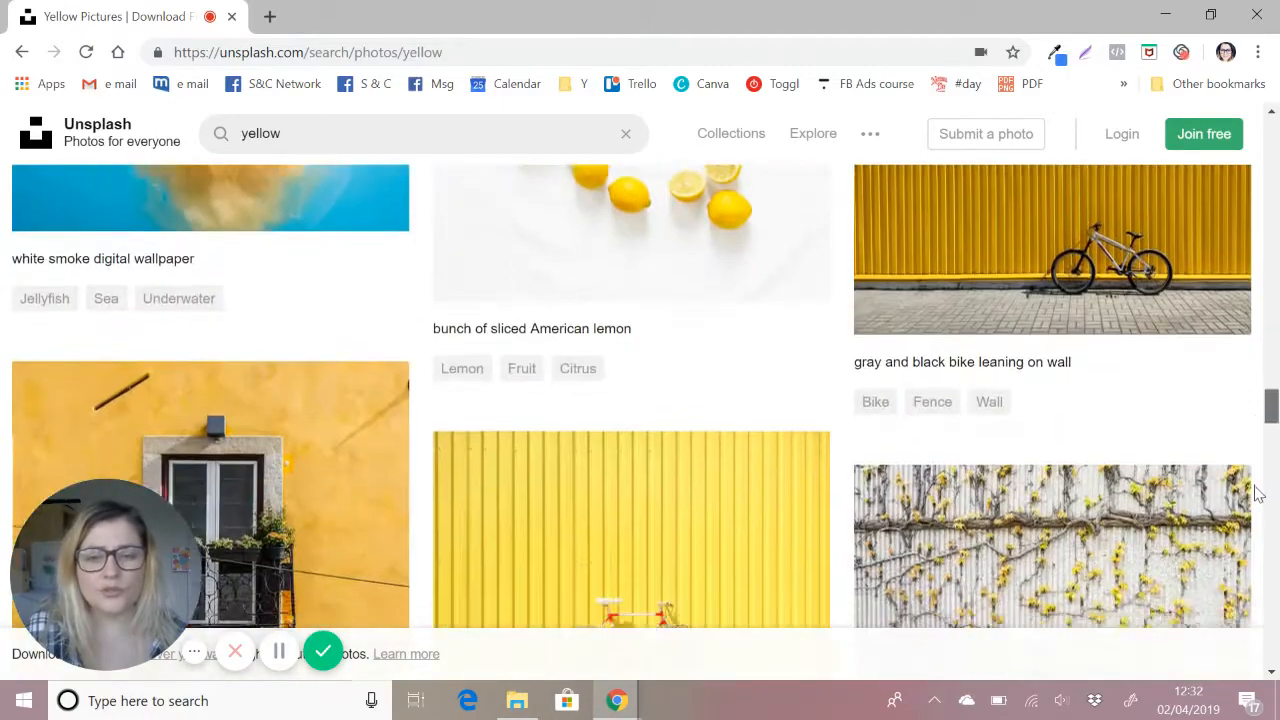
pyautogui.scroll(-3)
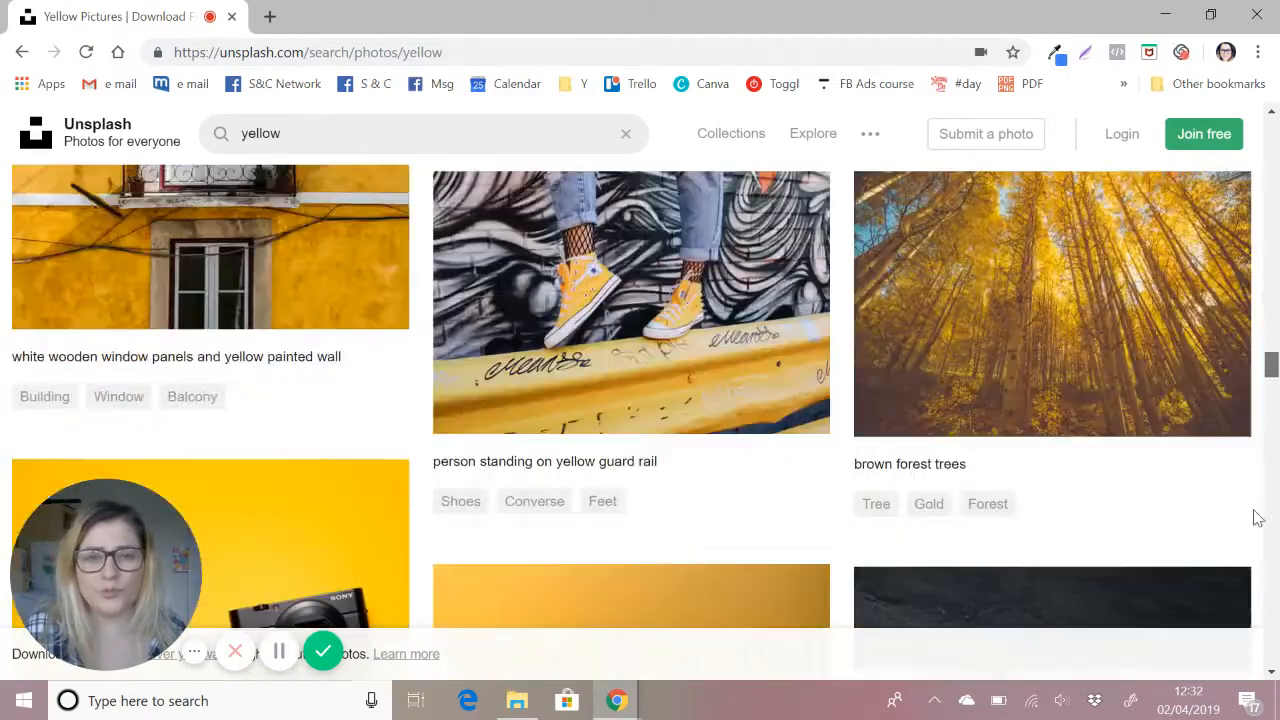
pyautogui.scroll(3)
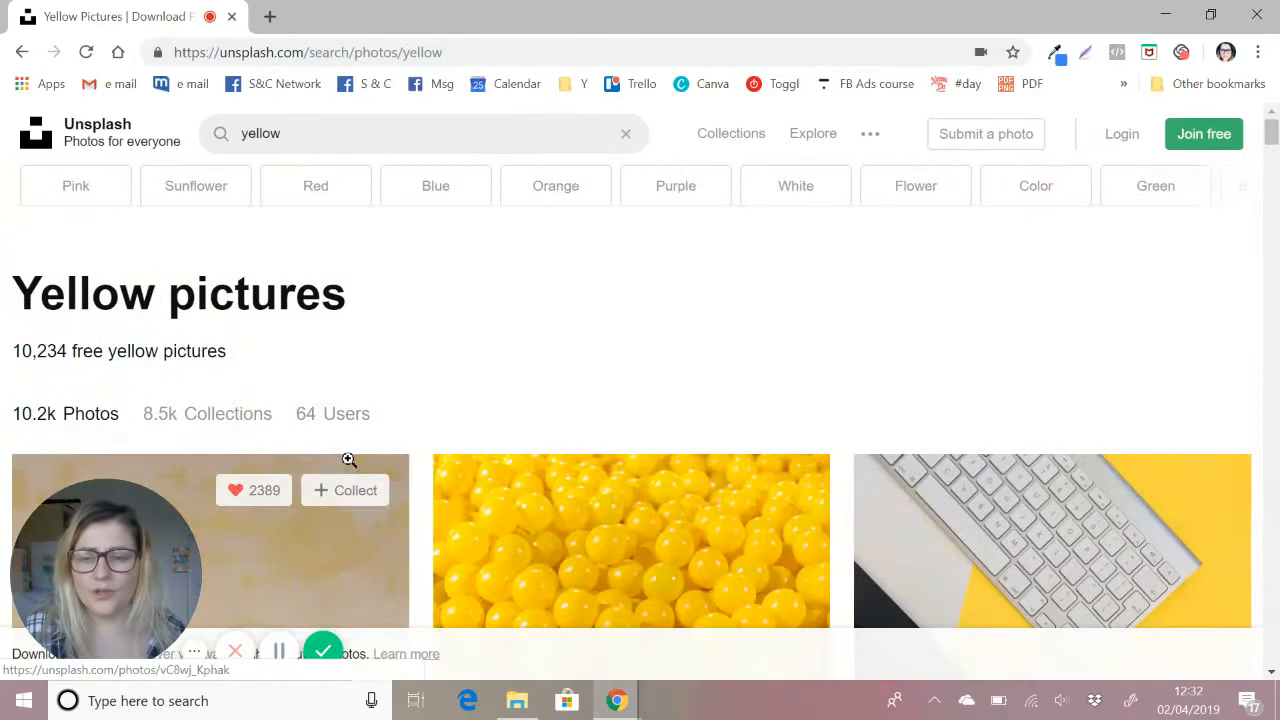
pyautogui.moveTo(550, 276)
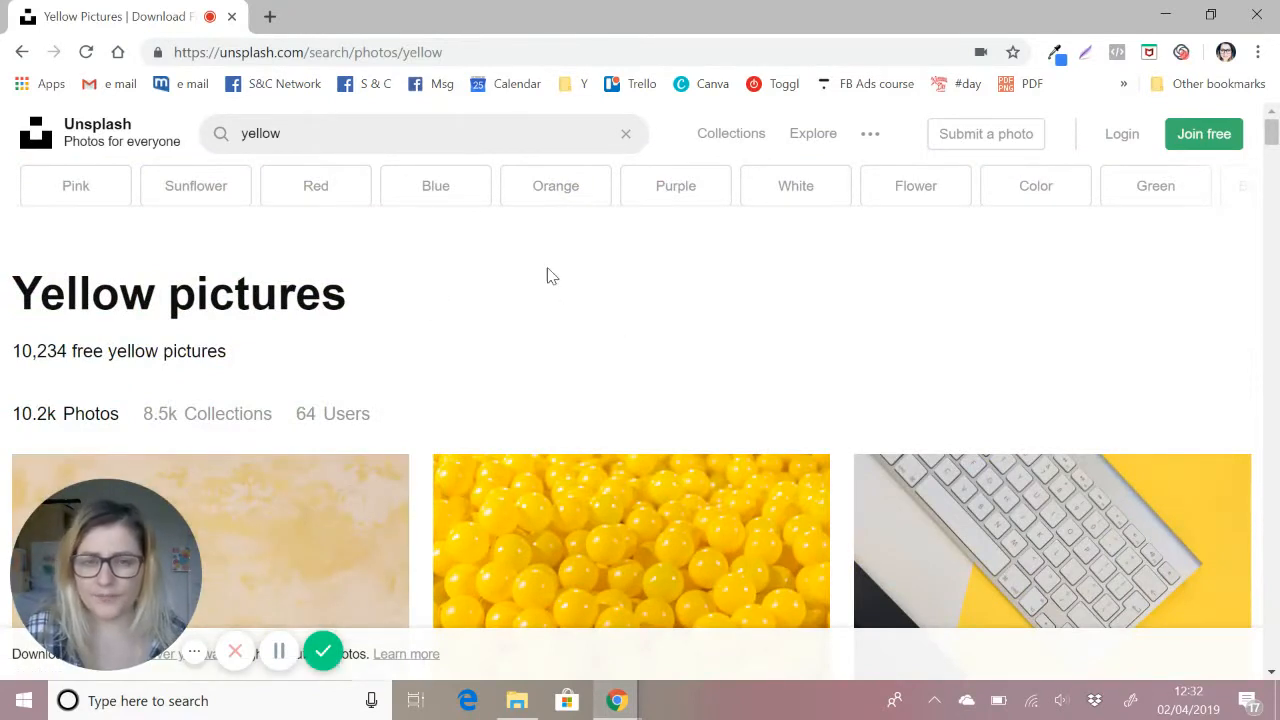
pyautogui.click(418, 132)
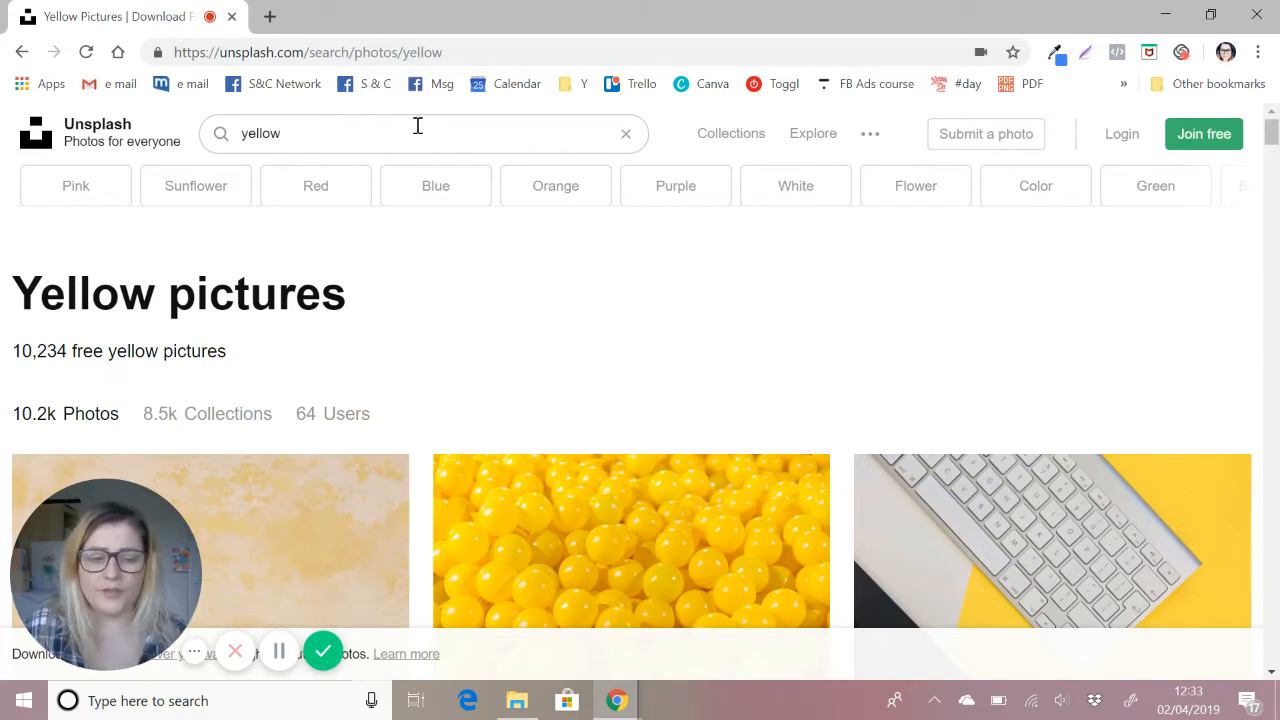
# Search for 'laptop' via the suggestion, browse the 6,553 results, then clear the search box.
pyautogui.write('la')
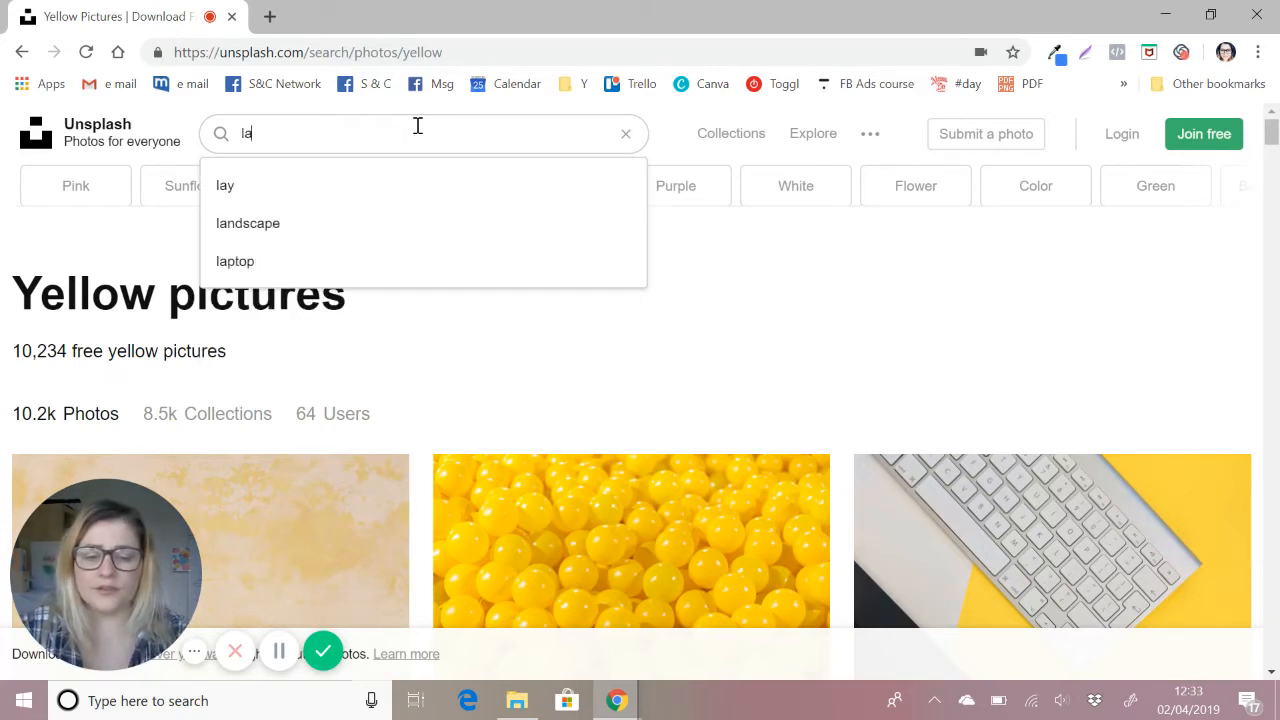
pyautogui.click(236, 260)
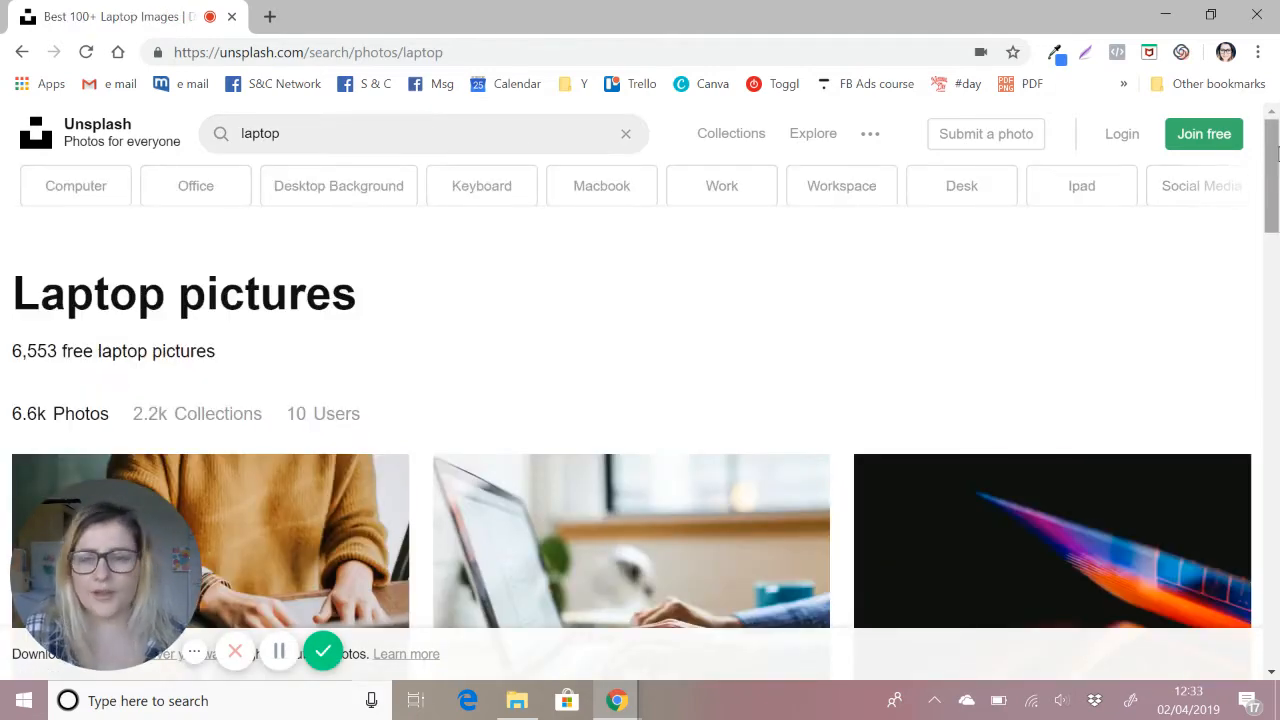
pyautogui.scroll(-3)
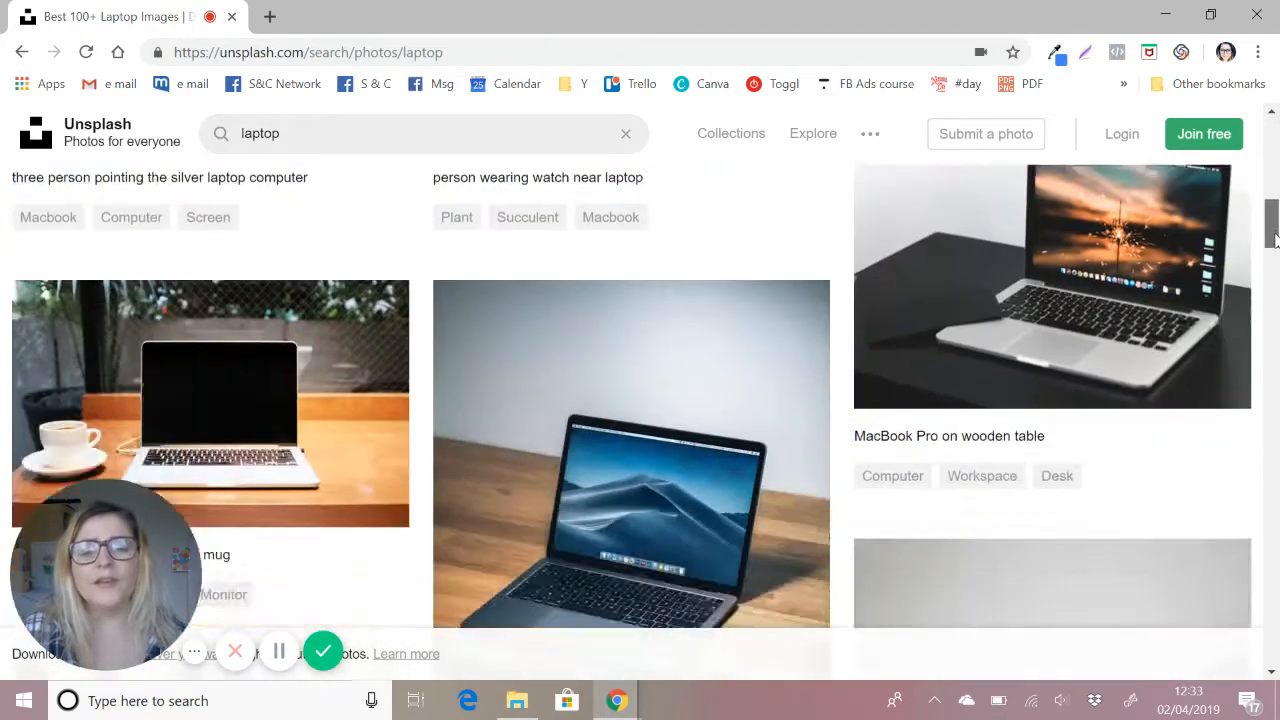
pyautogui.scroll(-3)
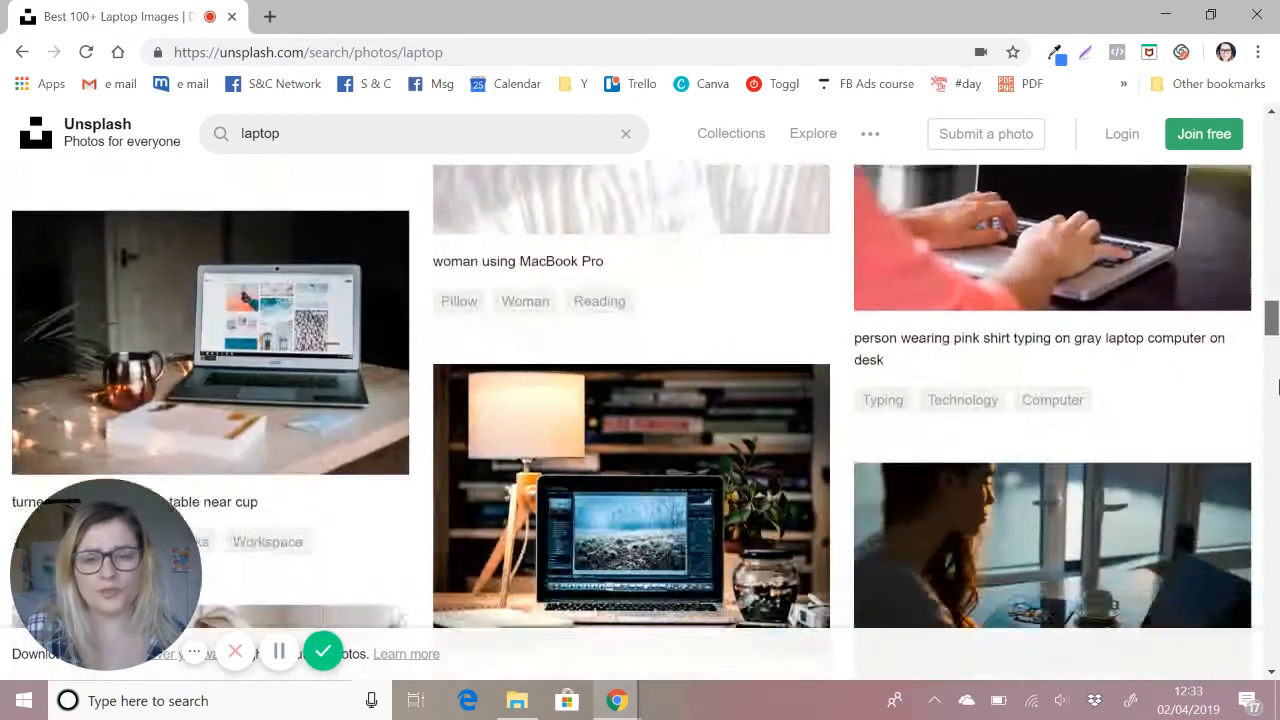
pyautogui.scroll(3)
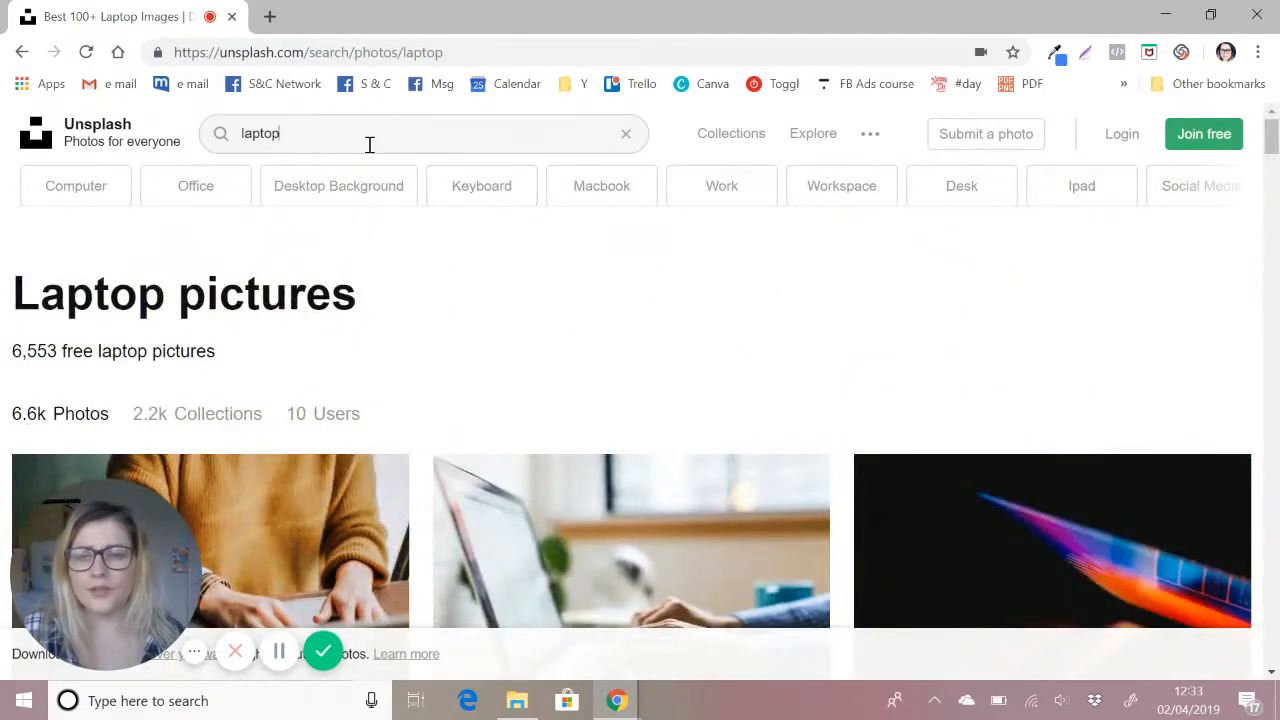
pyautogui.click(624, 132)
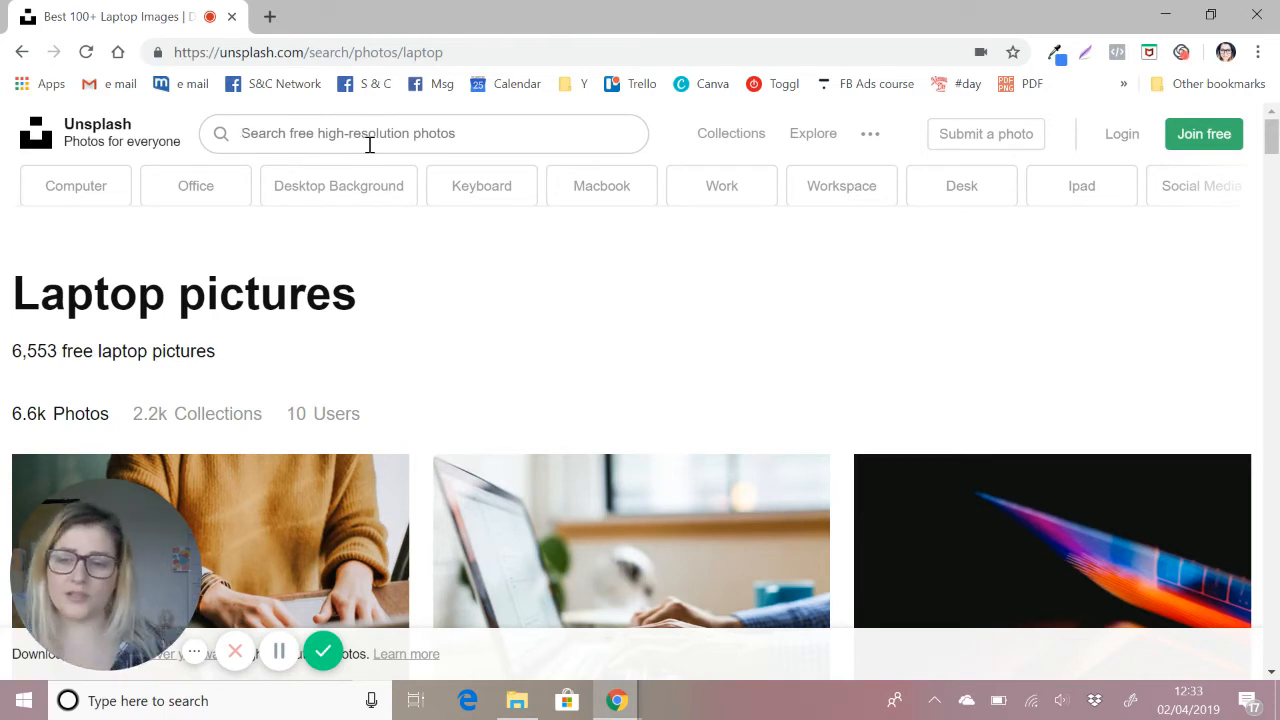
pyautogui.write('co')
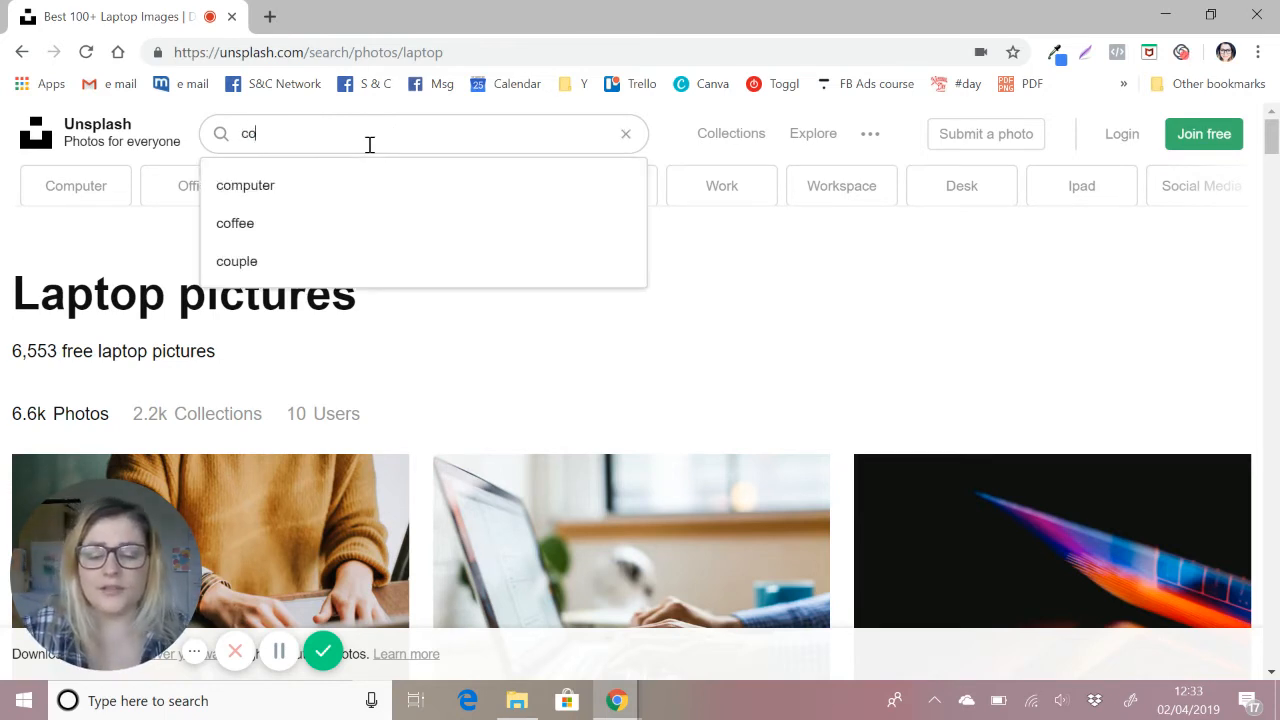
pyautogui.click(236, 224)
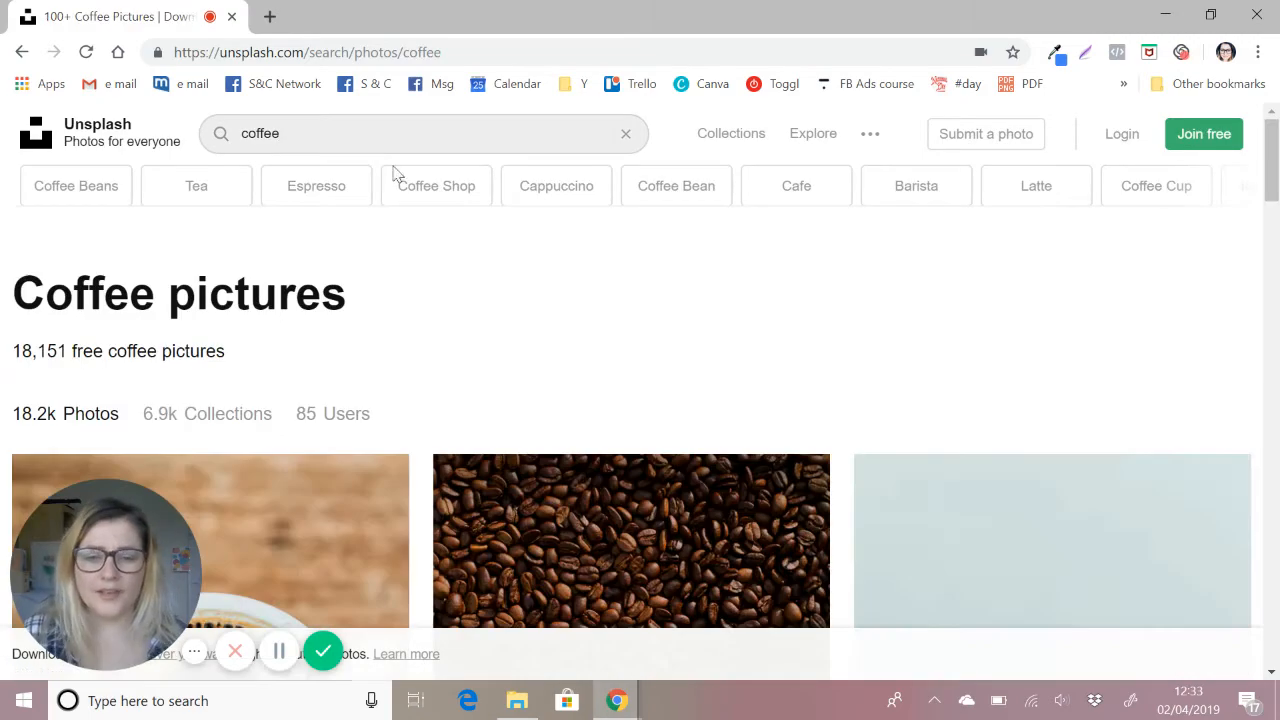
pyautogui.scroll(-3)
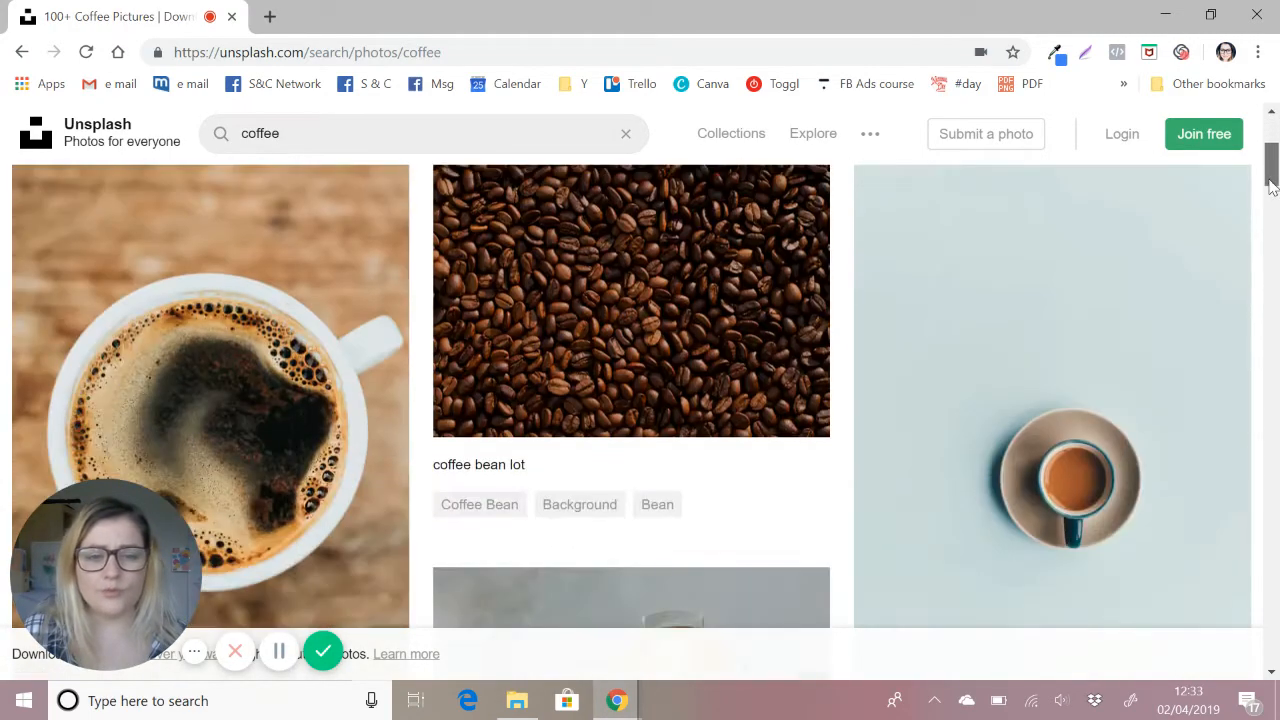
pyautogui.scroll(-3)
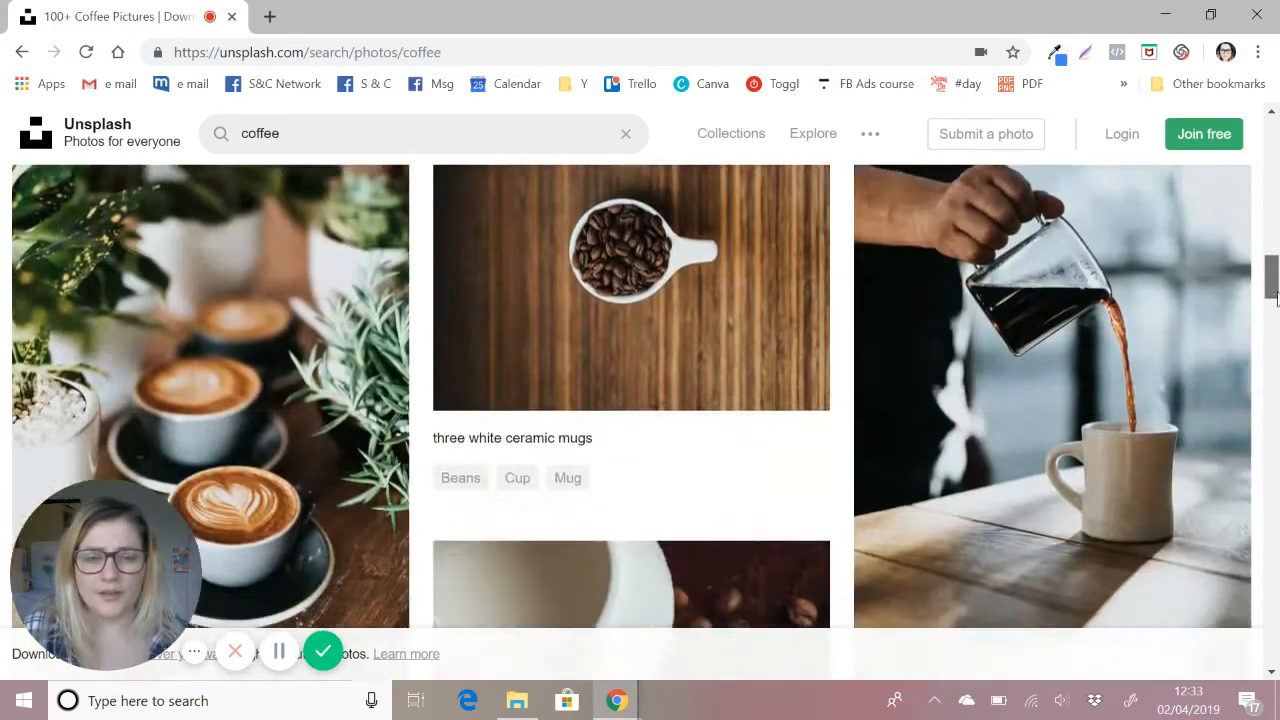
pyautogui.scroll(-3)
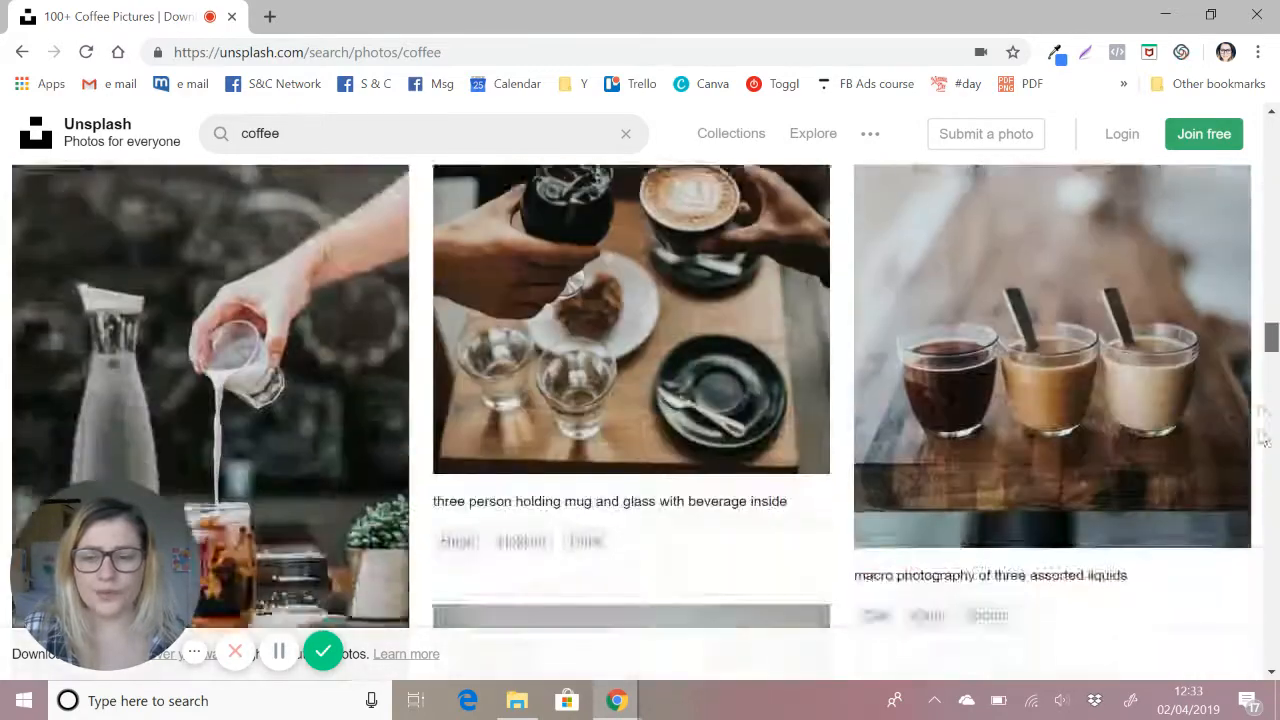
pyautogui.scroll(-3)
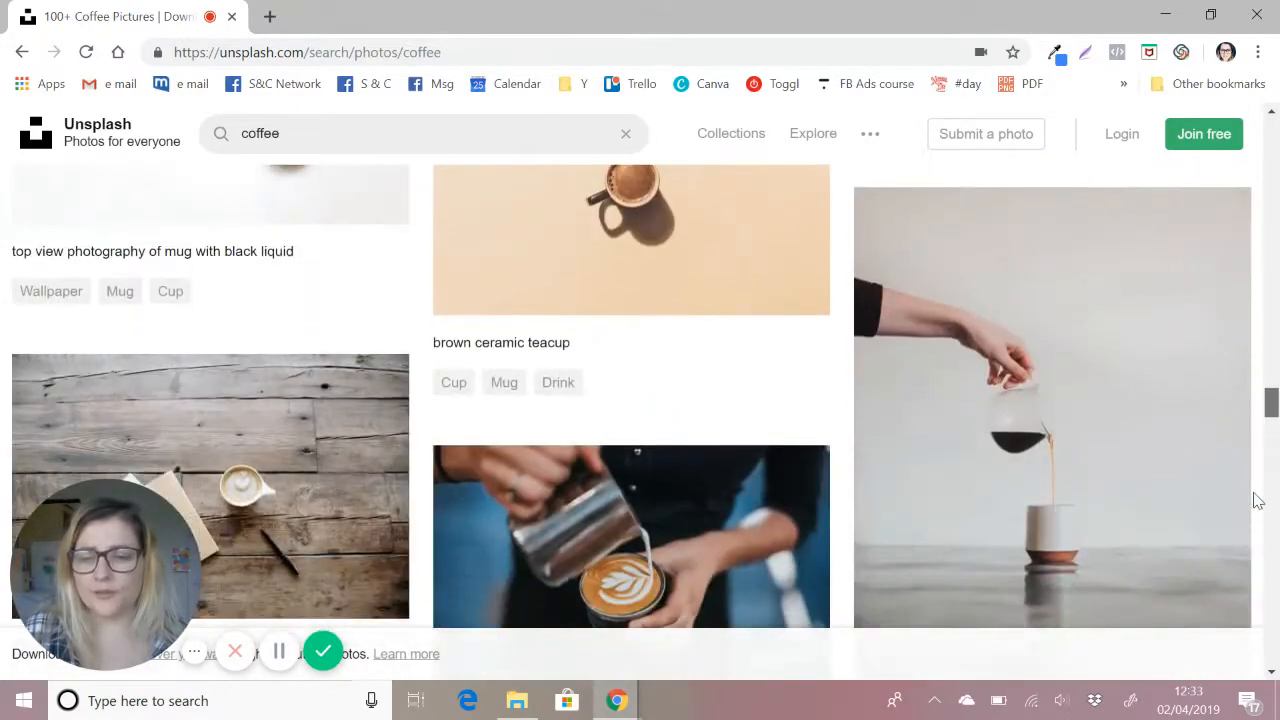
pyautogui.scroll(-3)
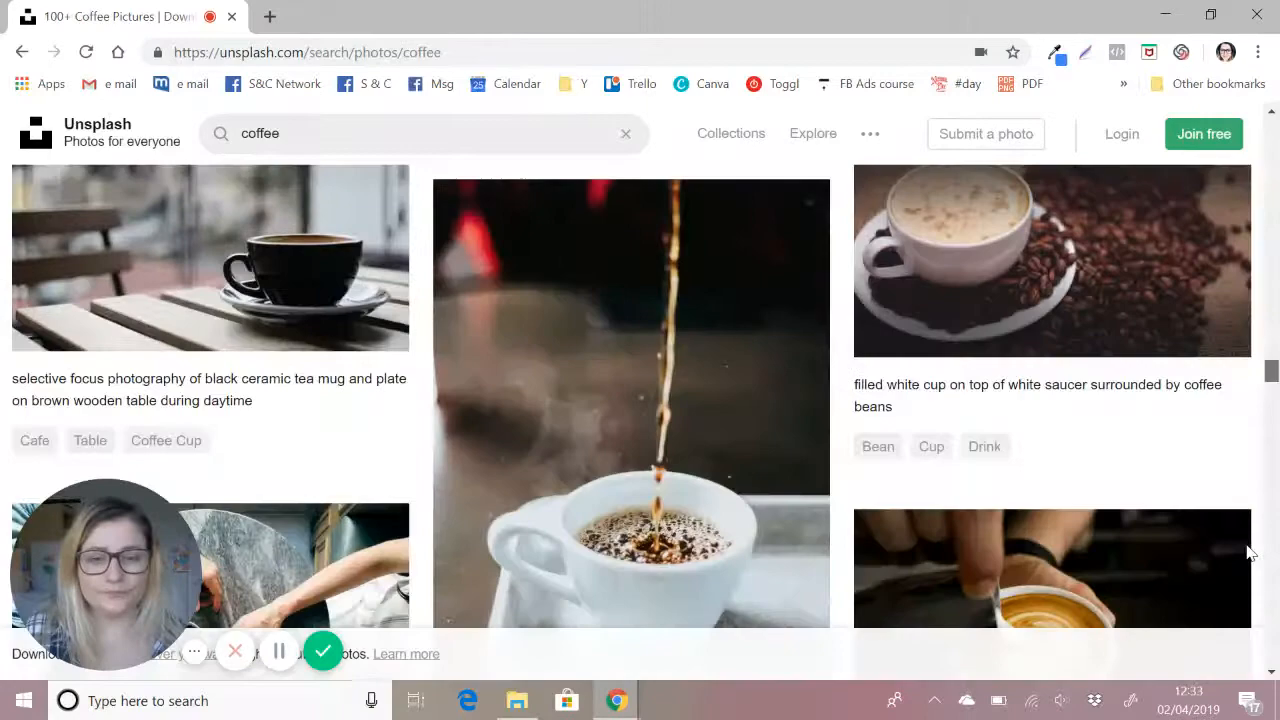
pyautogui.scroll(3)
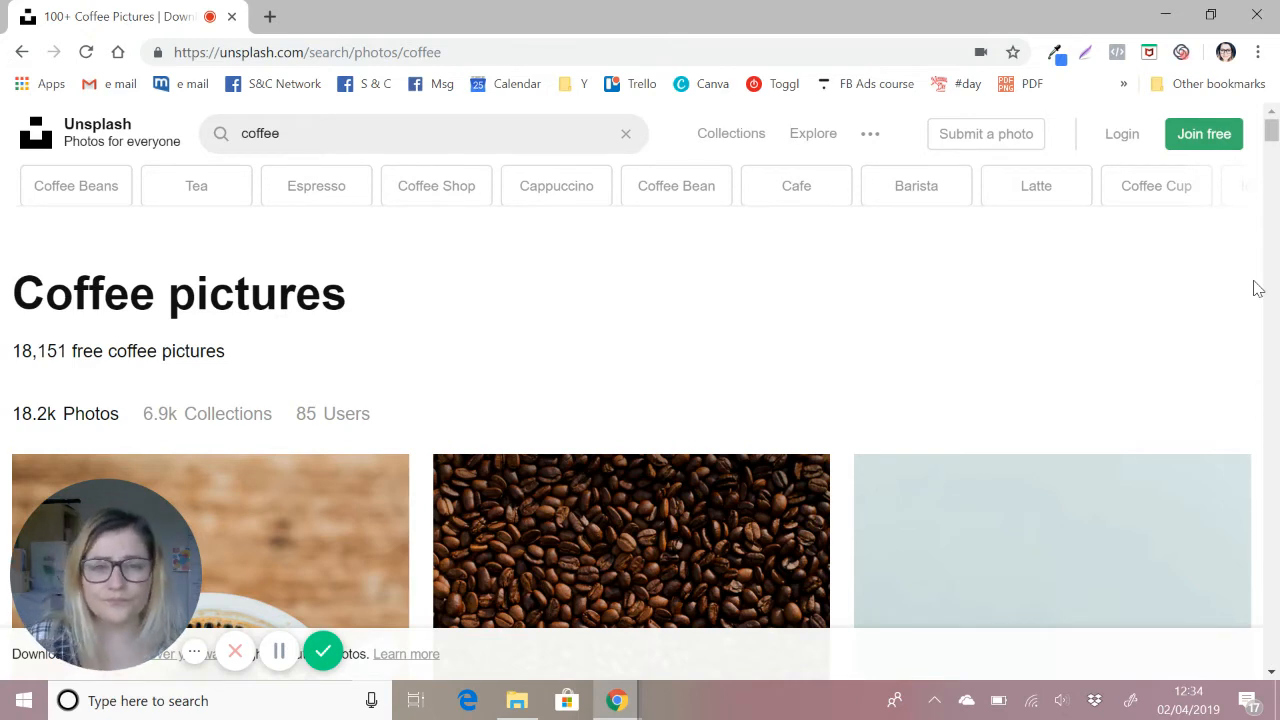
pyautogui.moveTo(1100, 412)
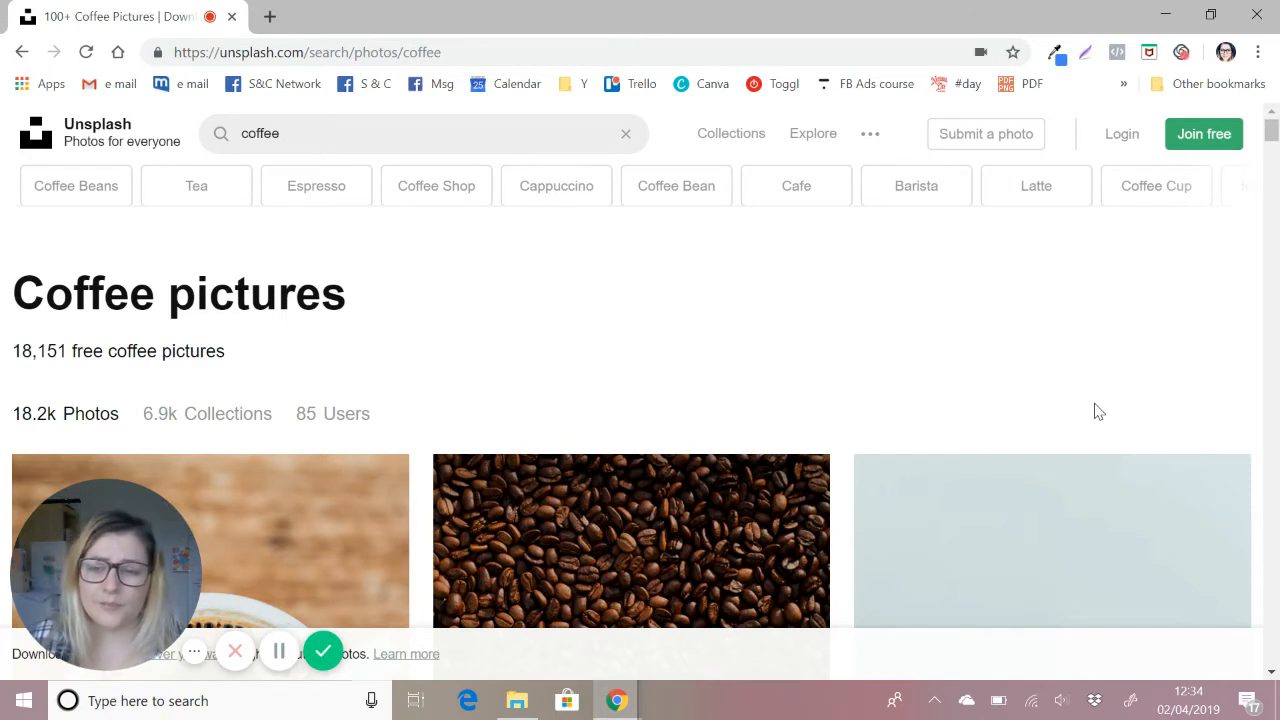
pyautogui.moveTo(994, 374)
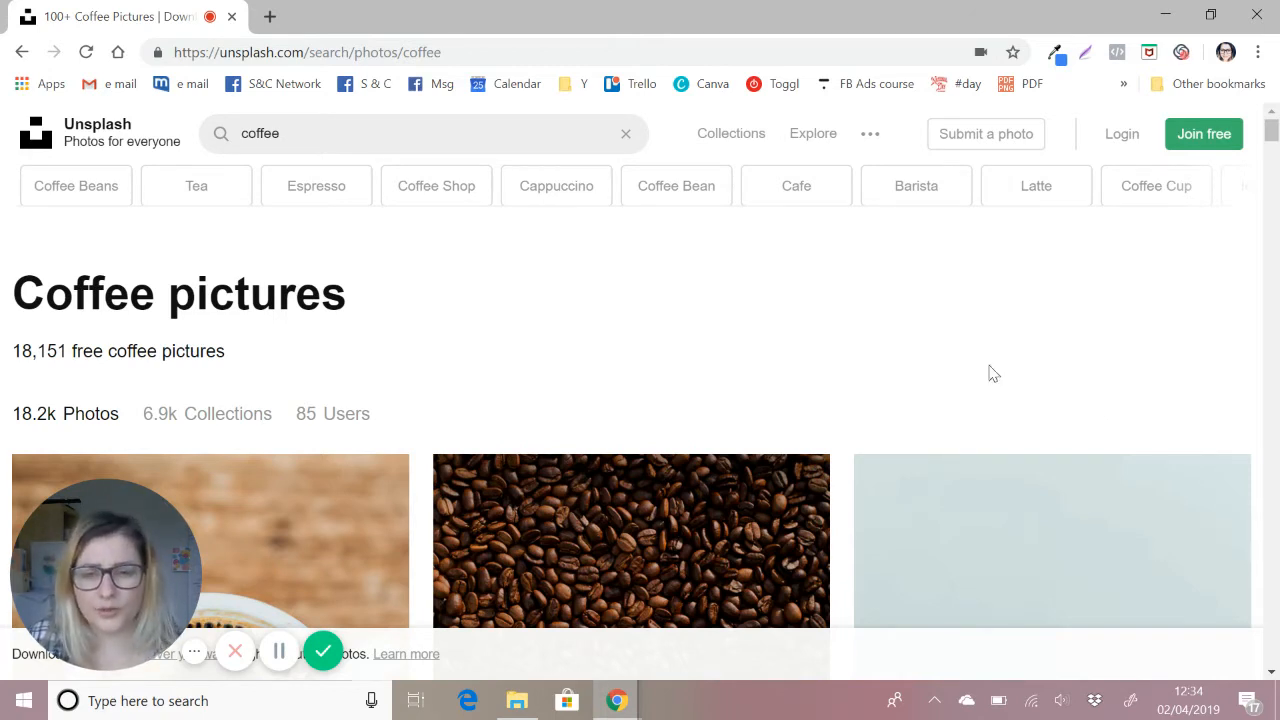
# Search for 'yellow' again and open the closed yellow door photo by Evelyn Paris.
pyautogui.press('Backspace')
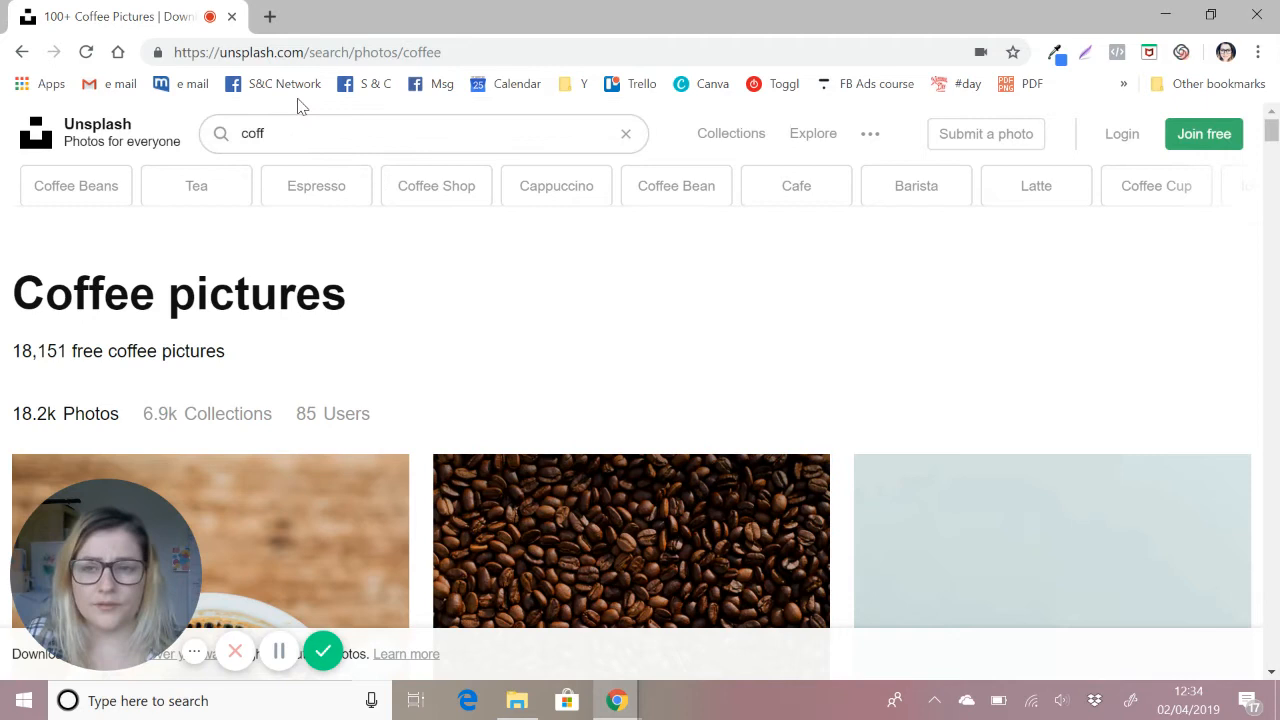
pyautogui.write('ye')
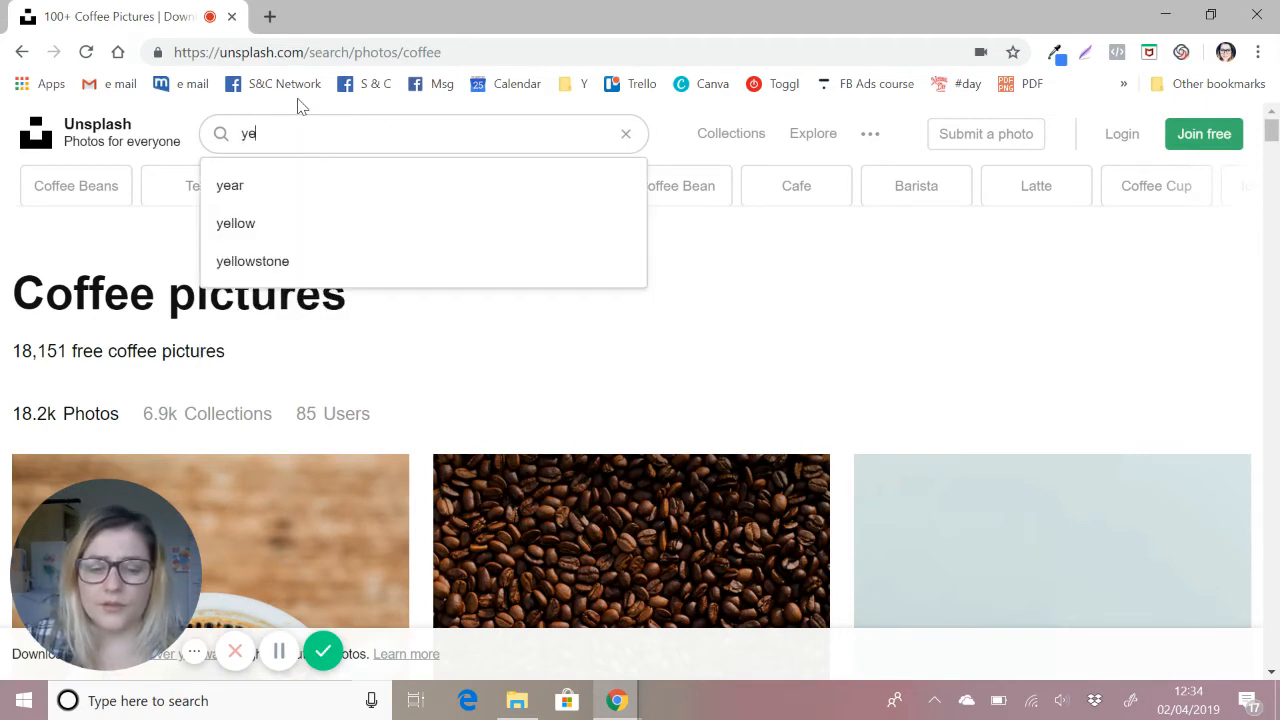
pyautogui.click(236, 224)
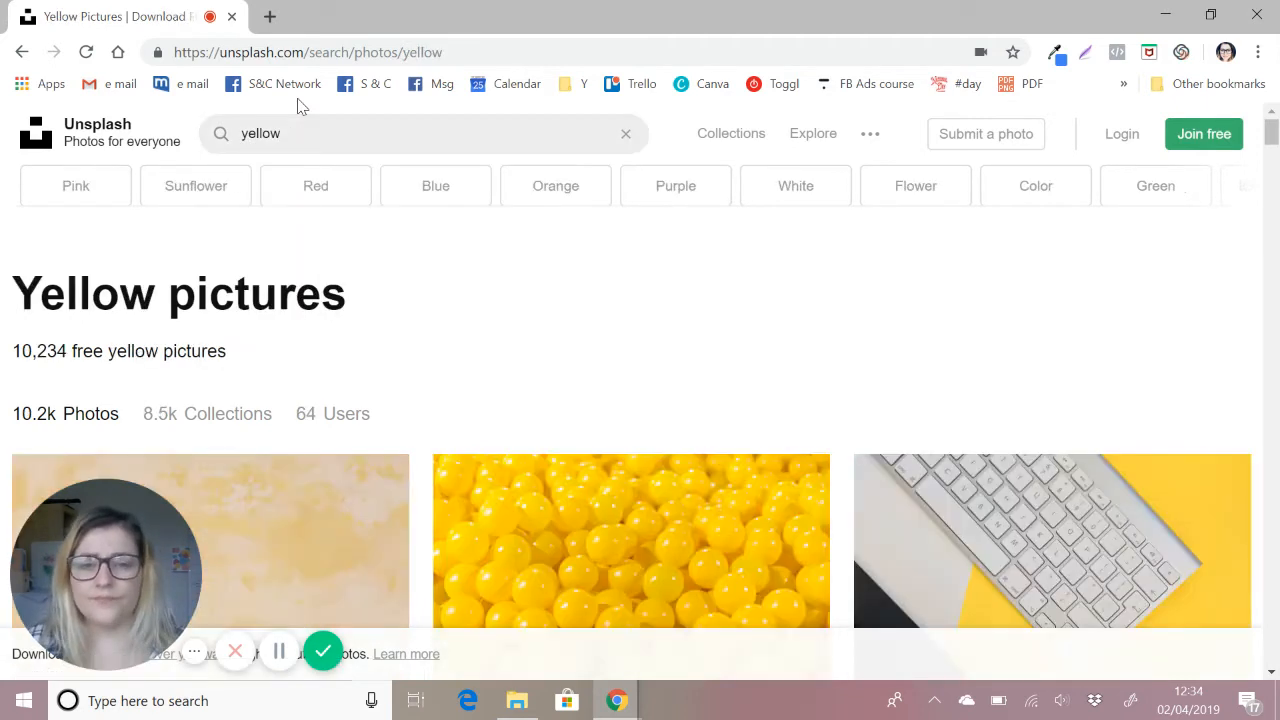
pyautogui.scroll(-3)
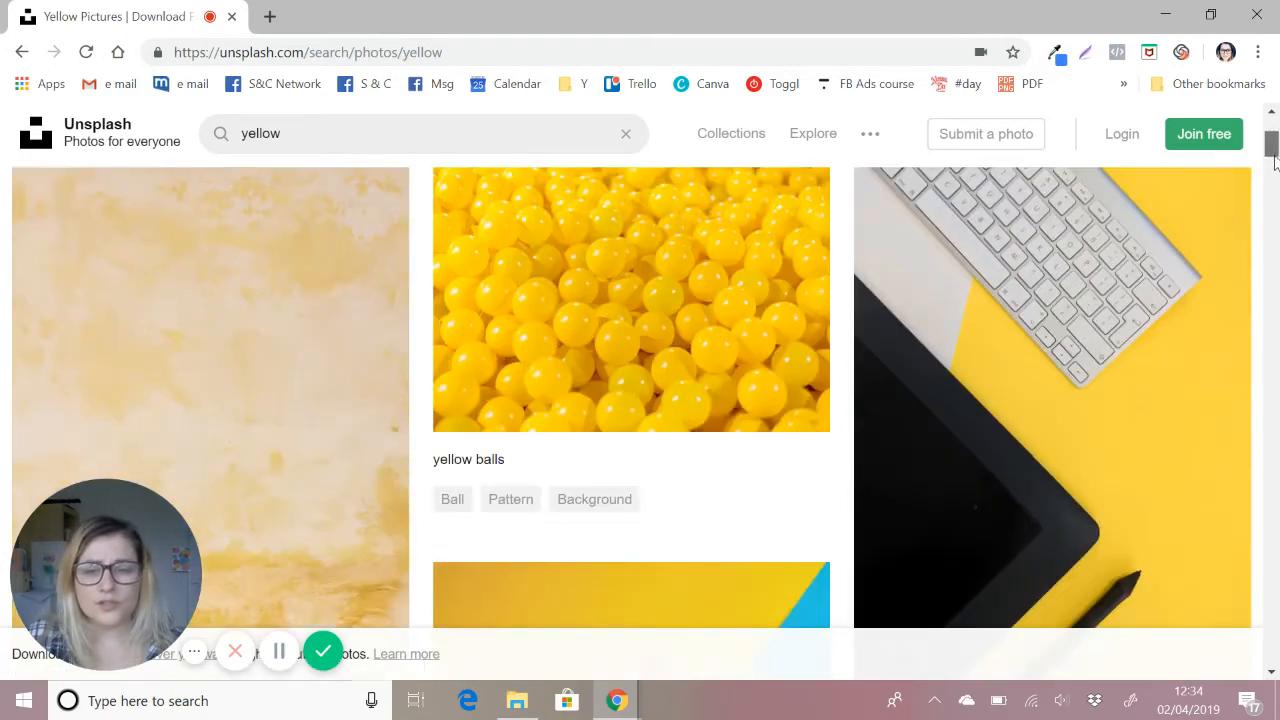
pyautogui.scroll(-3)
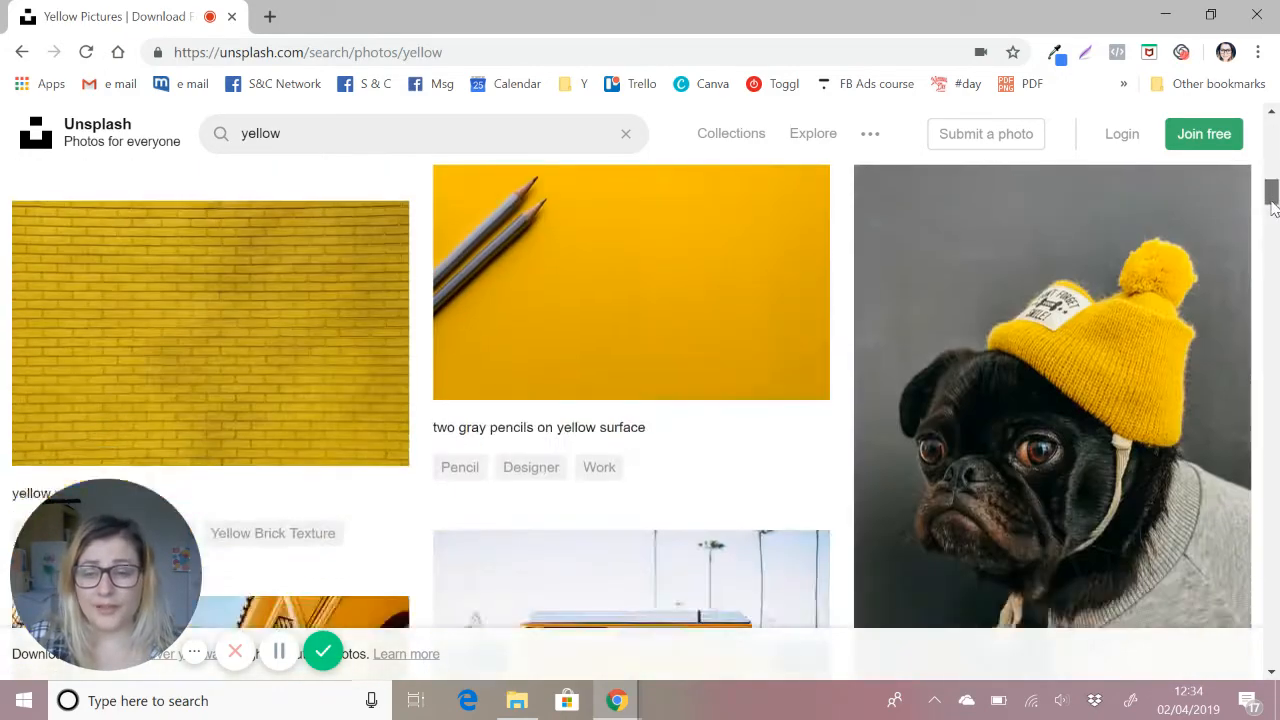
pyautogui.scroll(-3)
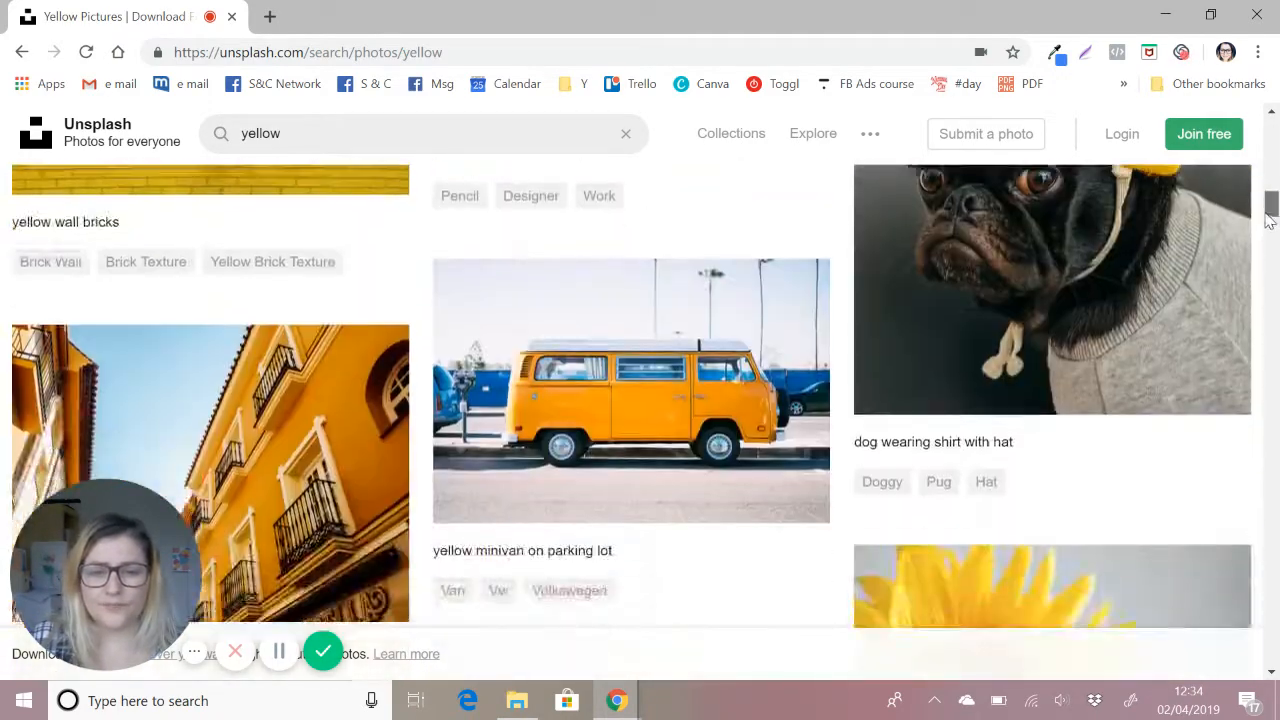
pyautogui.scroll(-3)
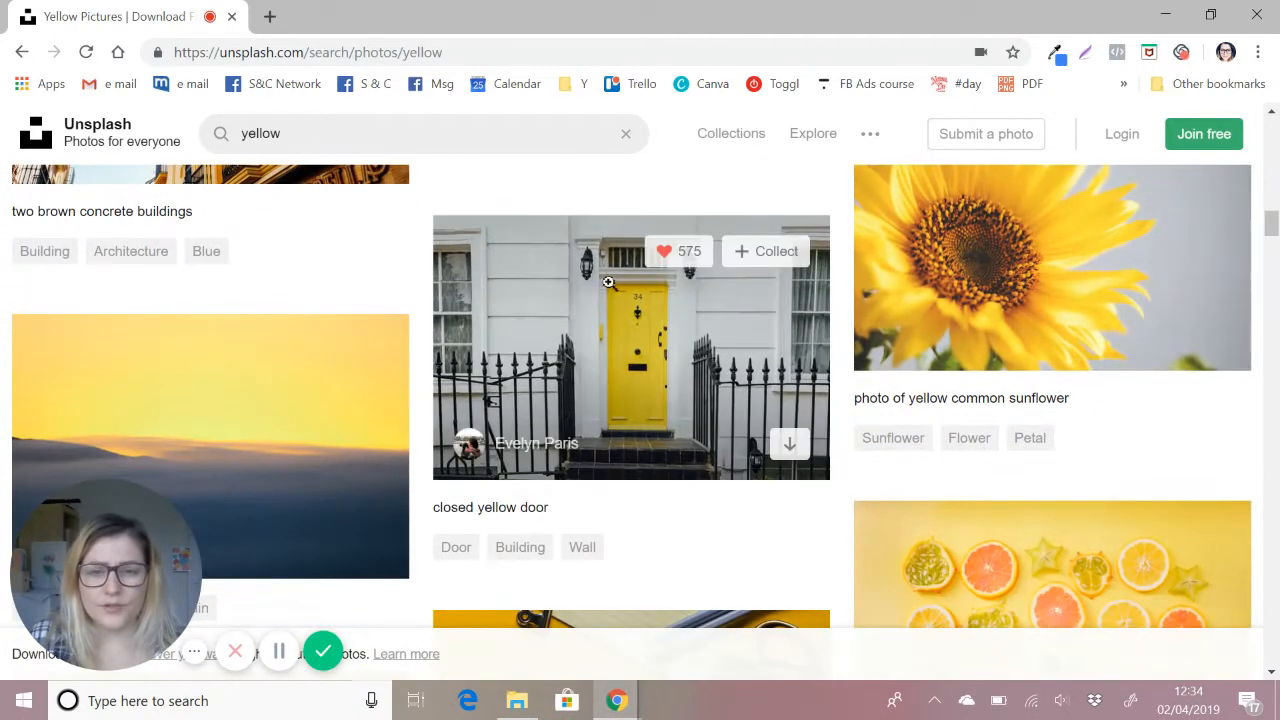
pyautogui.click(630, 348)
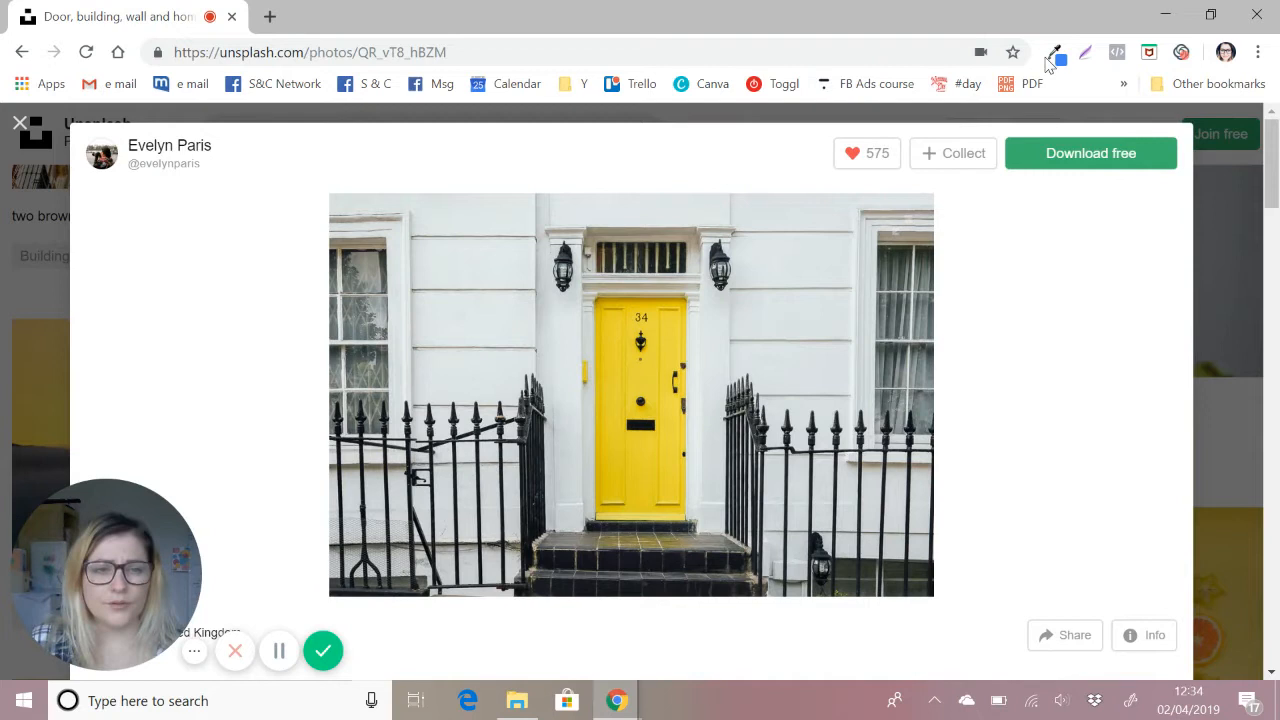
# Download the yellow door photo free as a jpg, bringing up the credit popup.
pyautogui.click(1090, 152)
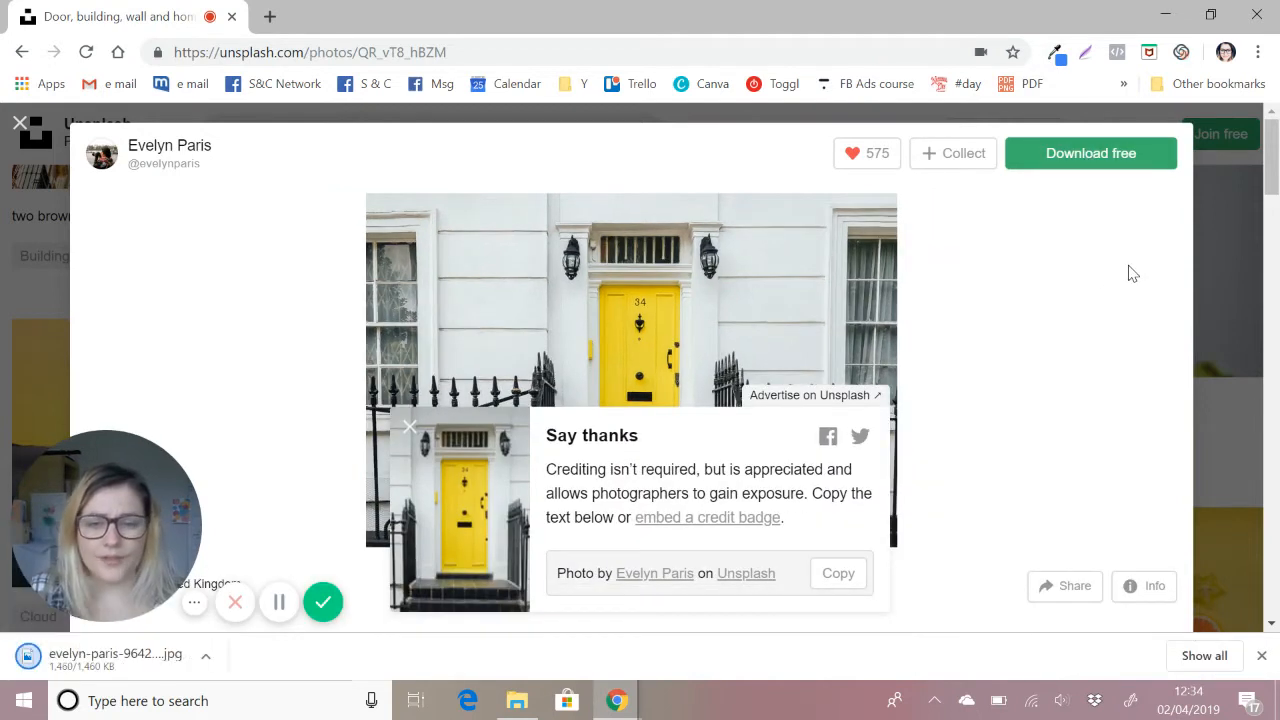
pyautogui.moveTo(372, 424)
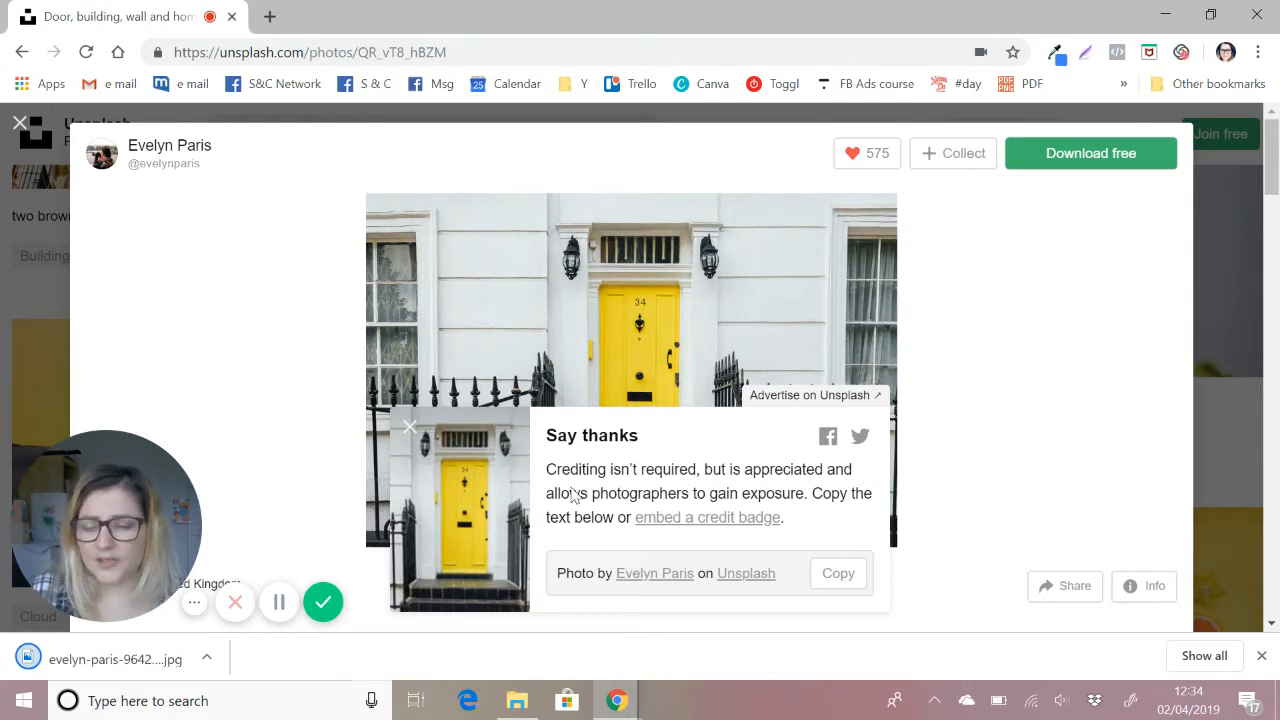
pyautogui.moveTo(858, 436)
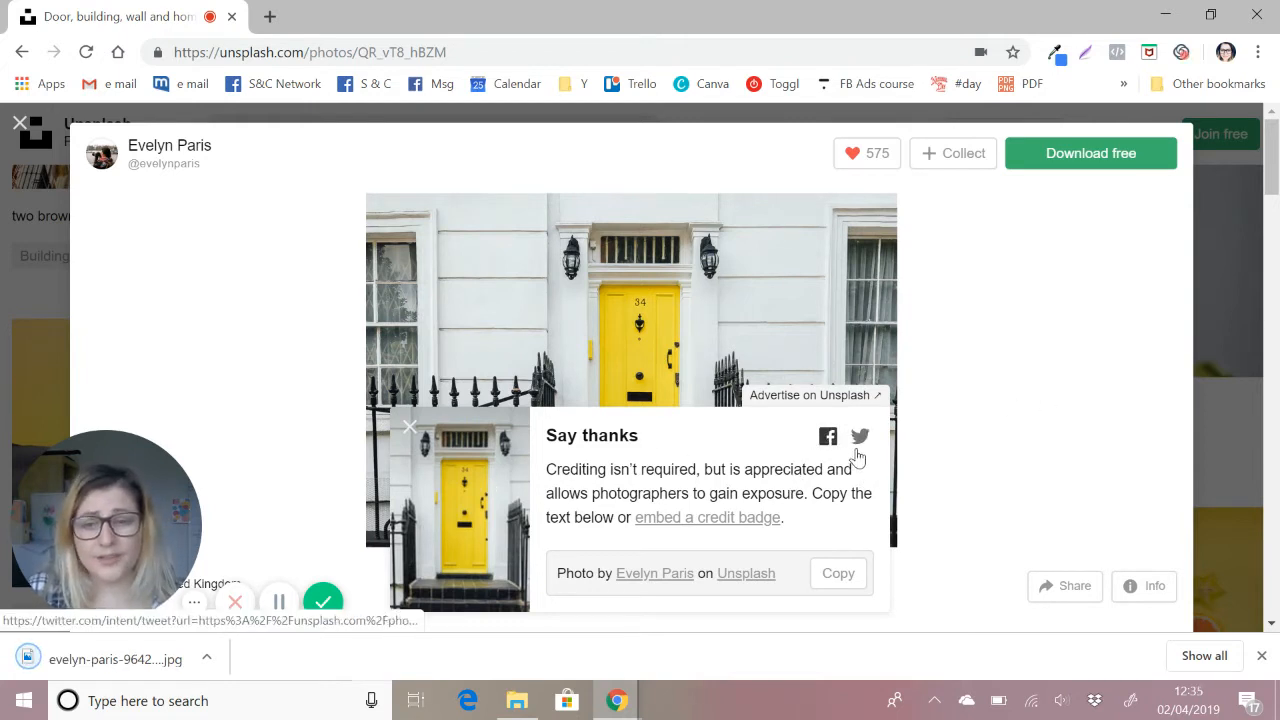
pyautogui.moveTo(1064, 462)
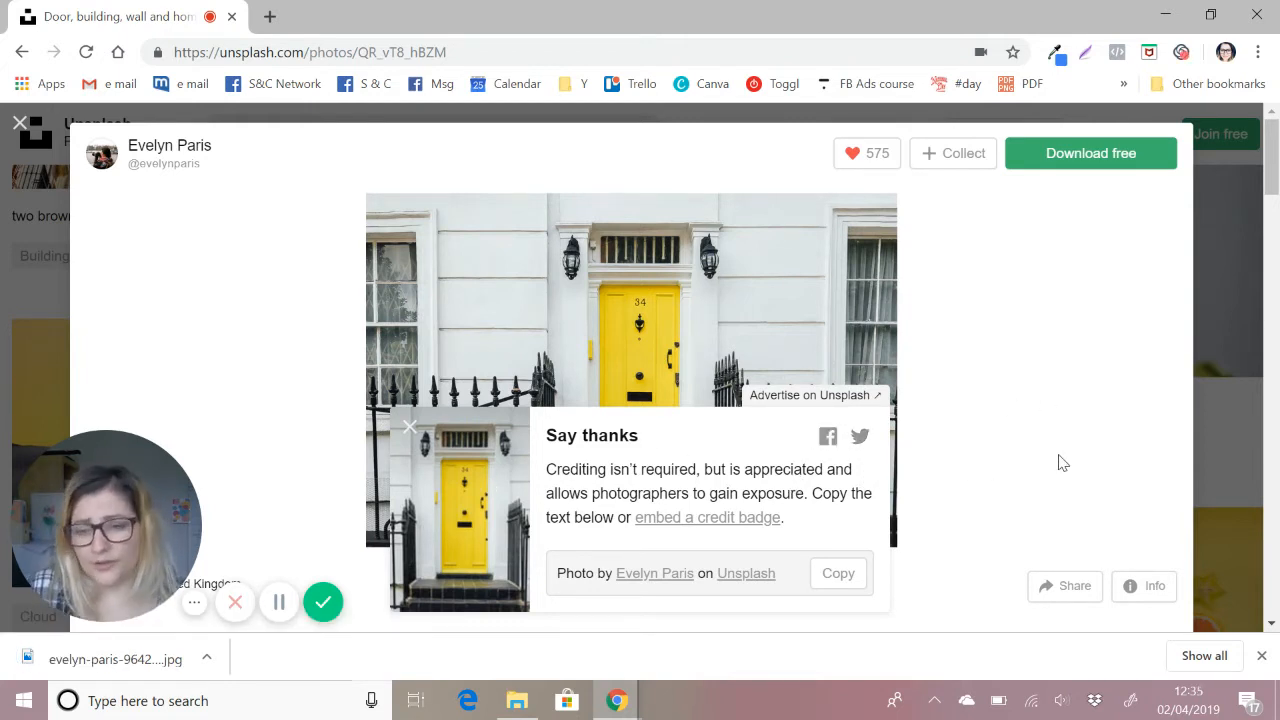
pyautogui.moveTo(1098, 356)
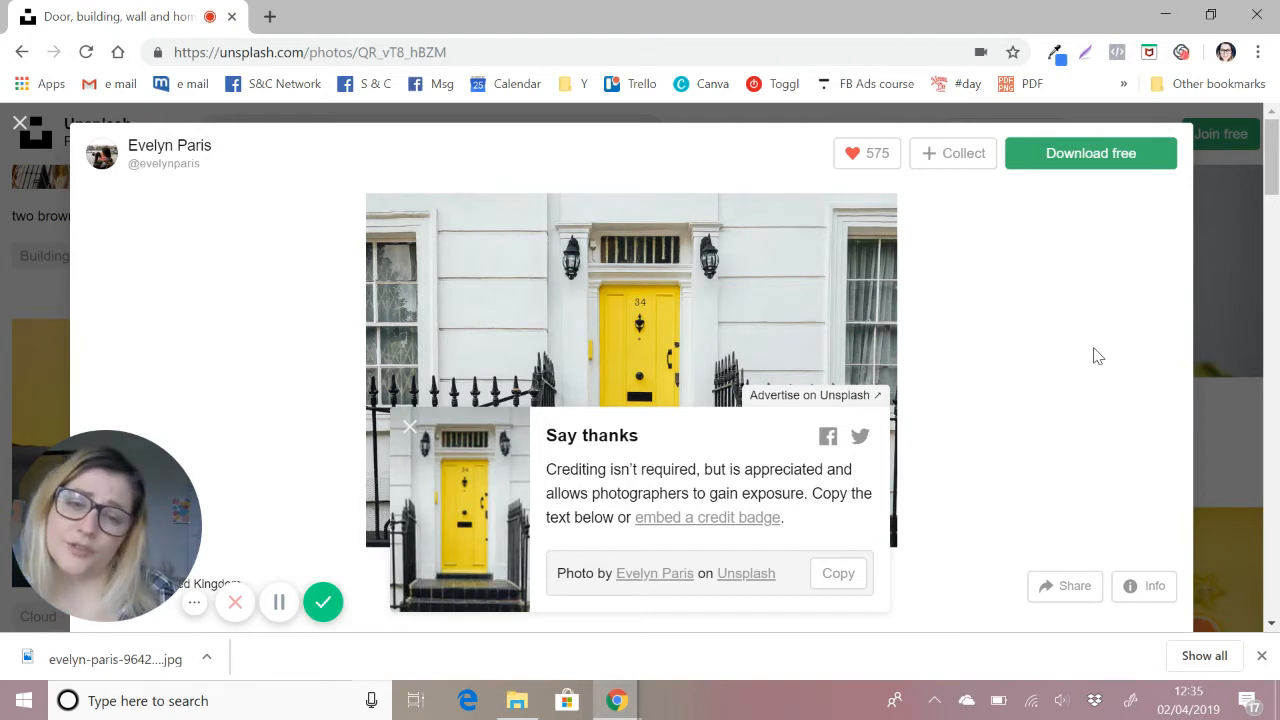
pyautogui.moveTo(1082, 356)
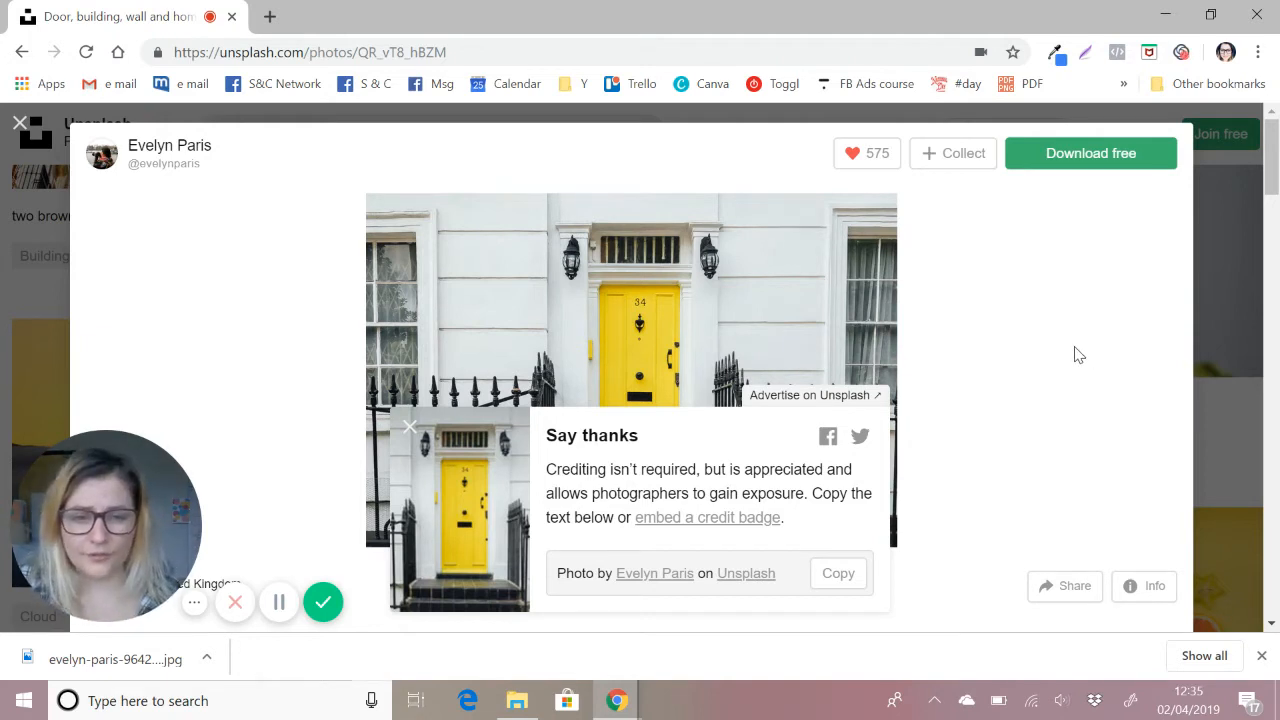
pyautogui.moveTo(920, 596)
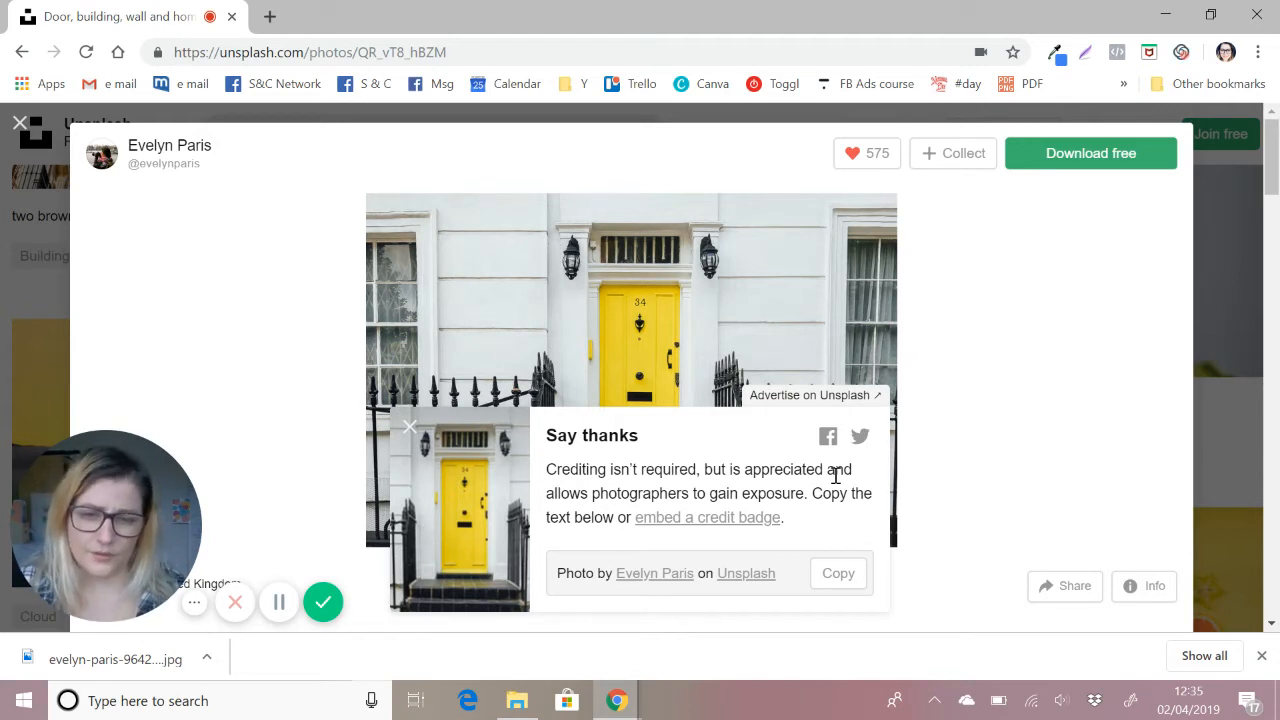
pyautogui.moveTo(1008, 480)
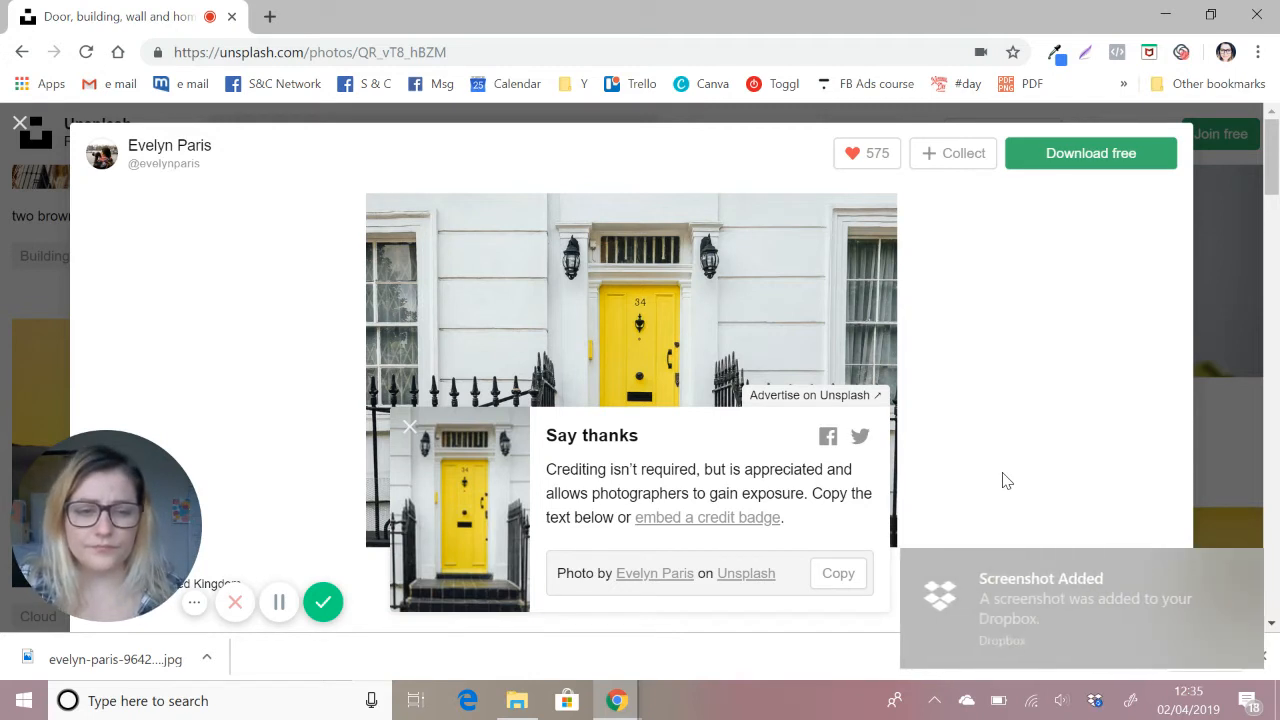
pyautogui.moveTo(172, 326)
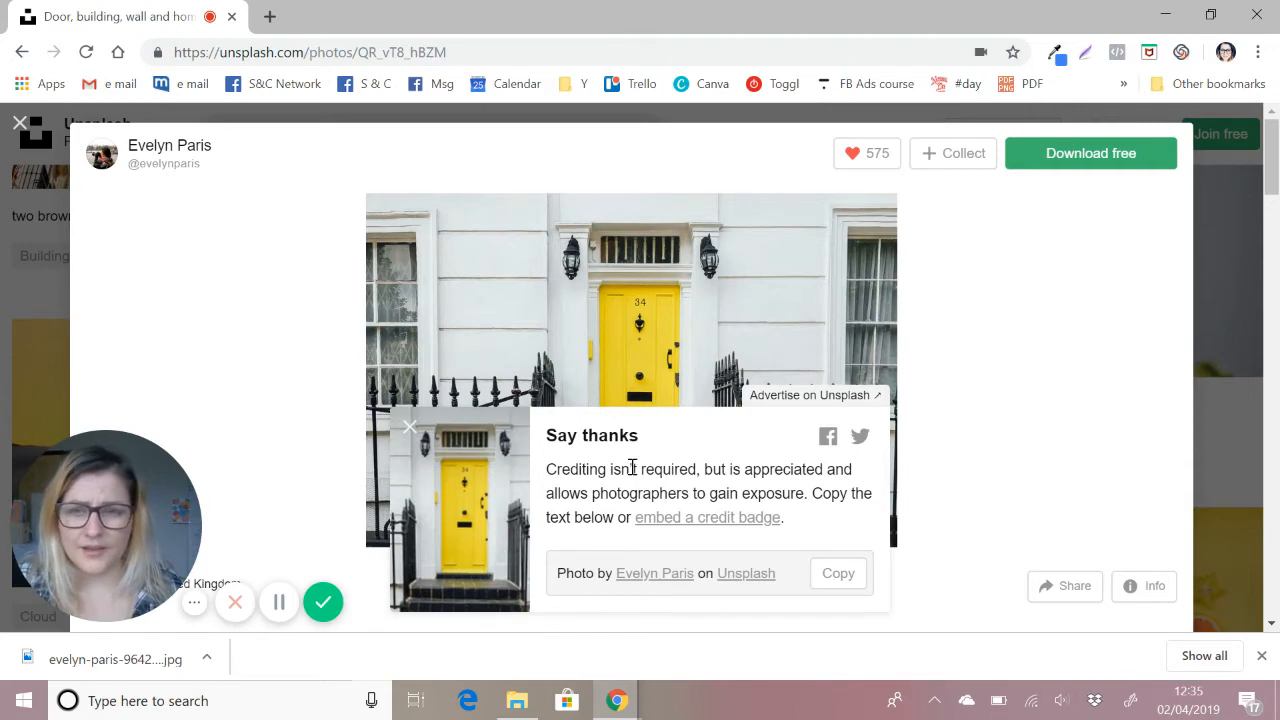
pyautogui.moveTo(738, 540)
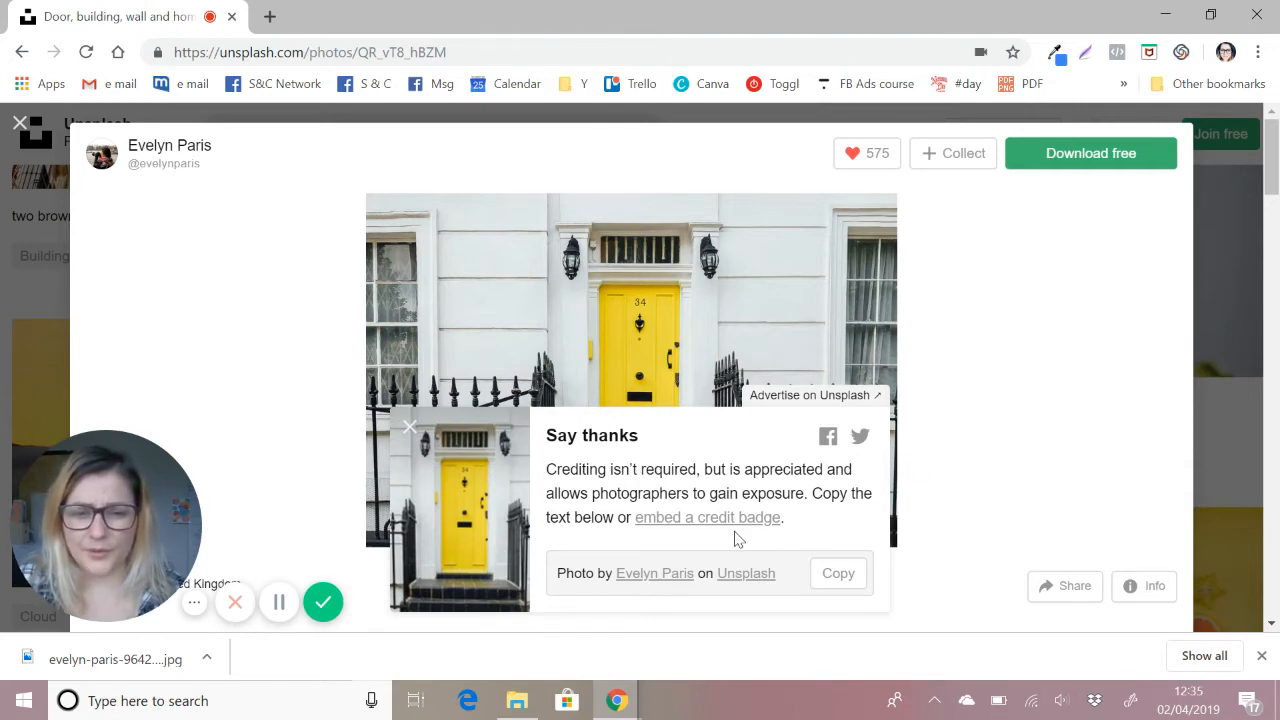
pyautogui.moveTo(518, 700)
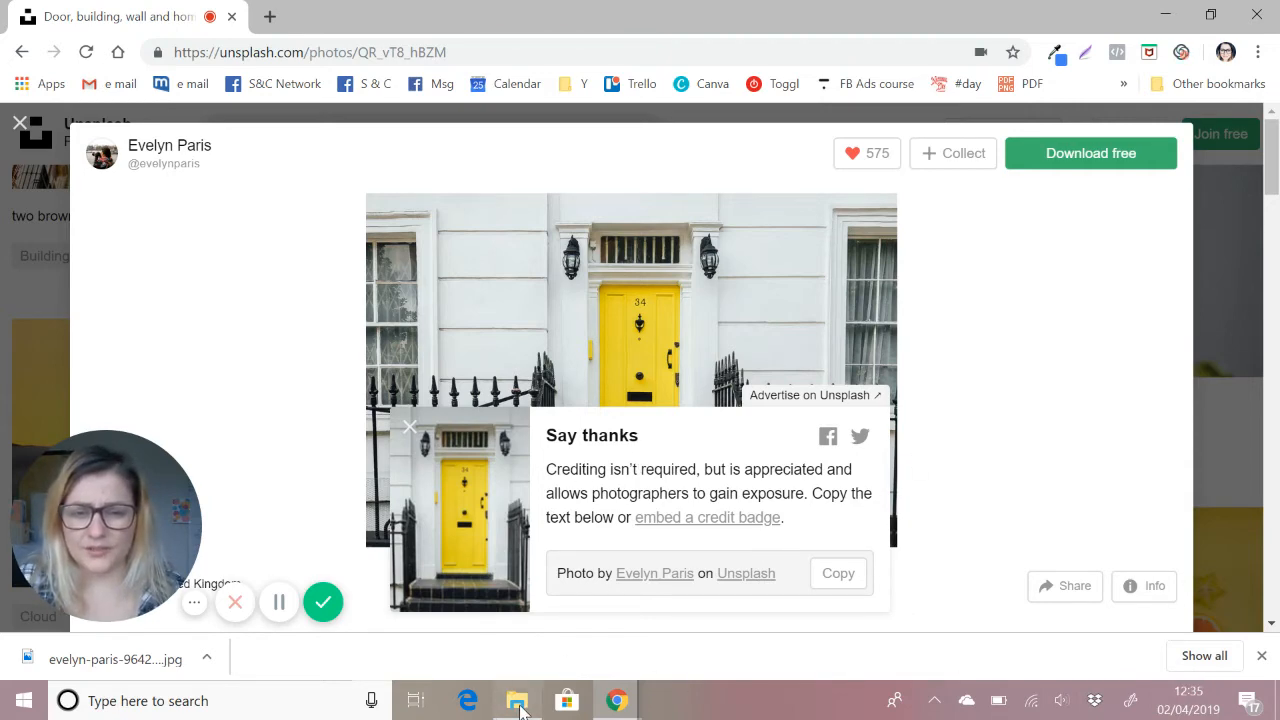
# In File Explorer, open the paintbrush photo's licence screenshot from the Image proof folder in Photos.
pyautogui.click(516, 700)
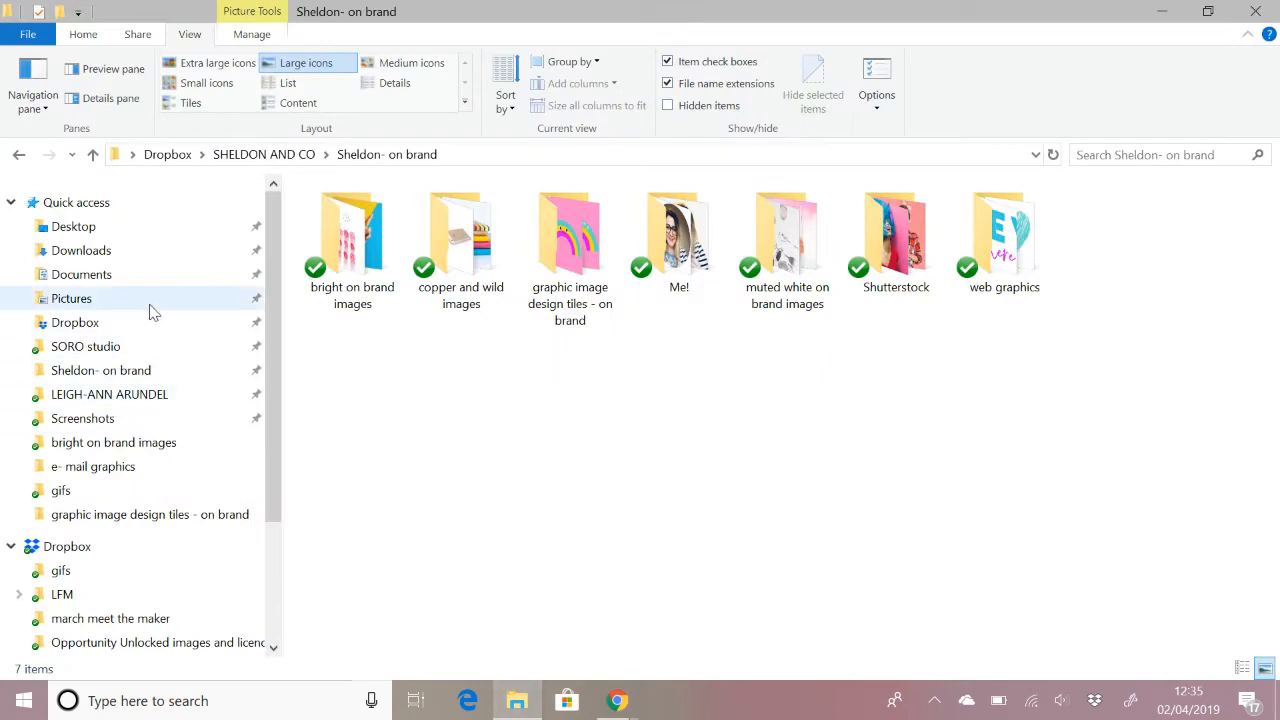
pyautogui.click(82, 418)
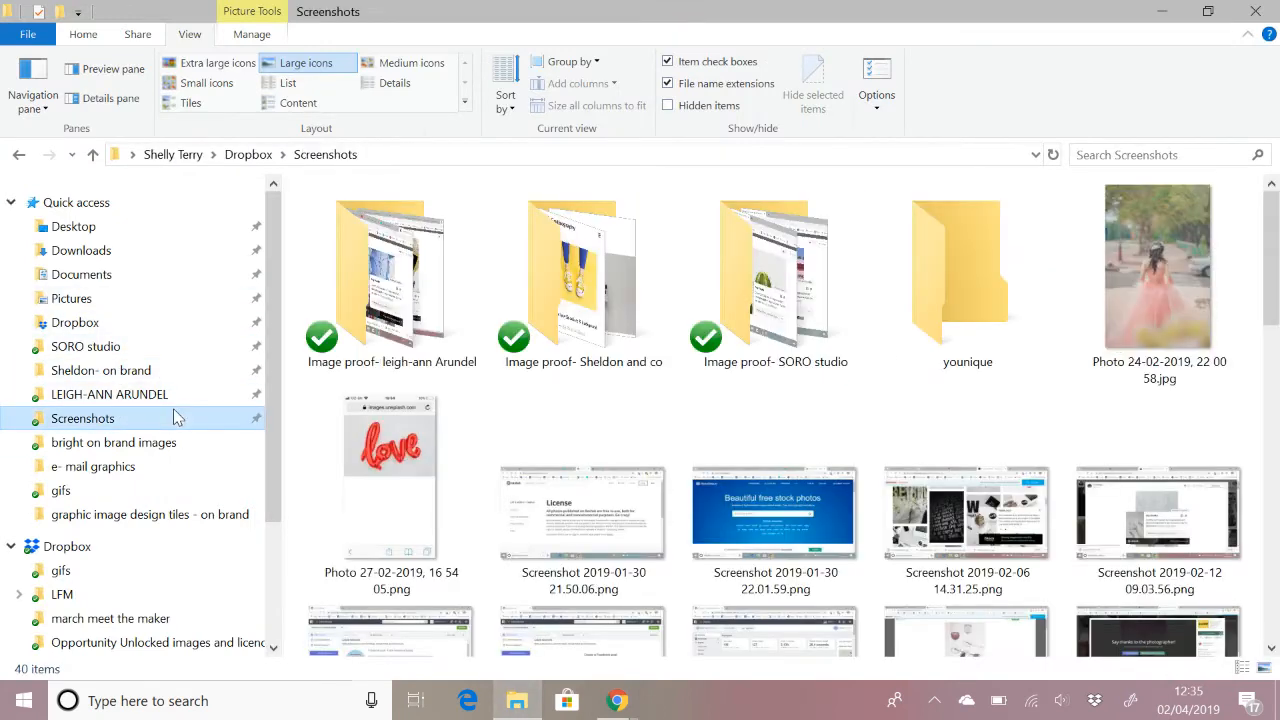
pyautogui.doubleClick(582, 278)
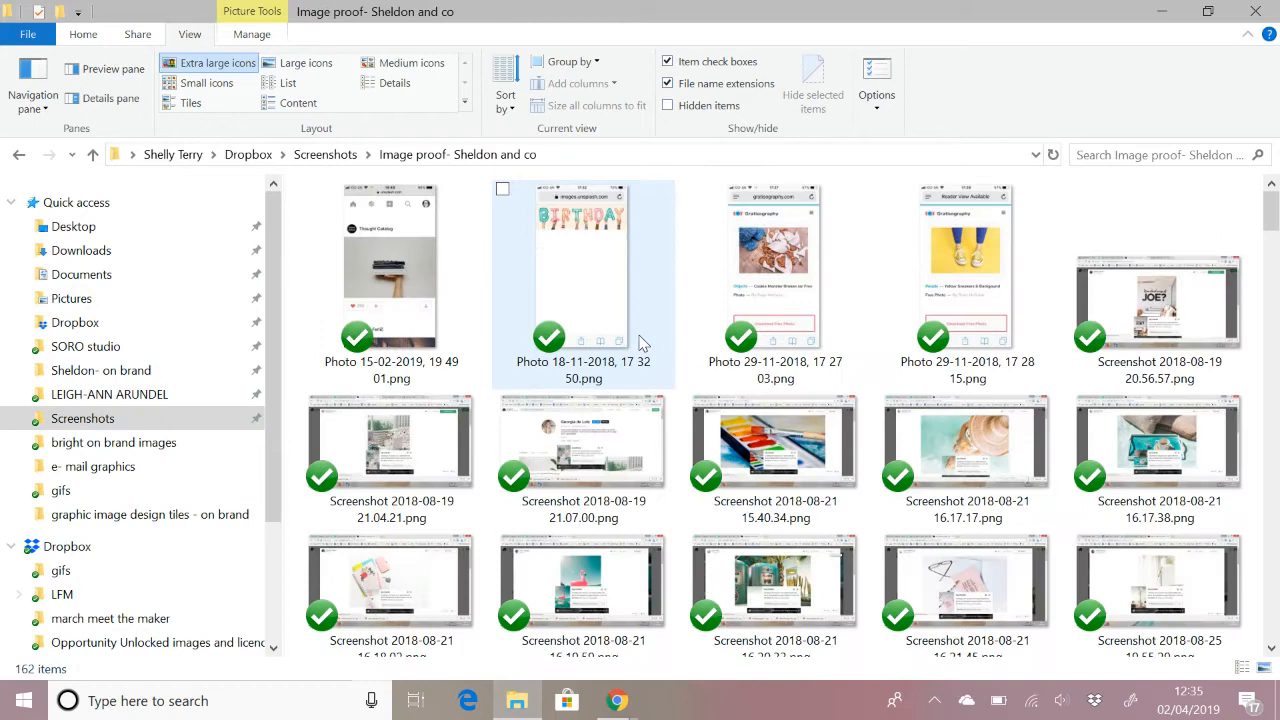
pyautogui.click(776, 444)
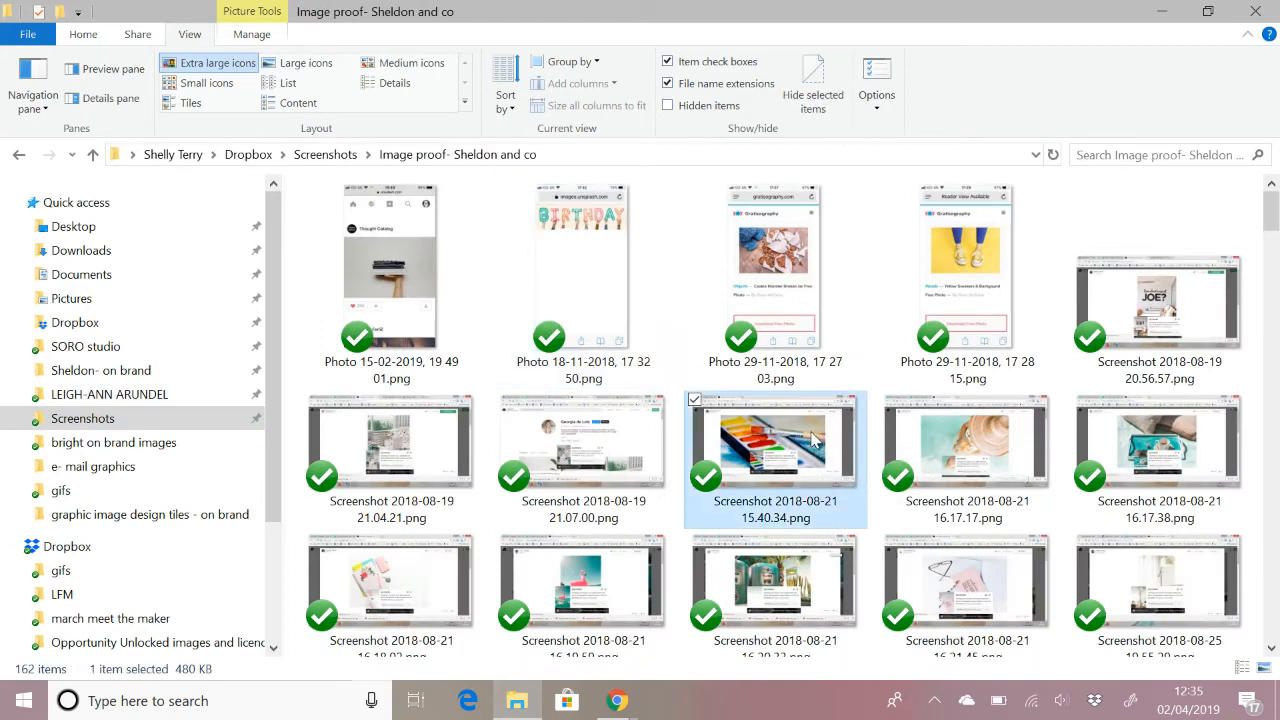
pyautogui.doubleClick(776, 440)
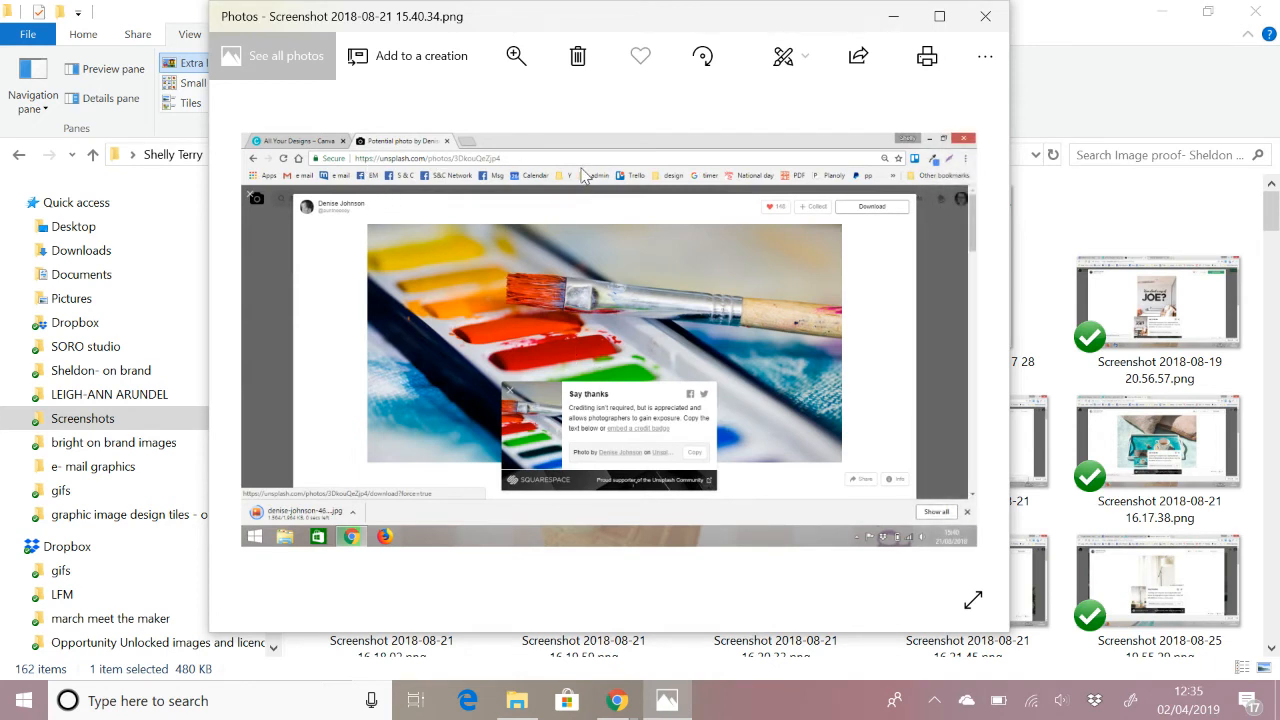
pyautogui.moveTo(550, 414)
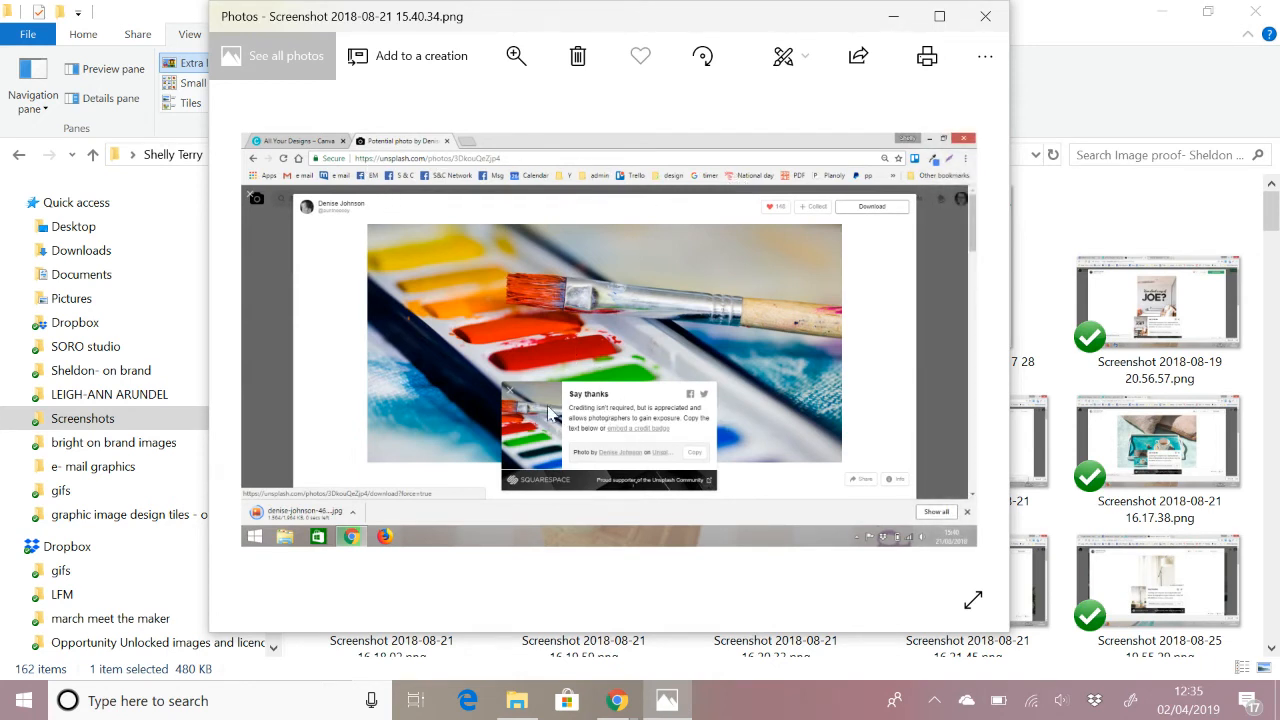
pyautogui.moveTo(528, 448)
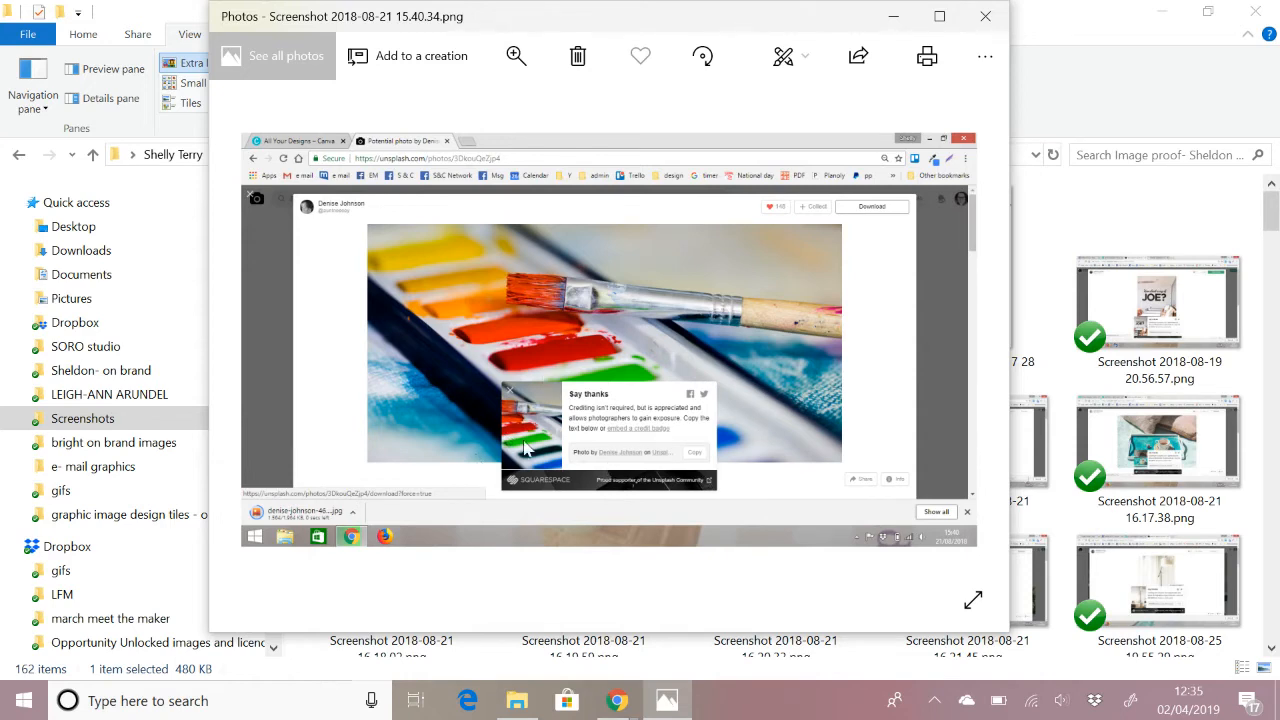
pyautogui.moveTo(984, 16)
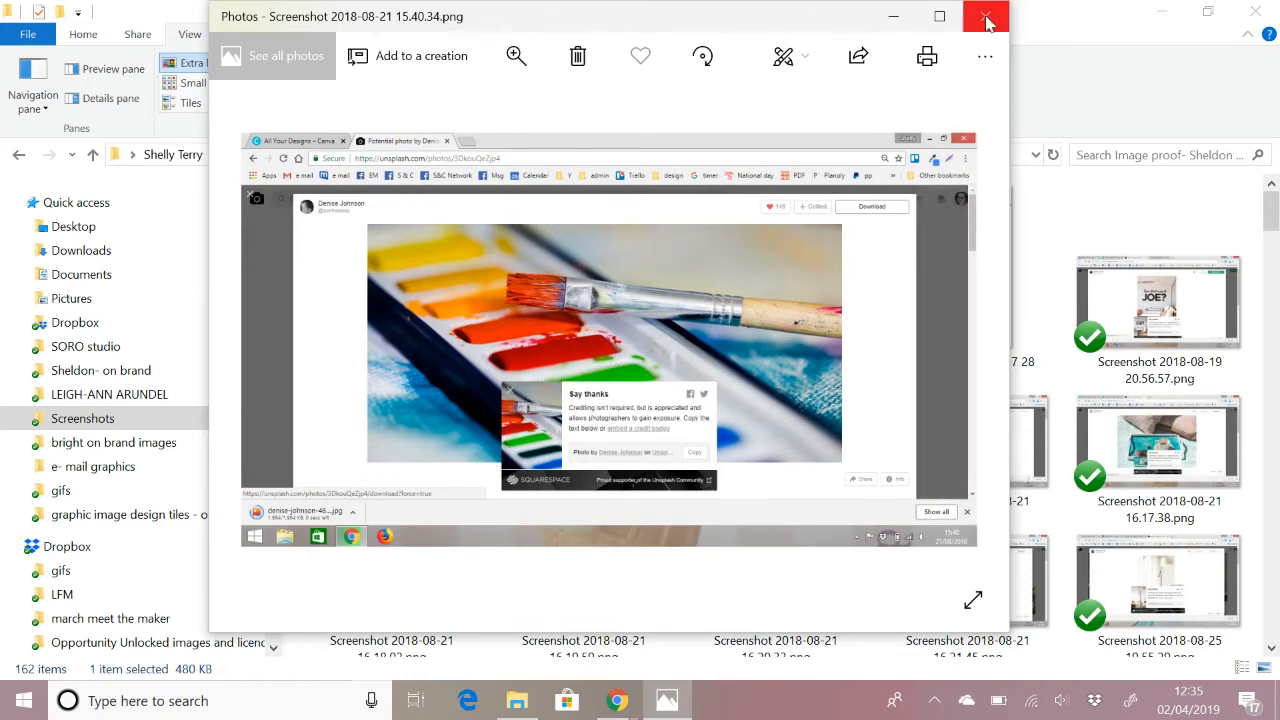
# Close the screenshot viewer and browse further through the yellow search results.
pyautogui.click(984, 16)
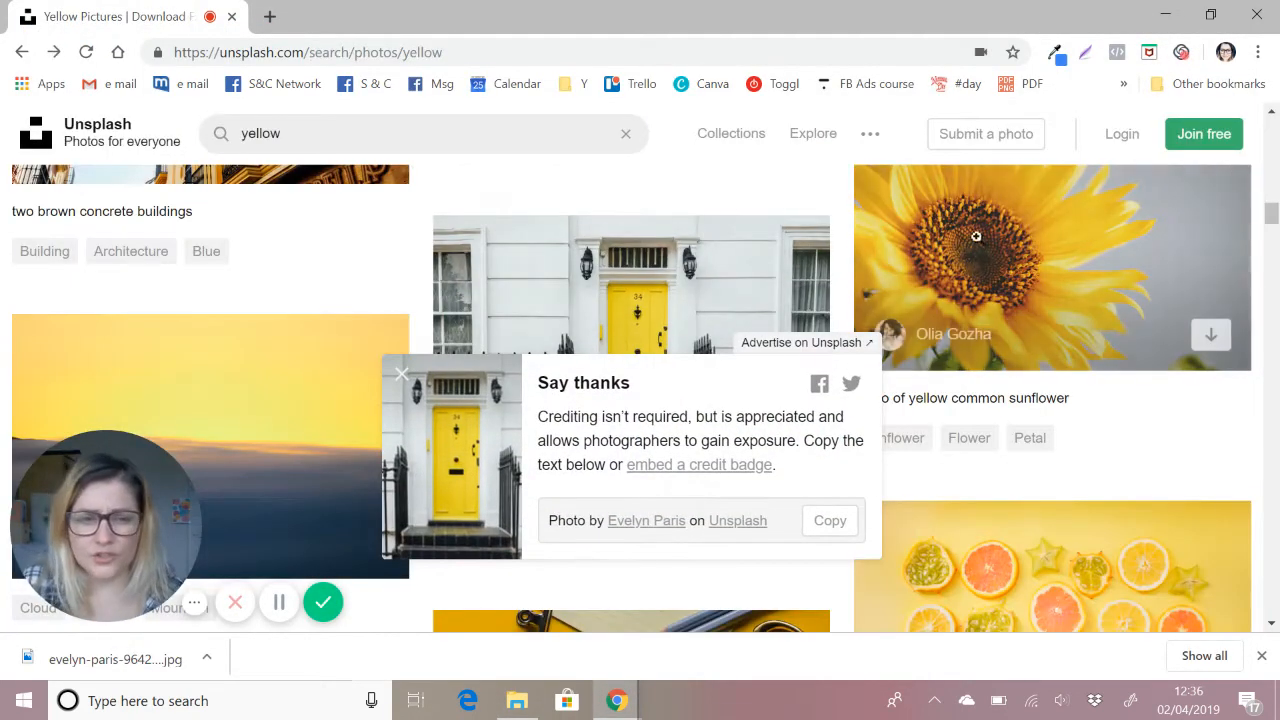
pyautogui.scroll(-3)
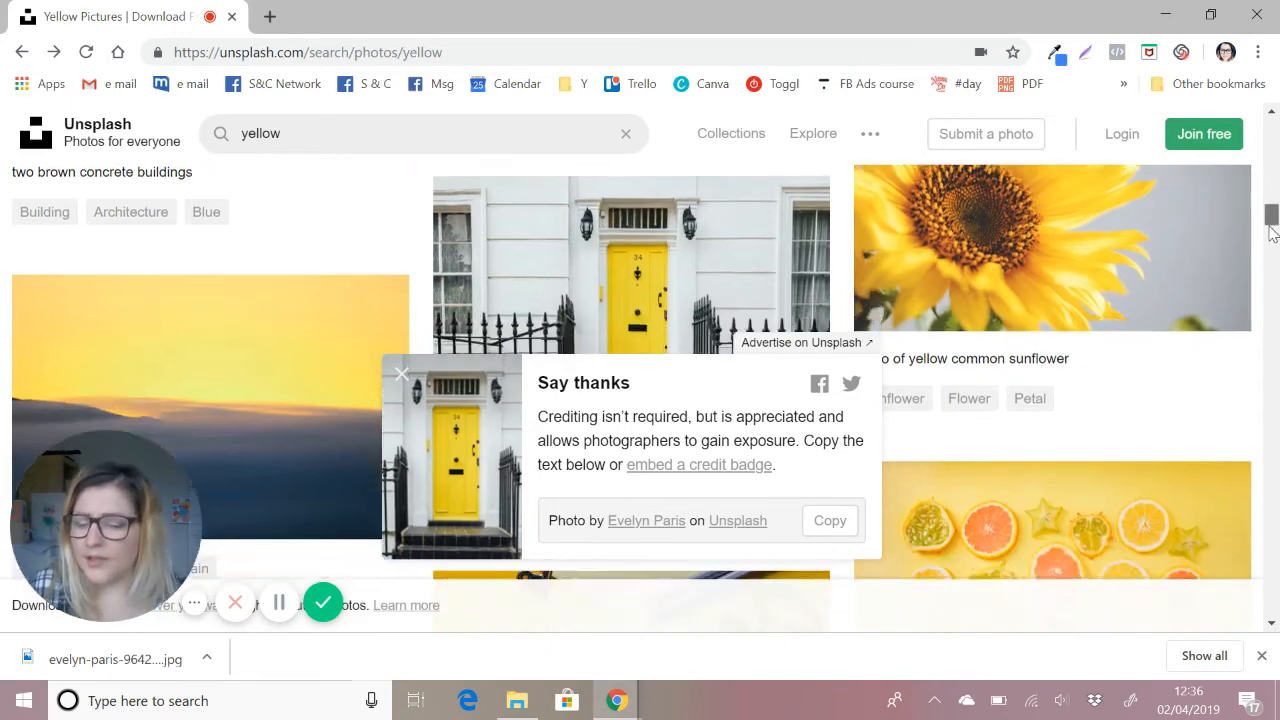
pyautogui.scroll(-3)
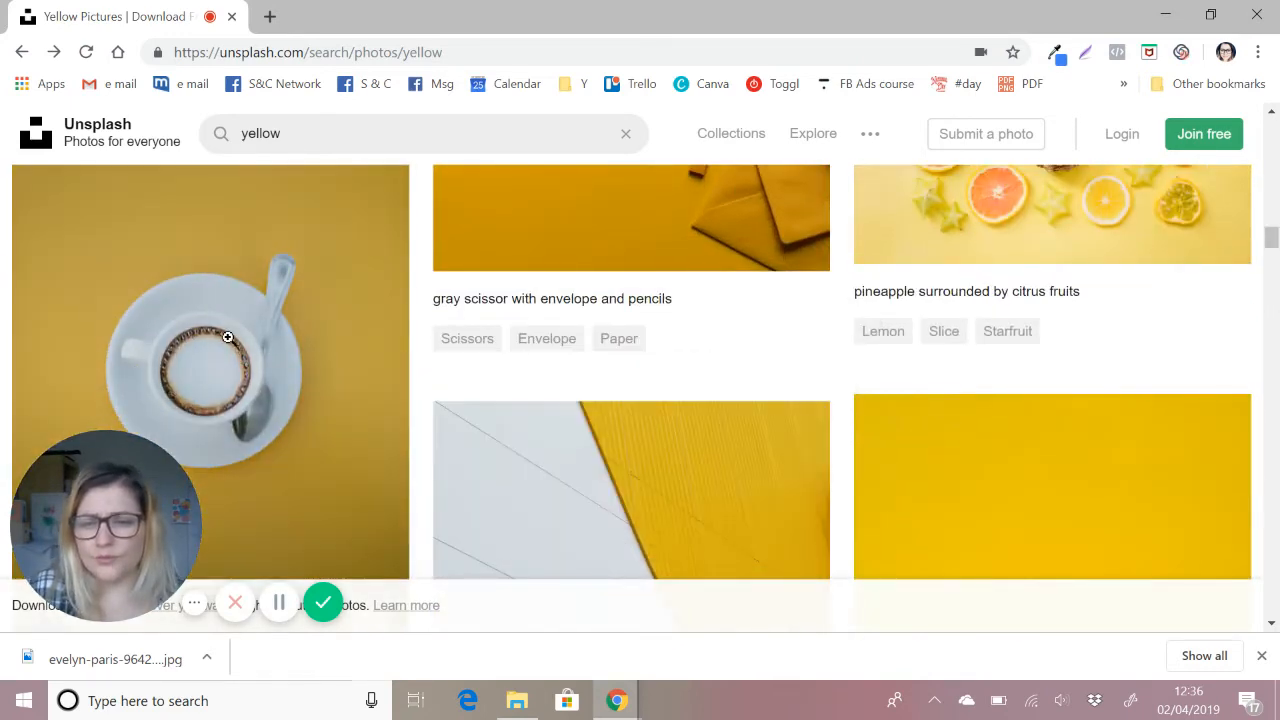
pyautogui.scroll(-3)
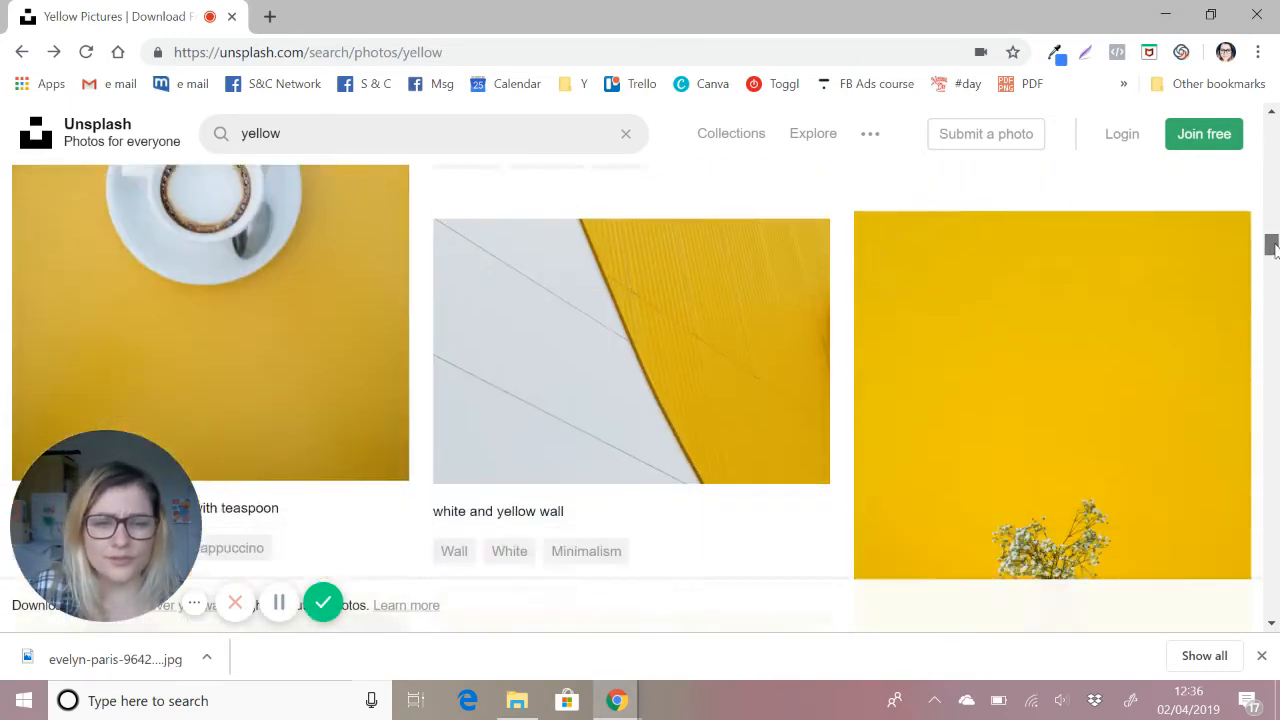
pyautogui.scroll(-3)
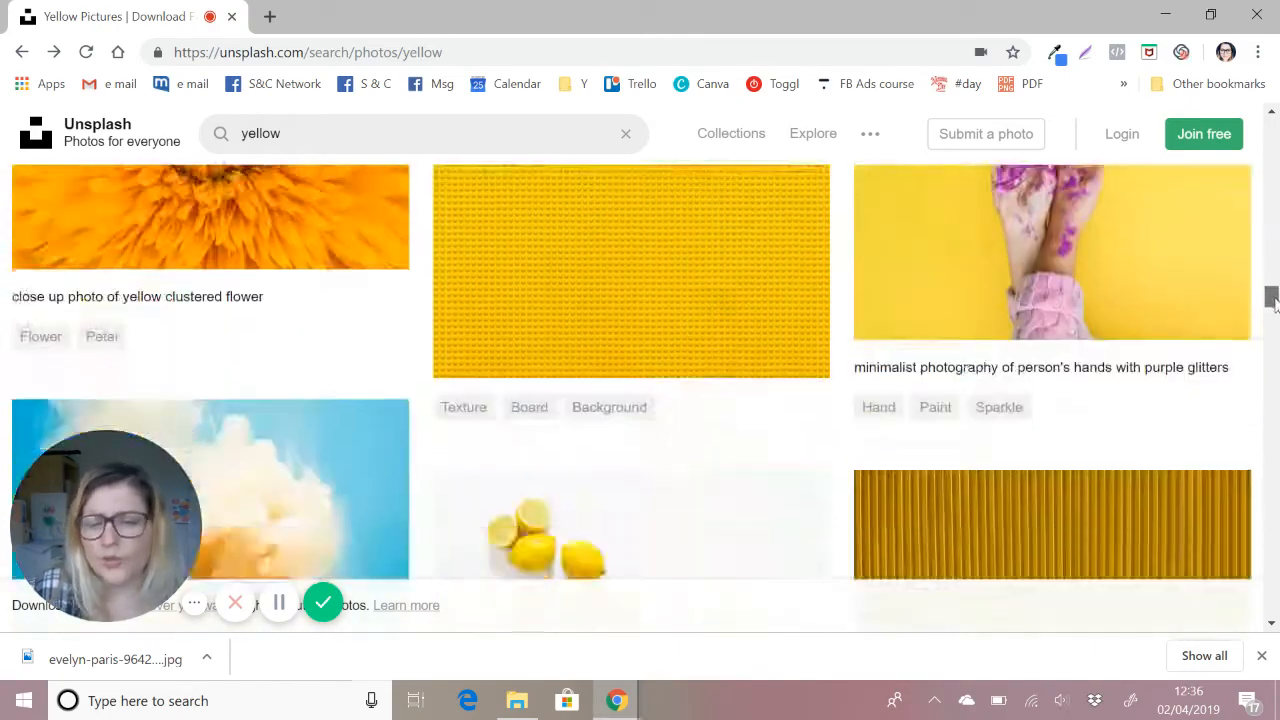
pyautogui.scroll(-3)
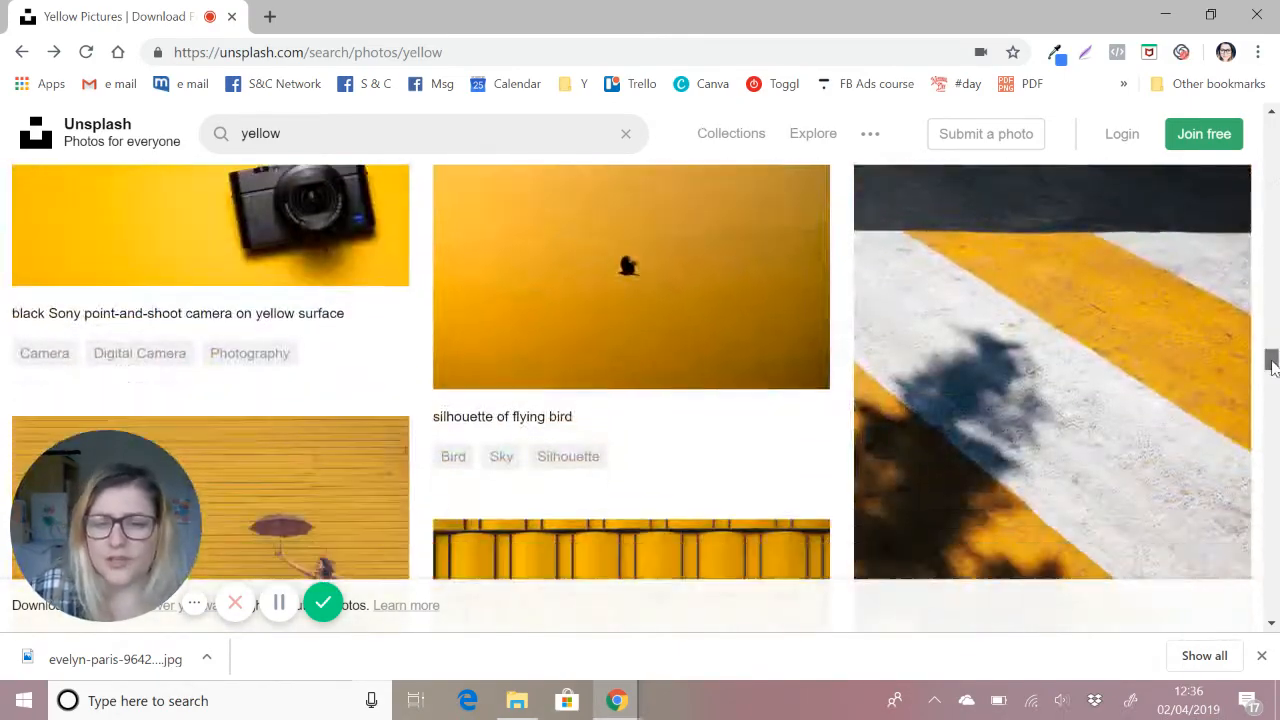
pyautogui.scroll(-3)
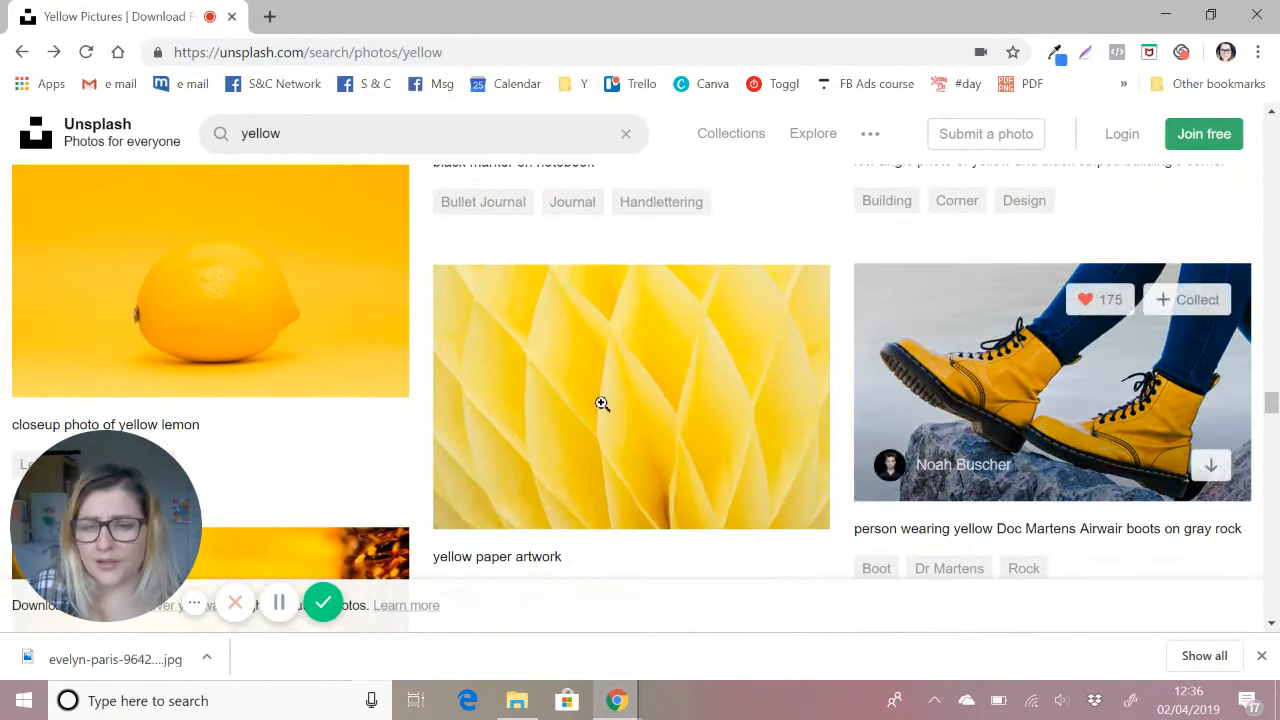
pyautogui.moveTo(602, 404)
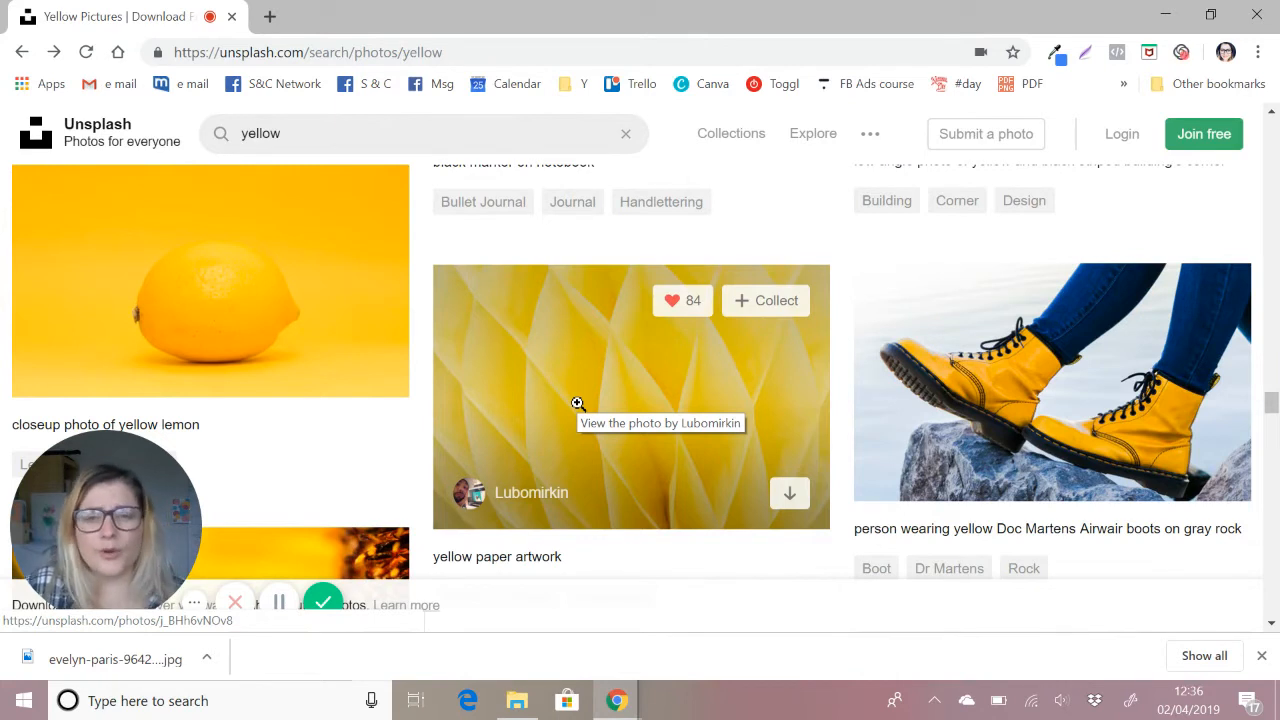
pyautogui.moveTo(584, 392)
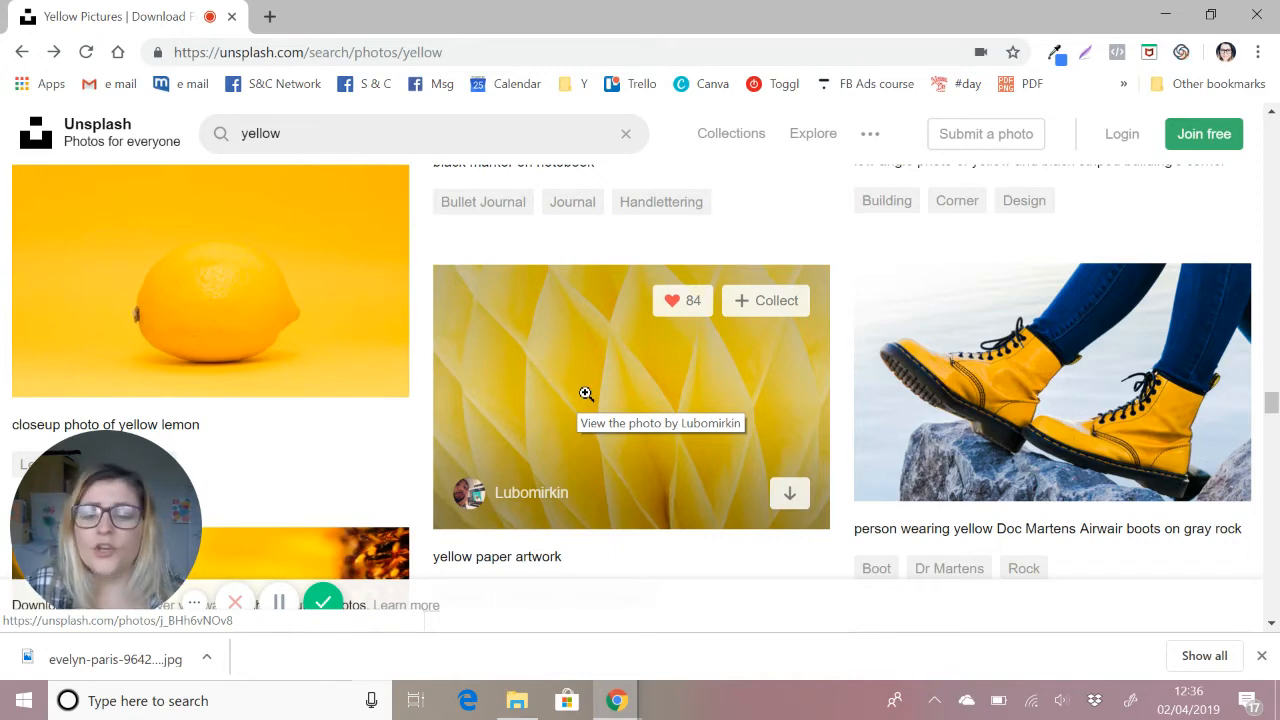
pyautogui.moveTo(1070, 360)
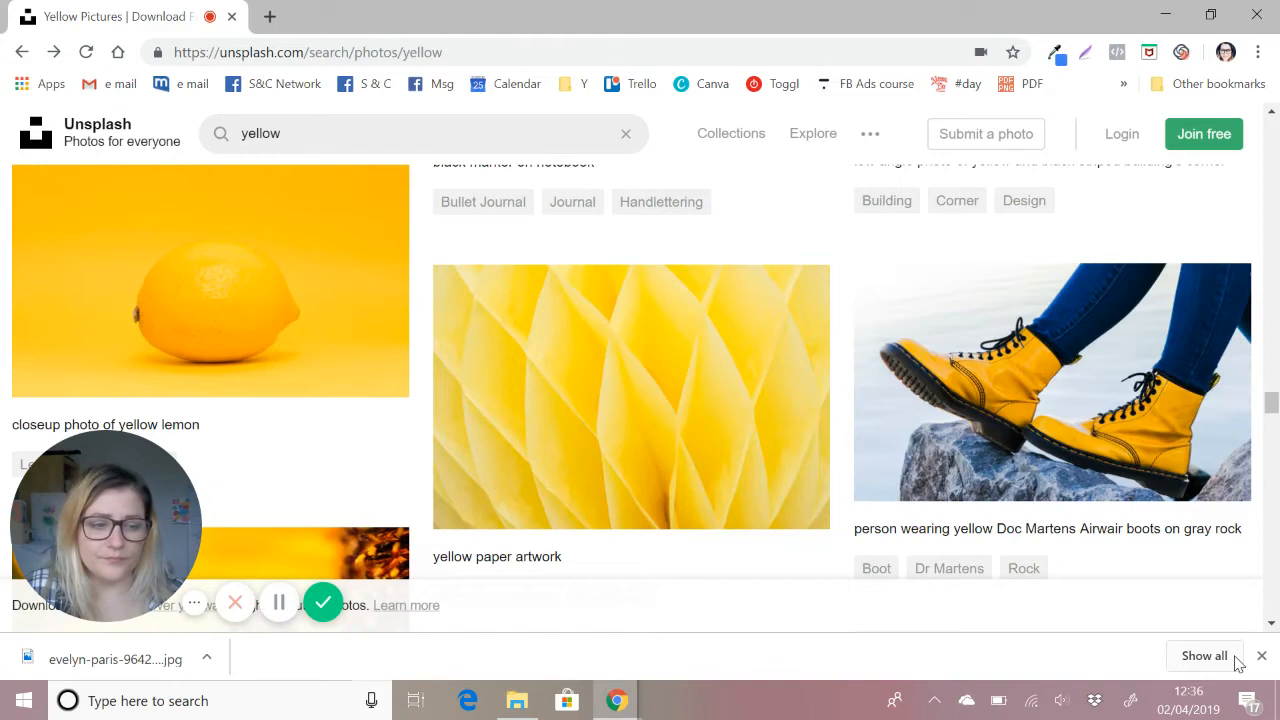
# Review the Image proof screenshots folder, then glance back at the Unsplash yellow results.
pyautogui.click(516, 700)
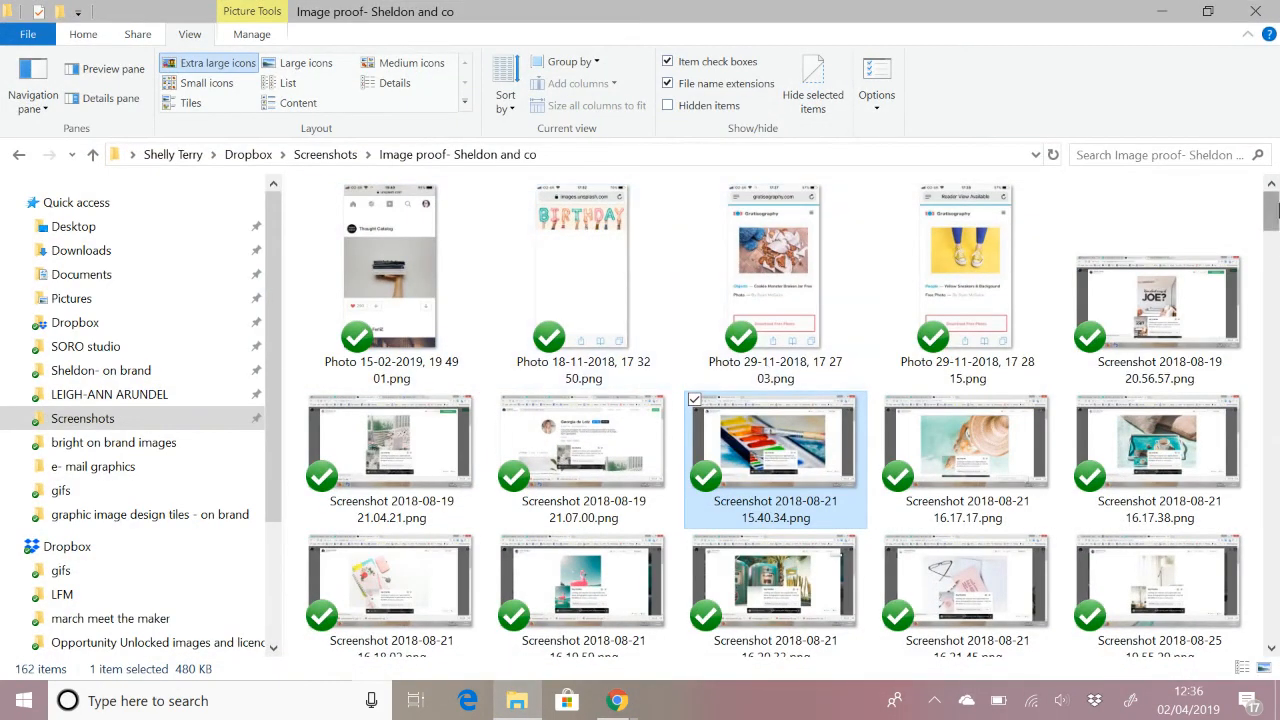
pyautogui.scroll(-3)
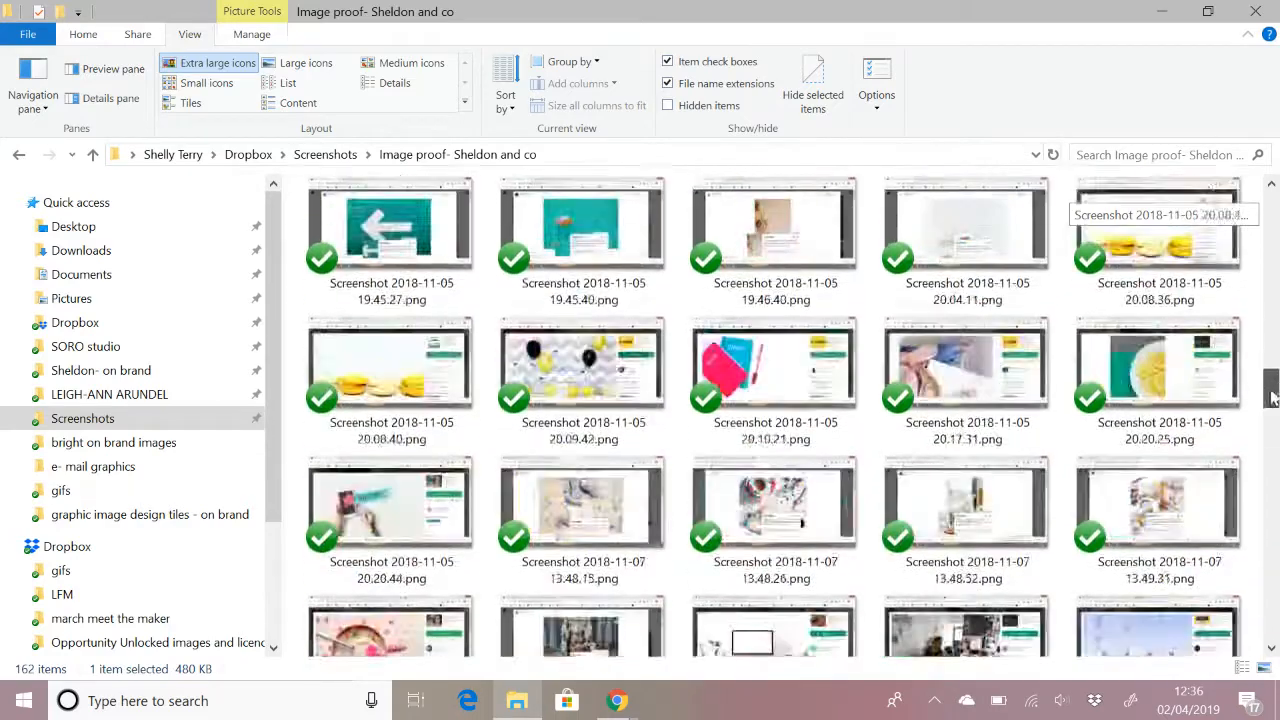
pyautogui.scroll(-3)
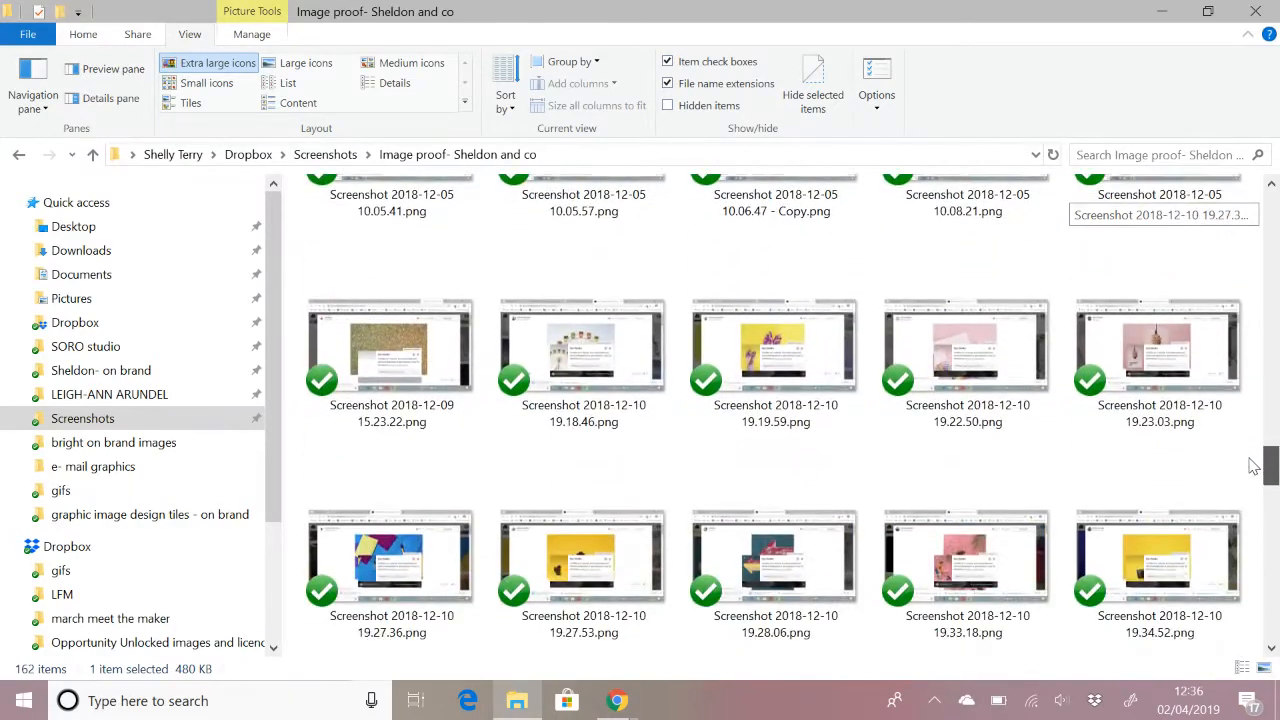
pyautogui.scroll(3)
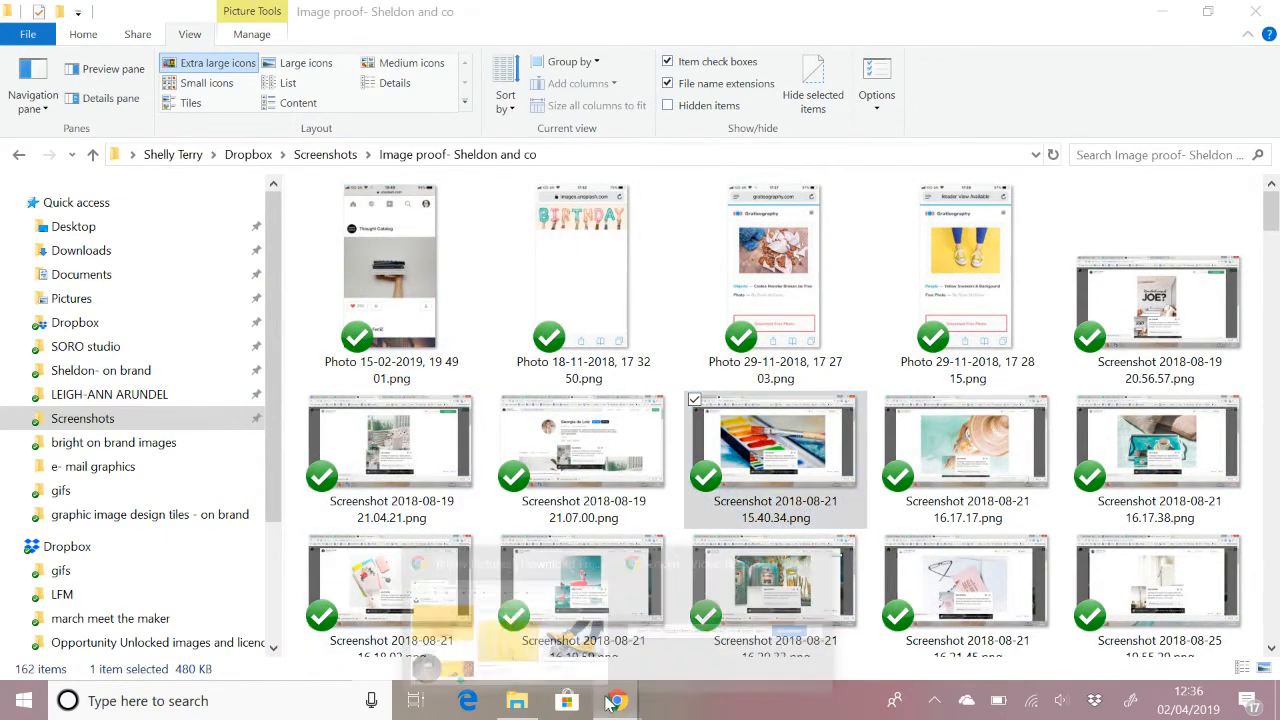
pyautogui.click(616, 700)
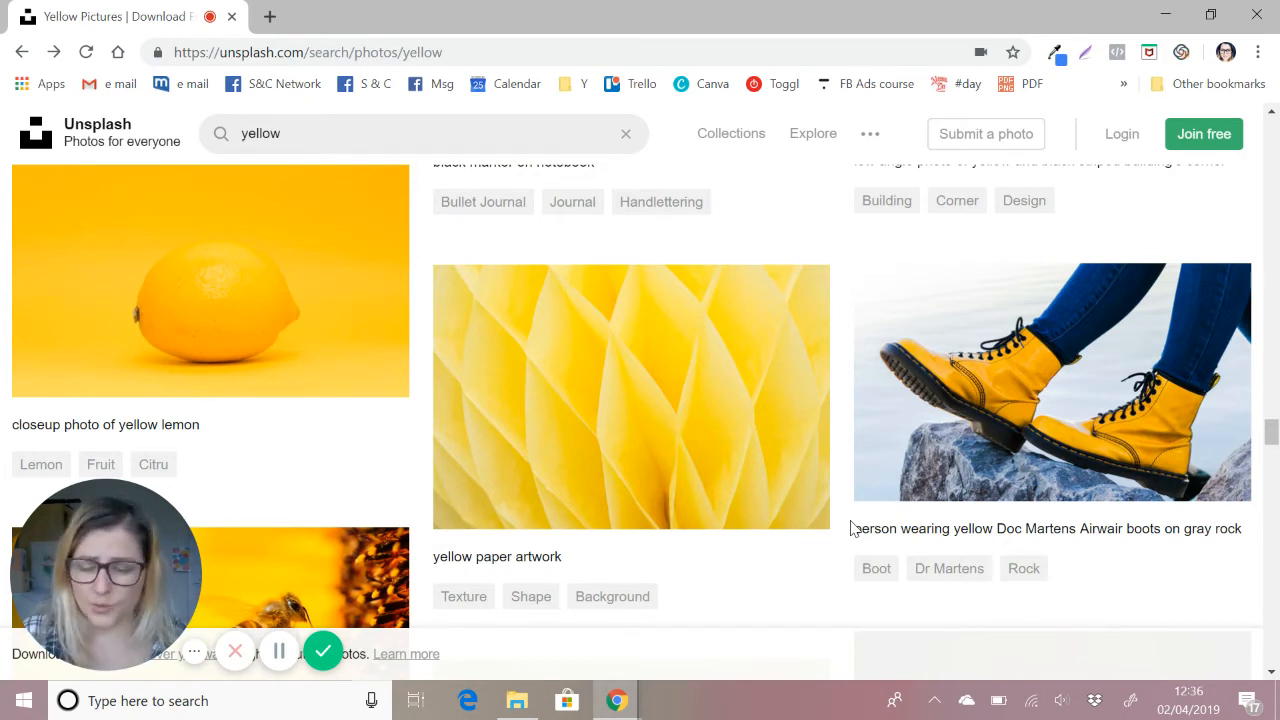
pyautogui.moveTo(1052, 382)
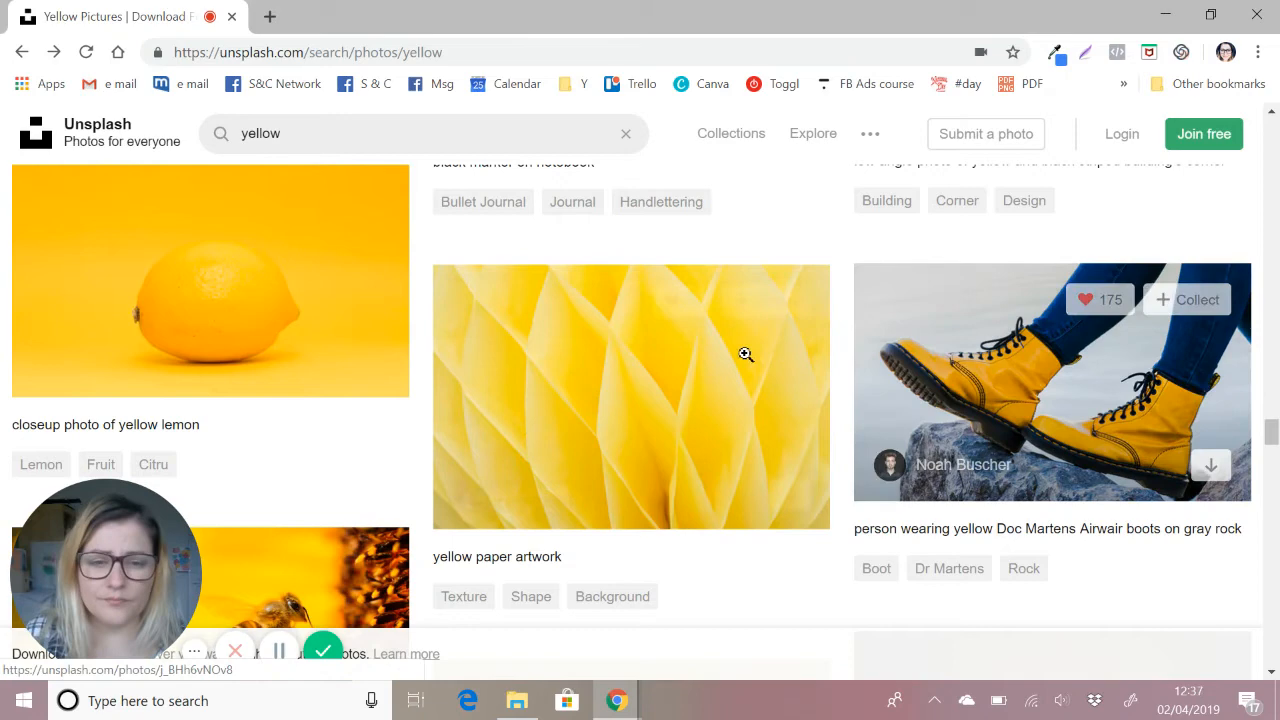
pyautogui.scroll(-3)
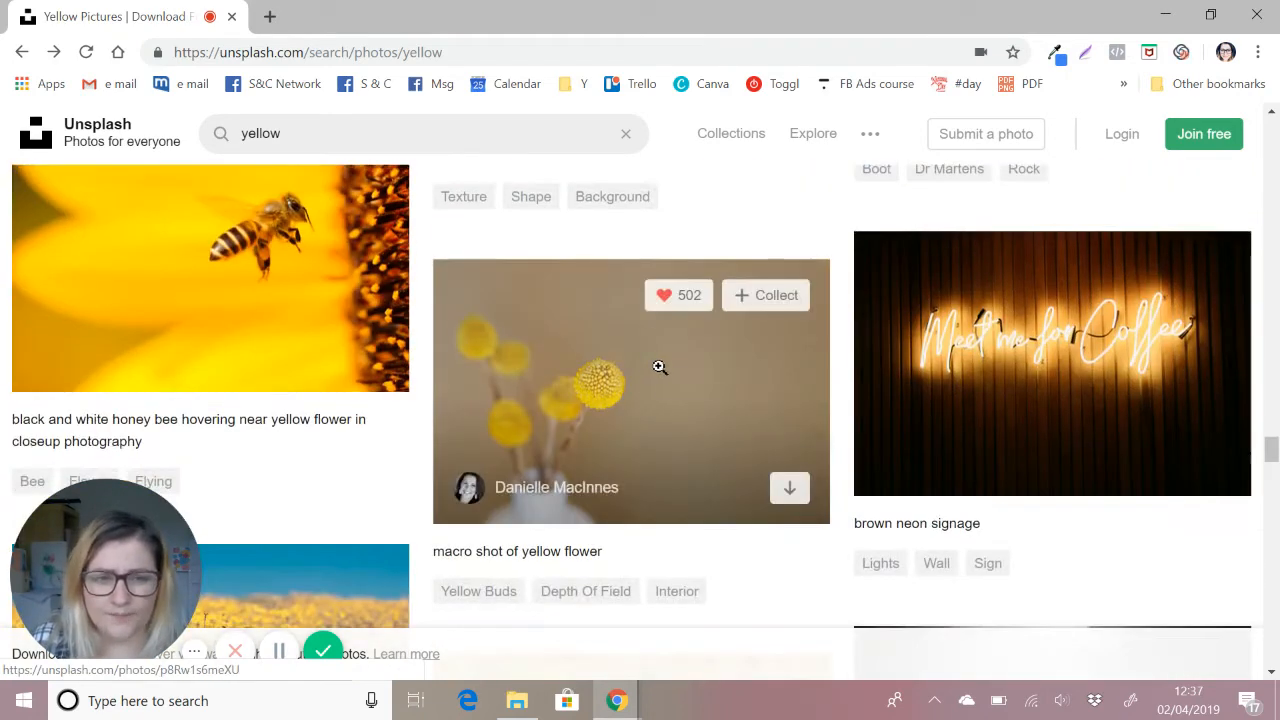
pyautogui.moveTo(668, 368)
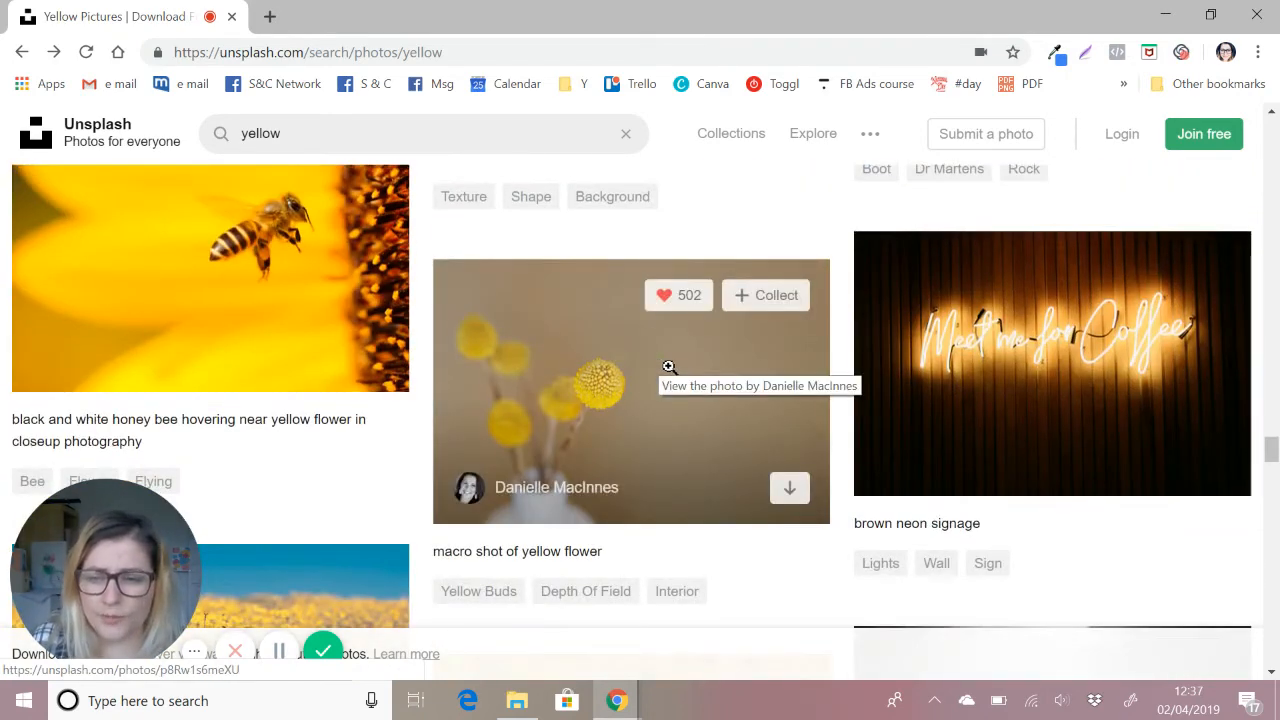
# Return to File Explorer and go up to the main Dropbox folder.
pyautogui.click(516, 700)
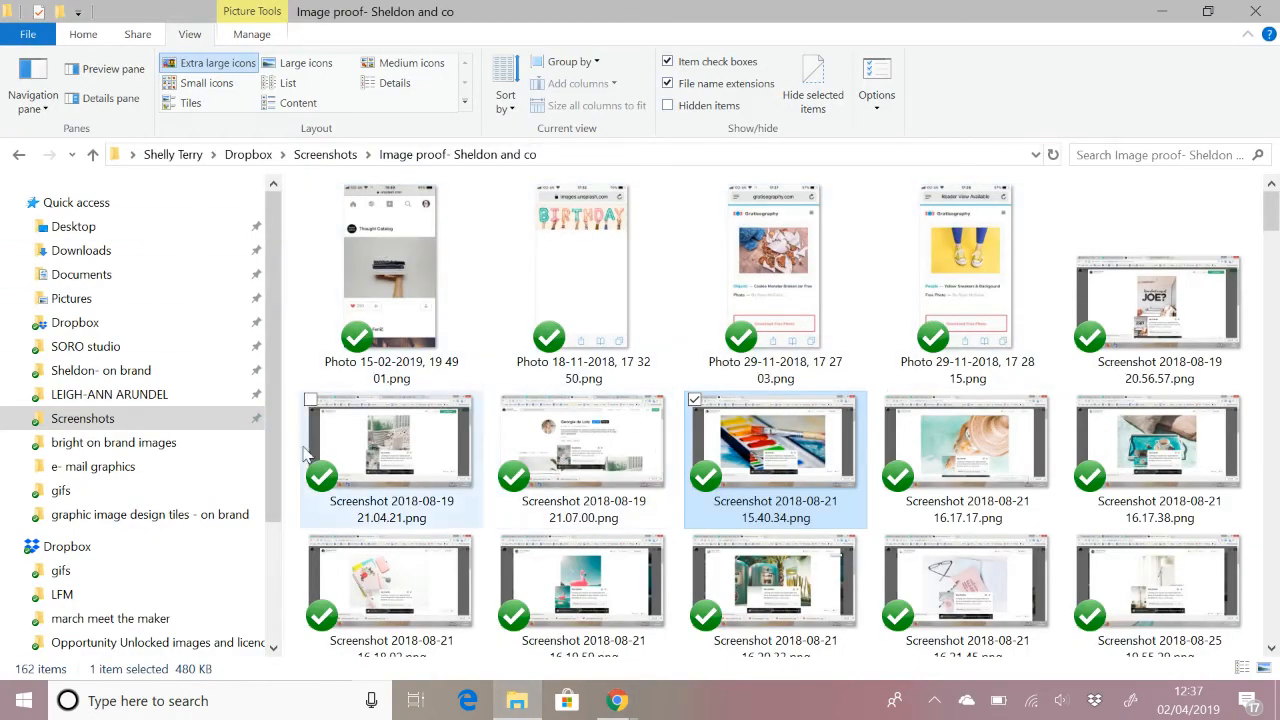
pyautogui.click(248, 154)
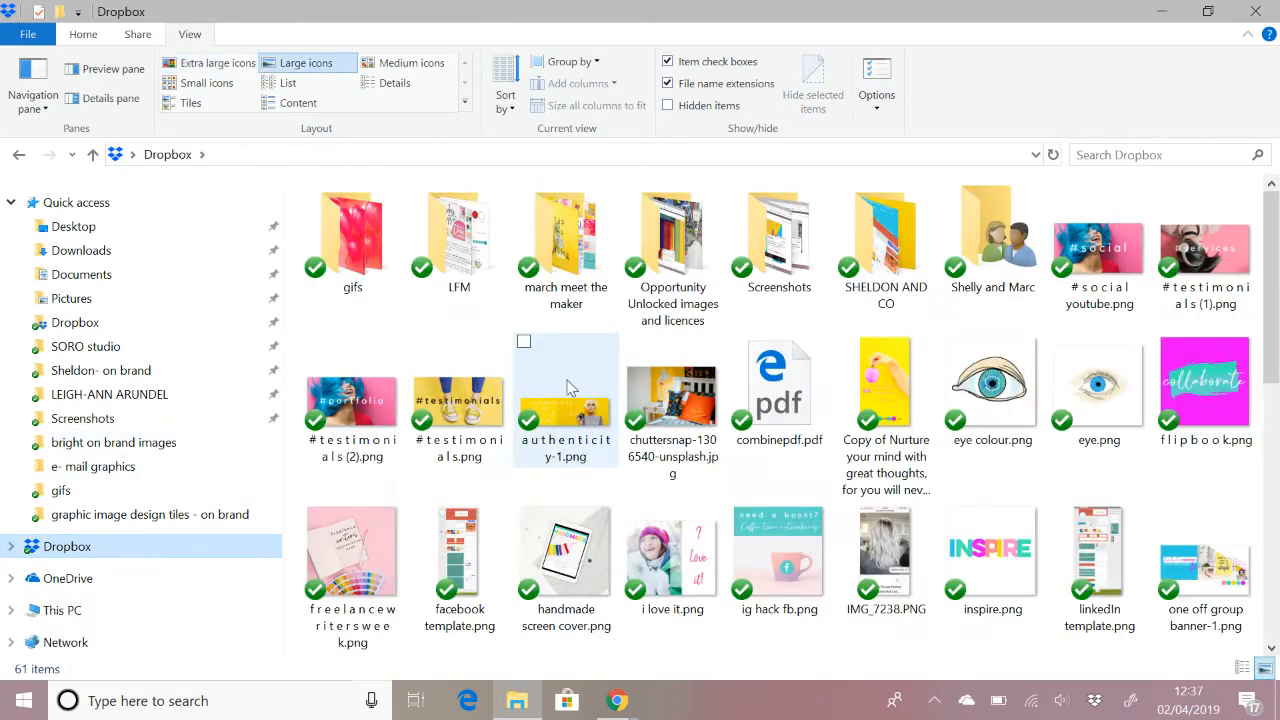
pyautogui.doubleClick(884, 236)
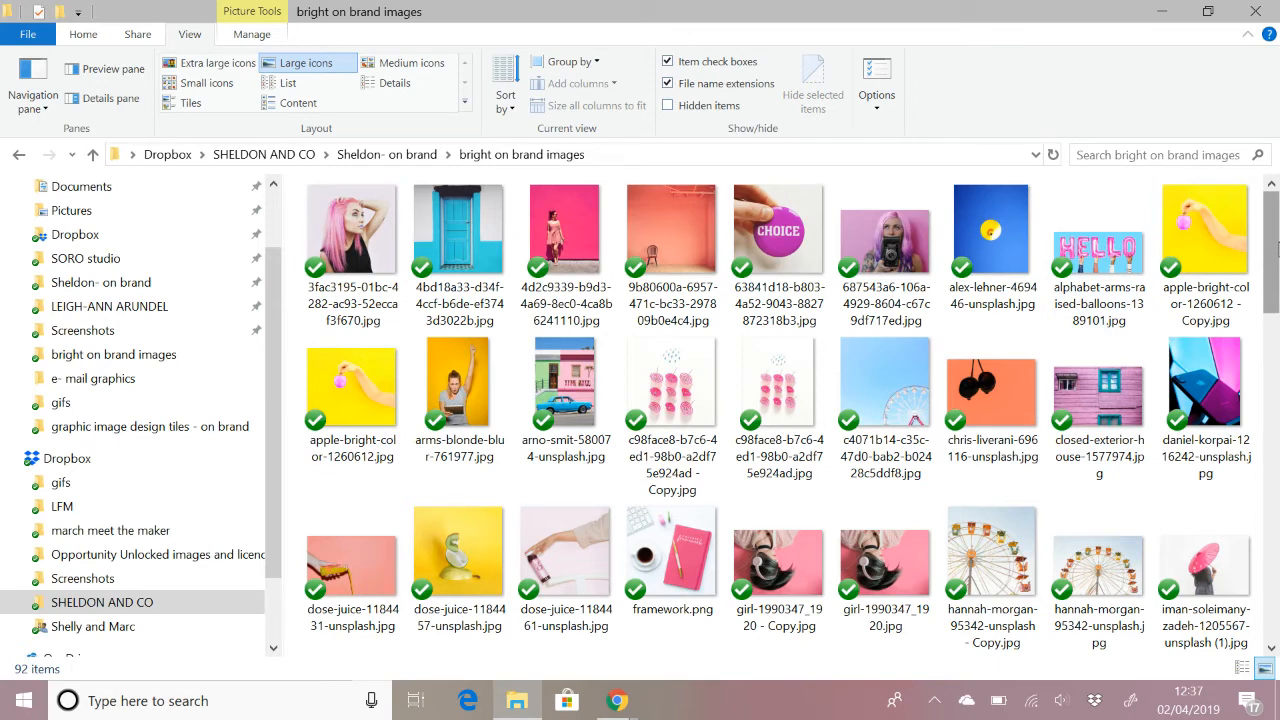
pyautogui.scroll(-3)
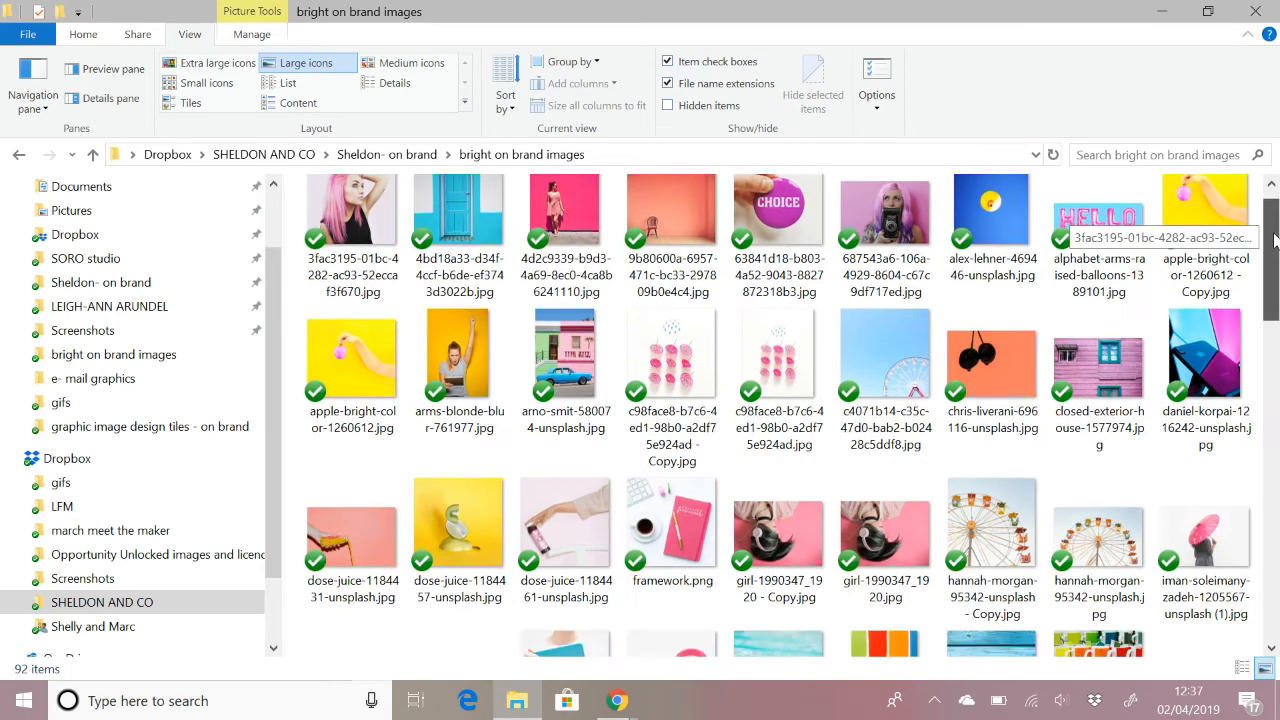
pyautogui.scroll(-3)
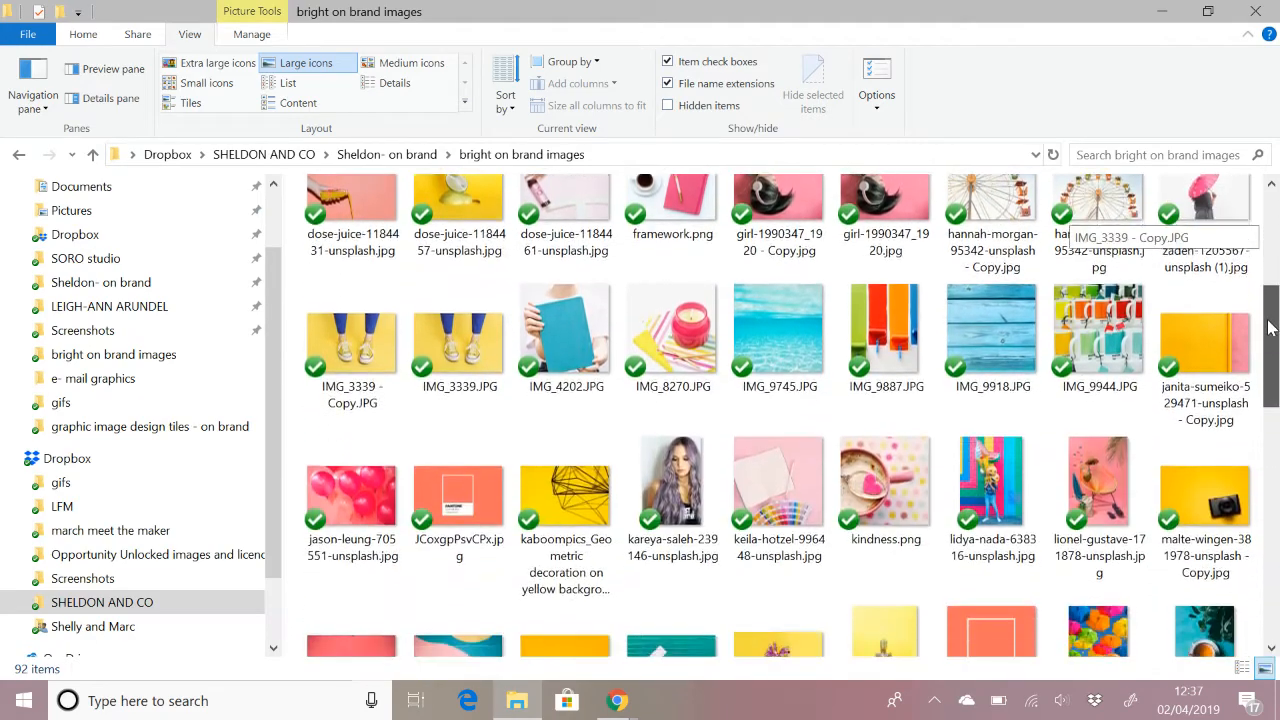
pyautogui.scroll(-3)
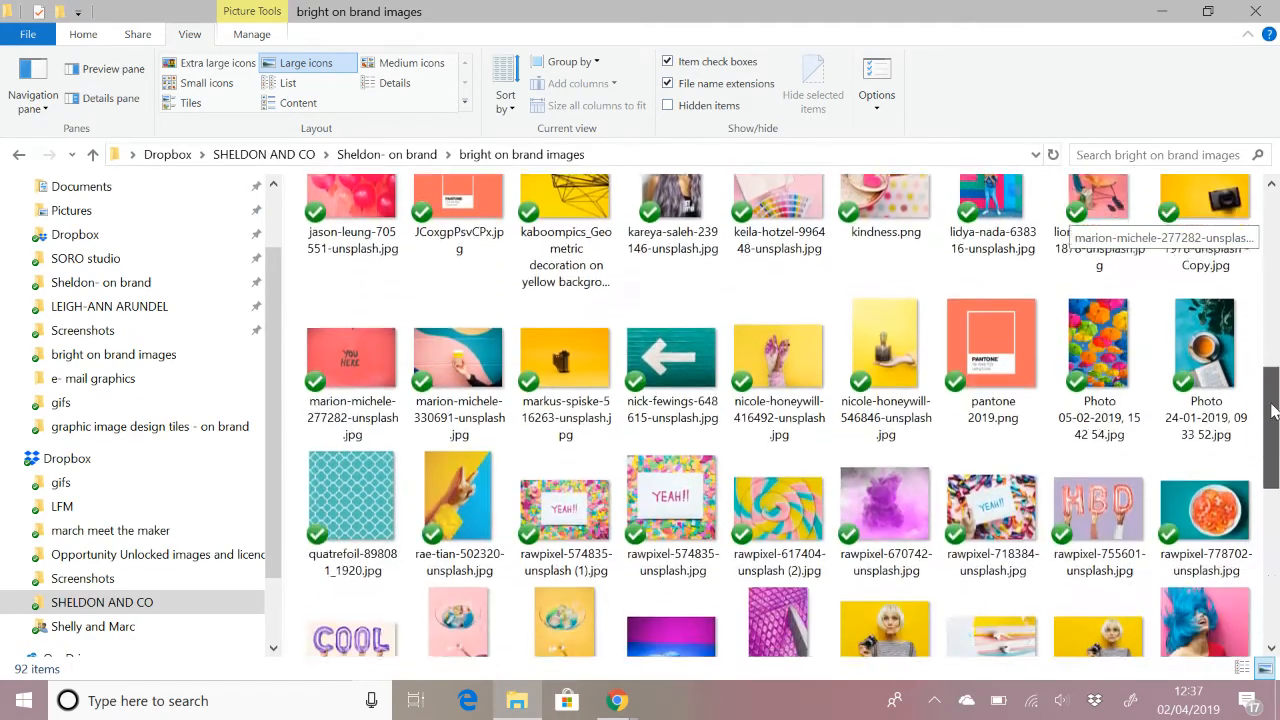
pyautogui.scroll(-3)
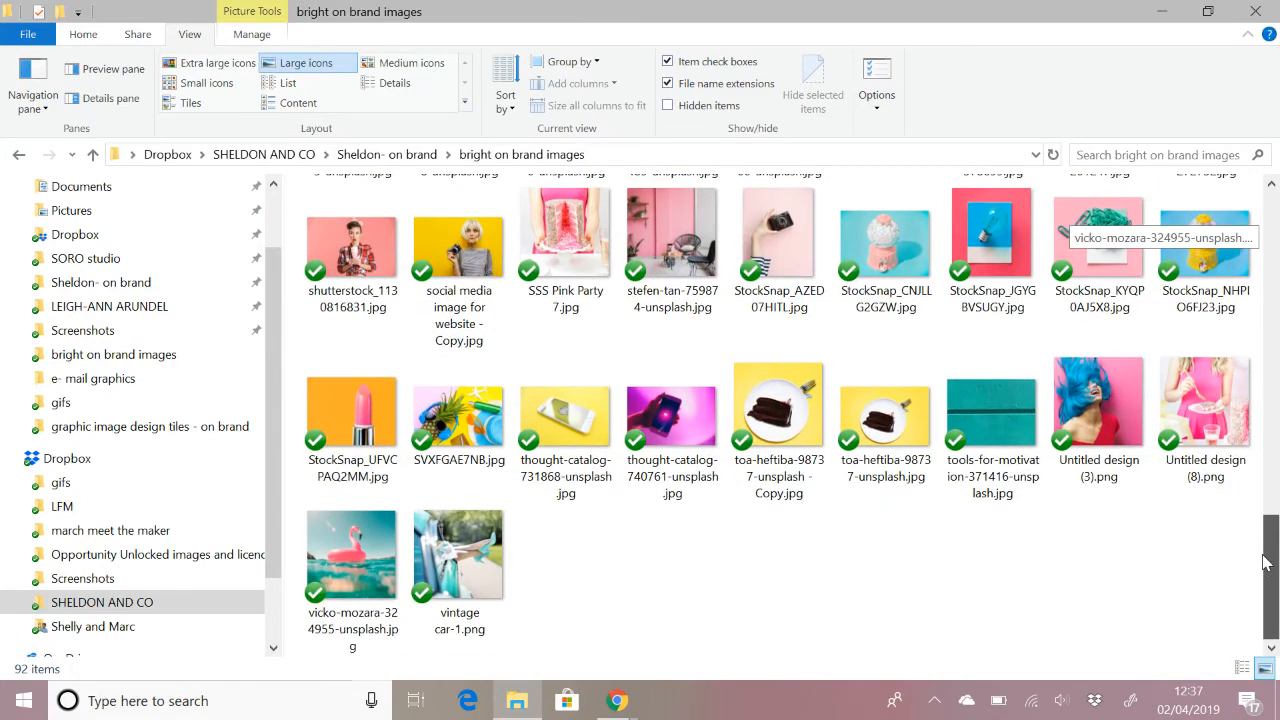
pyautogui.scroll(3)
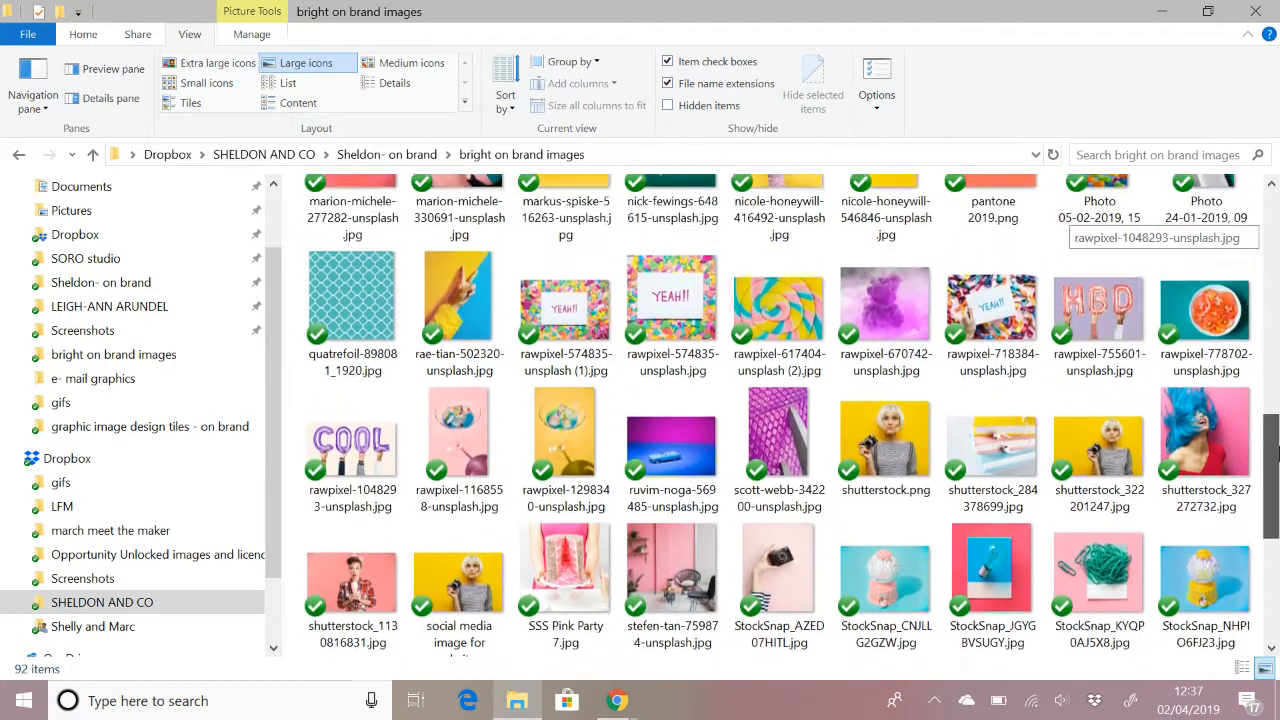
pyautogui.scroll(3)
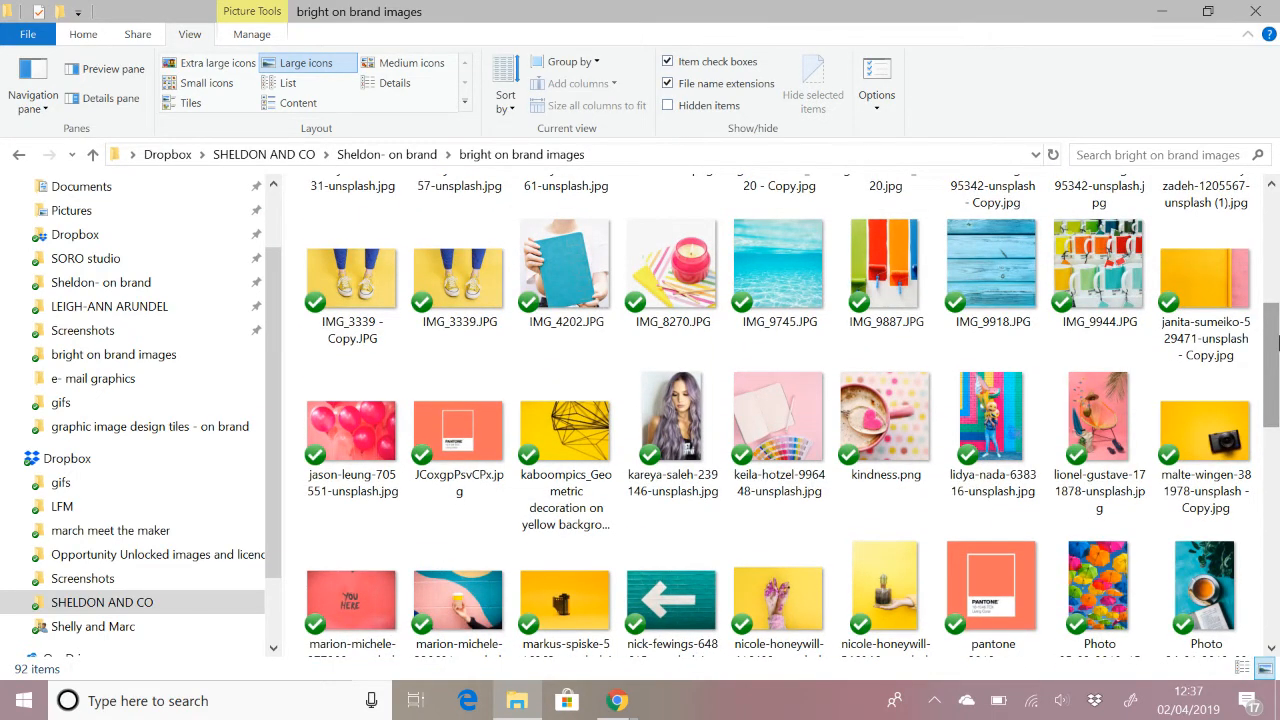
pyautogui.scroll(3)
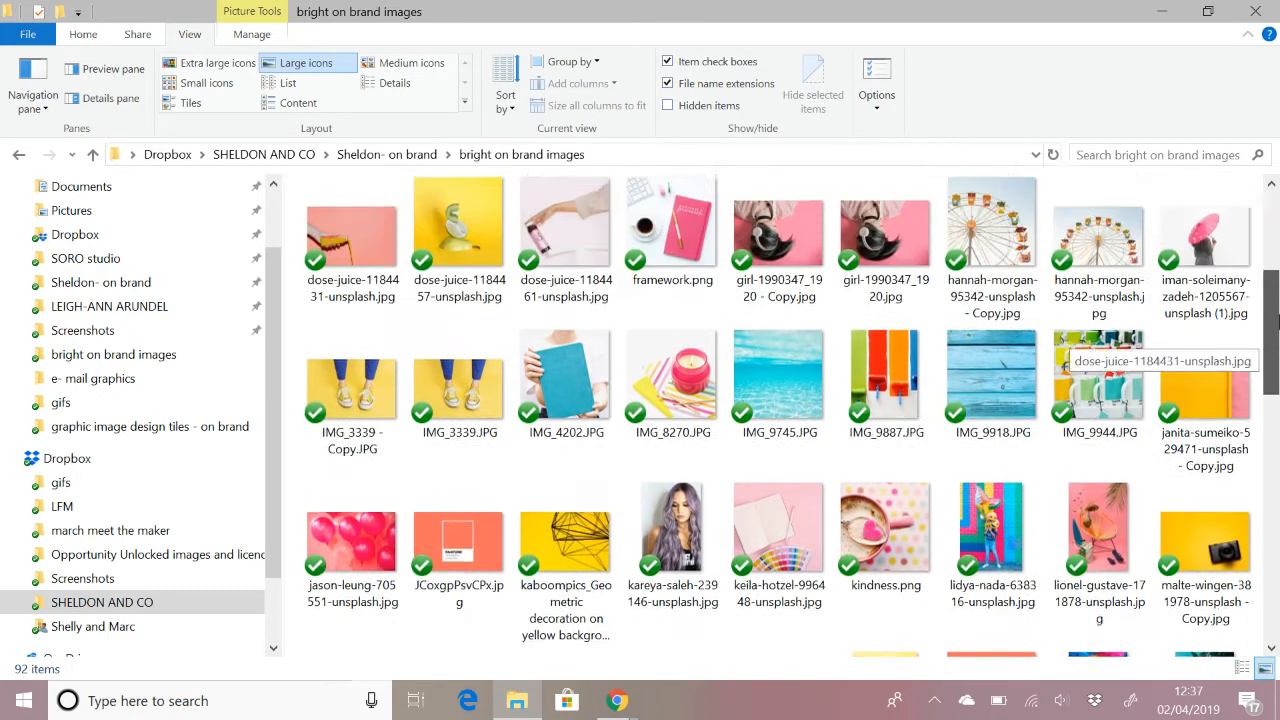
pyautogui.scroll(3)
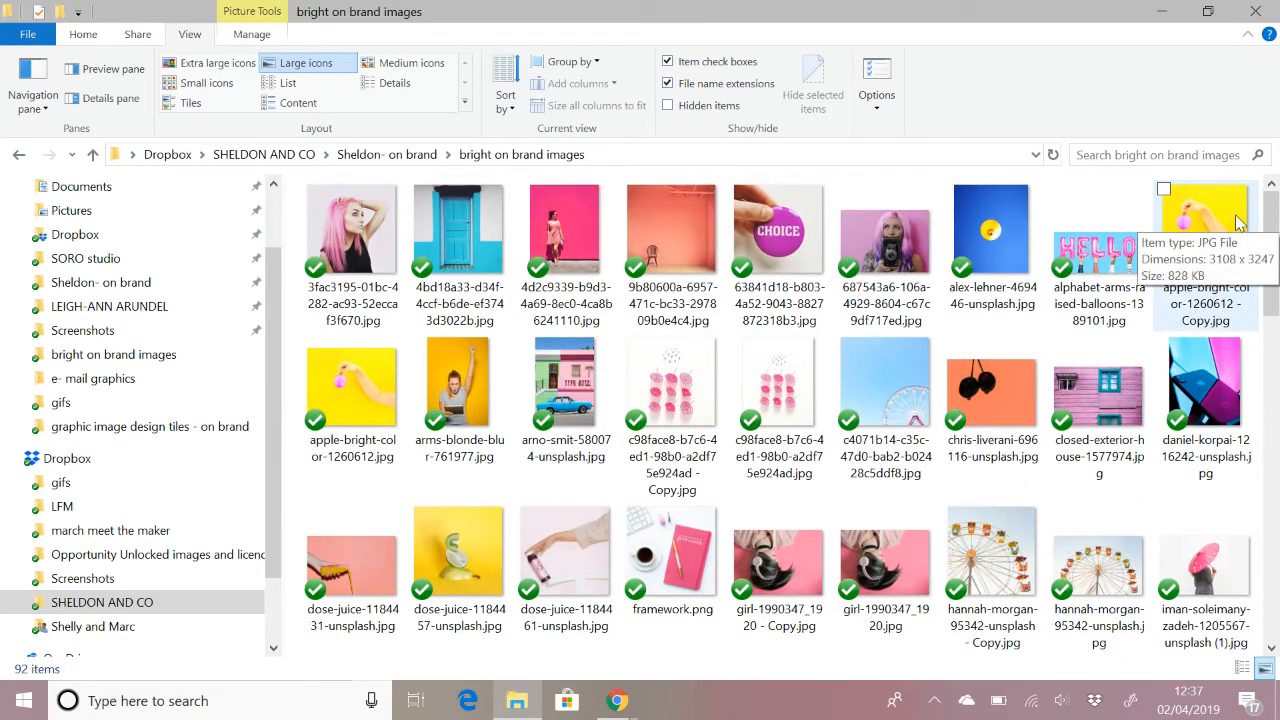
pyautogui.scroll(-3)
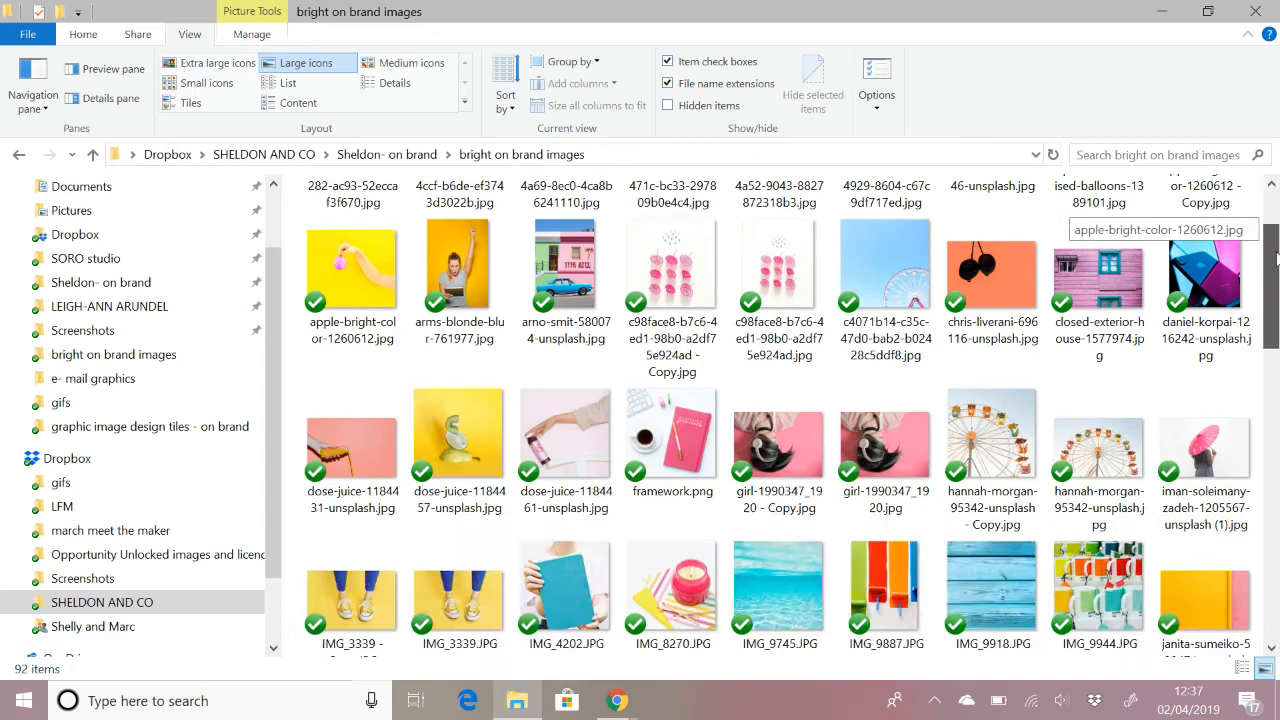
pyautogui.scroll(-3)
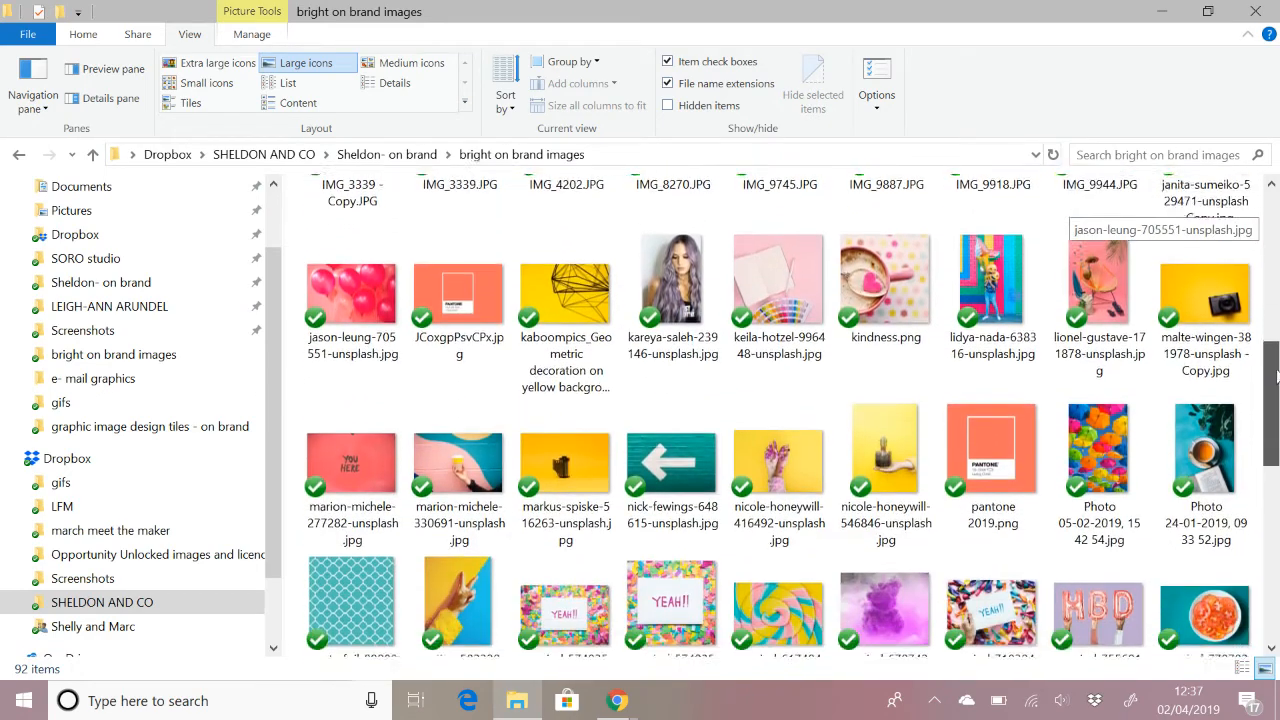
pyautogui.scroll(-3)
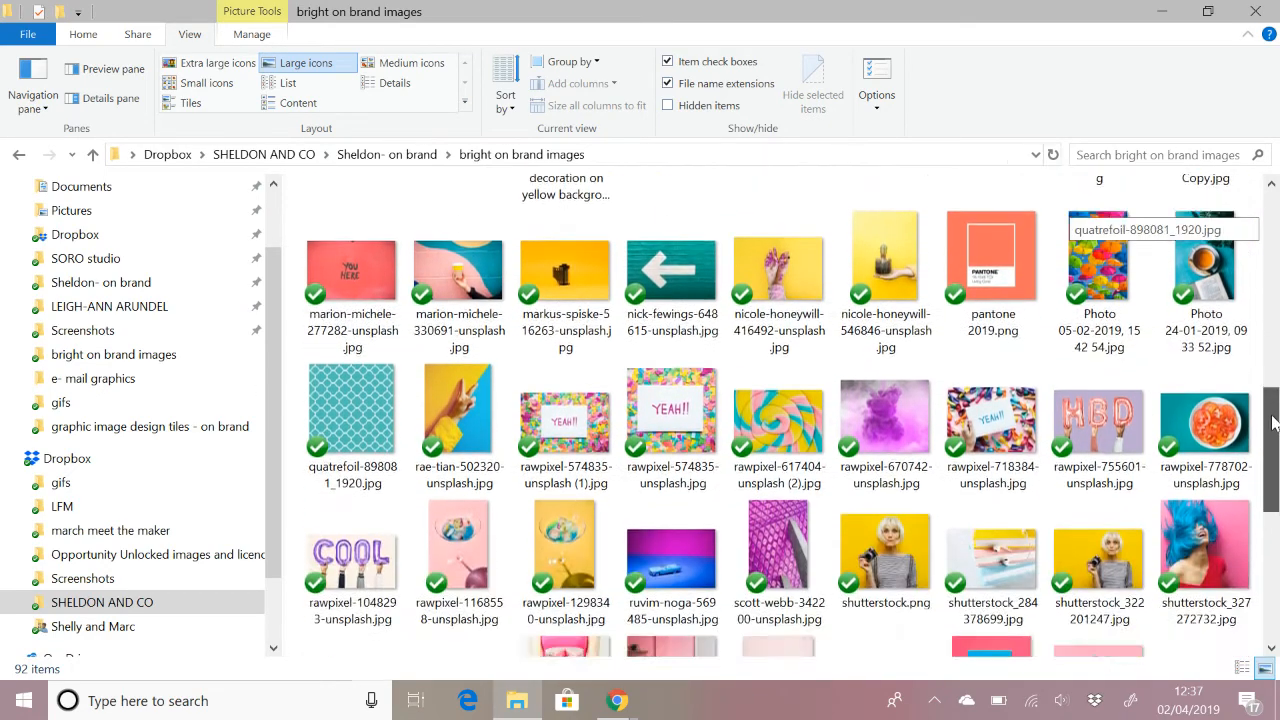
pyautogui.scroll(-3)
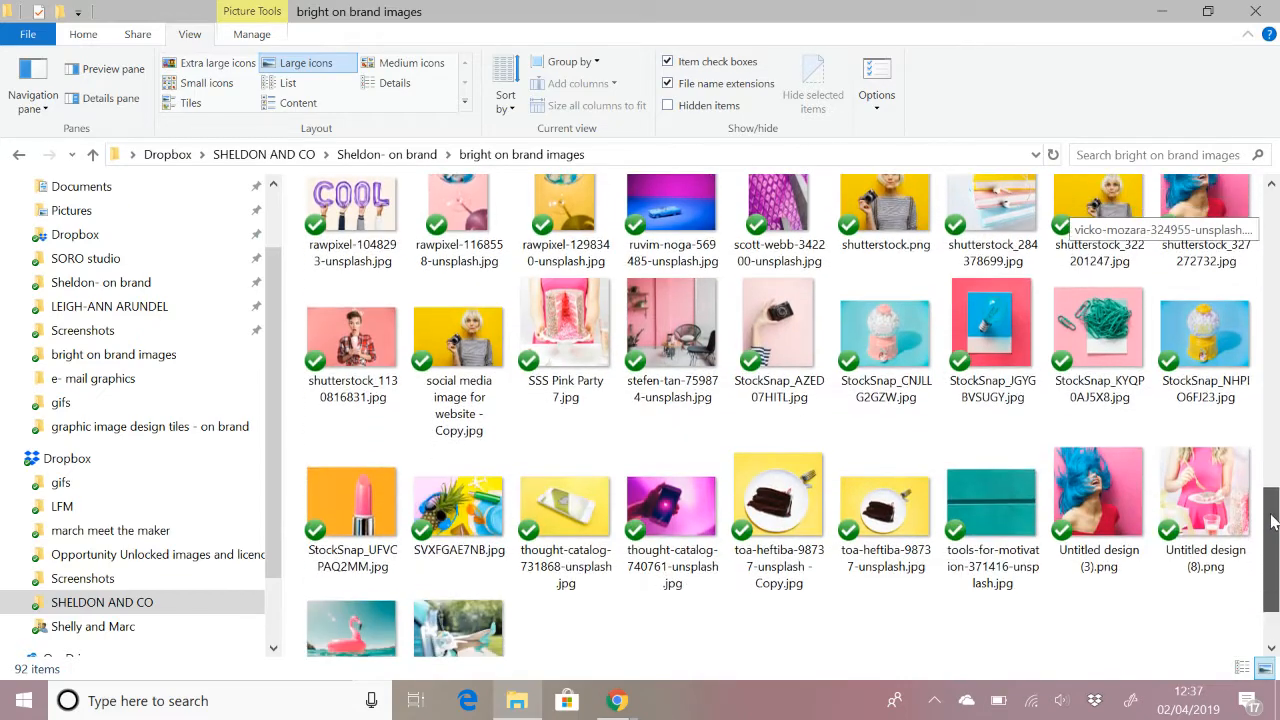
pyautogui.scroll(3)
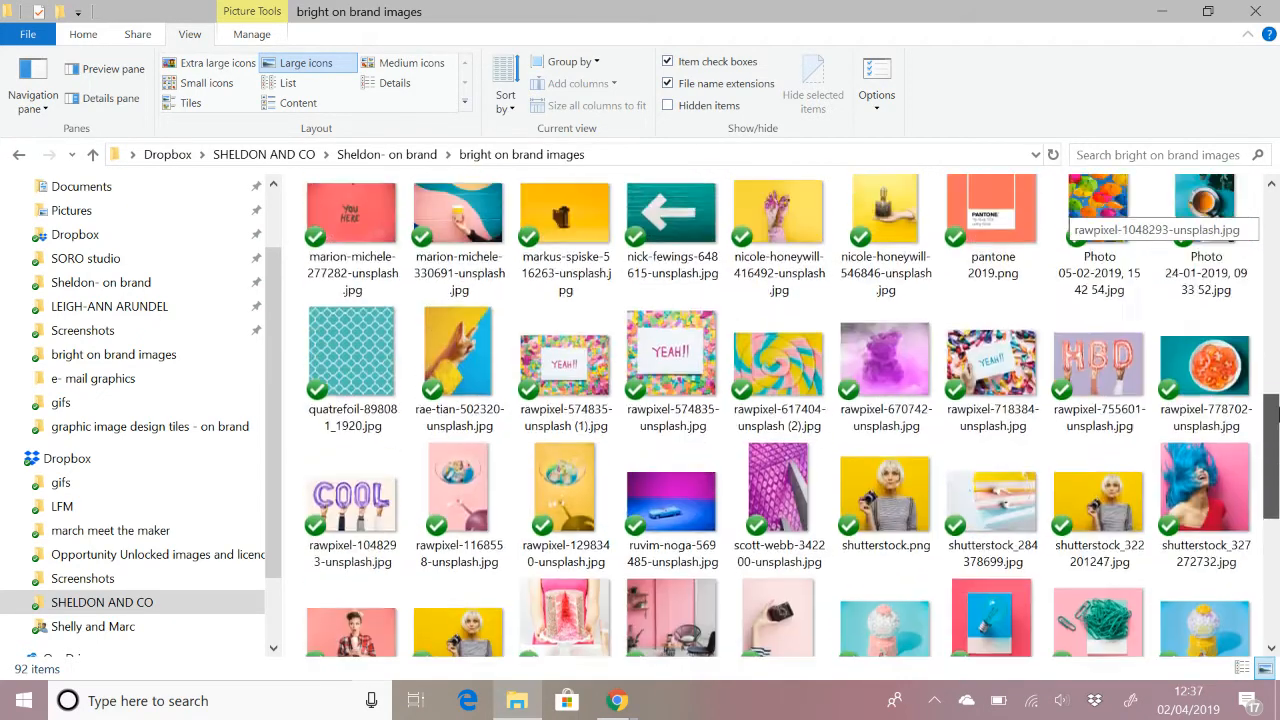
pyautogui.scroll(3)
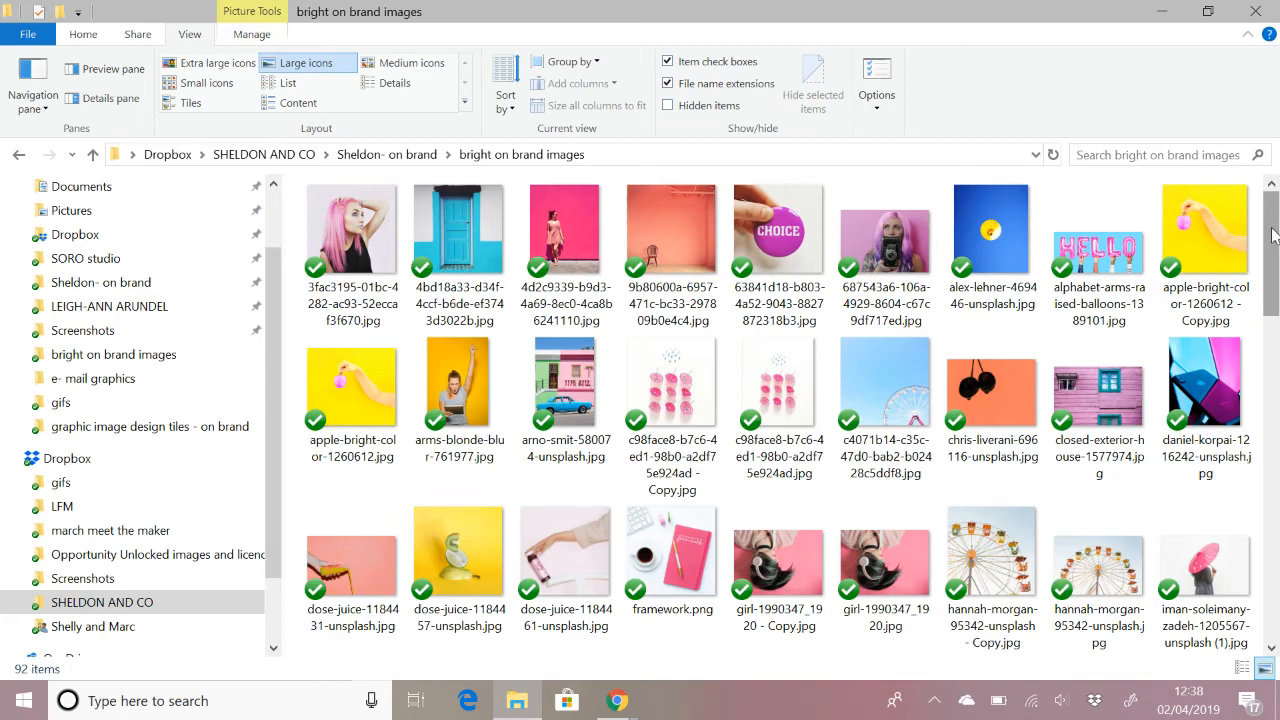
# Scroll through the bright on-brand images folder, then switch to Chrome's Unsplash results.
pyautogui.scroll(-3)
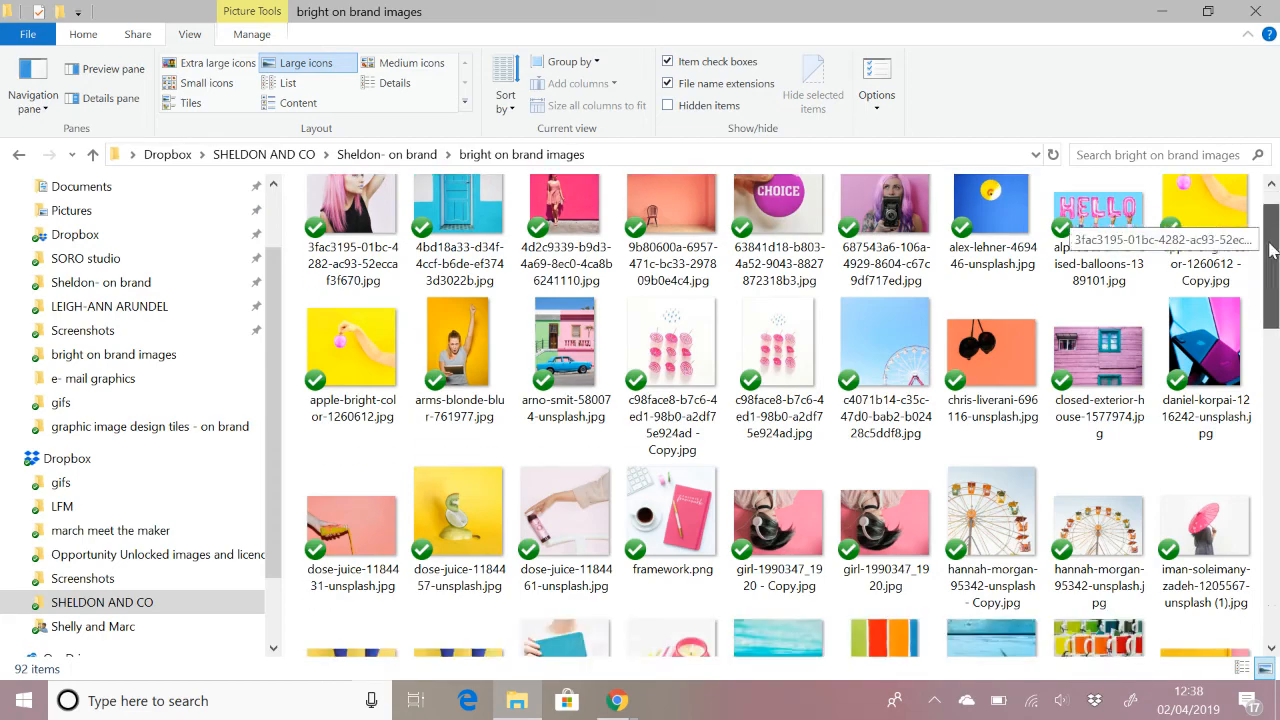
pyautogui.scroll(-3)
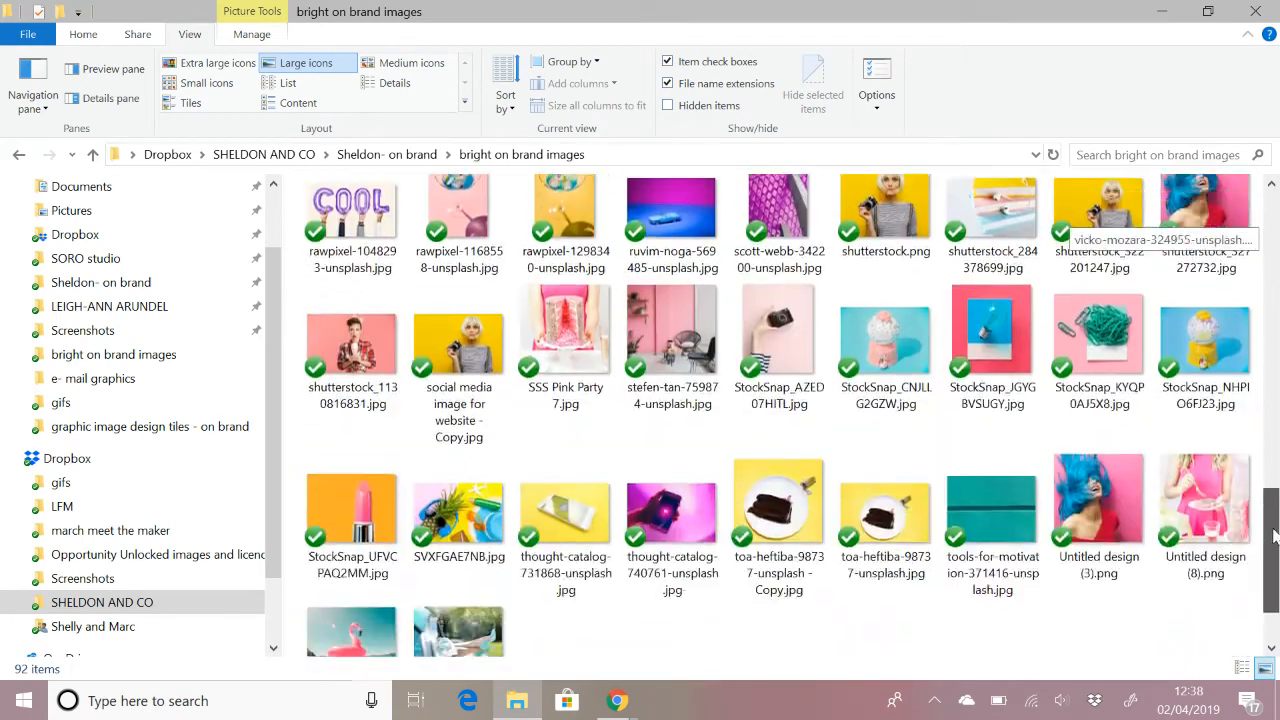
pyautogui.scroll(3)
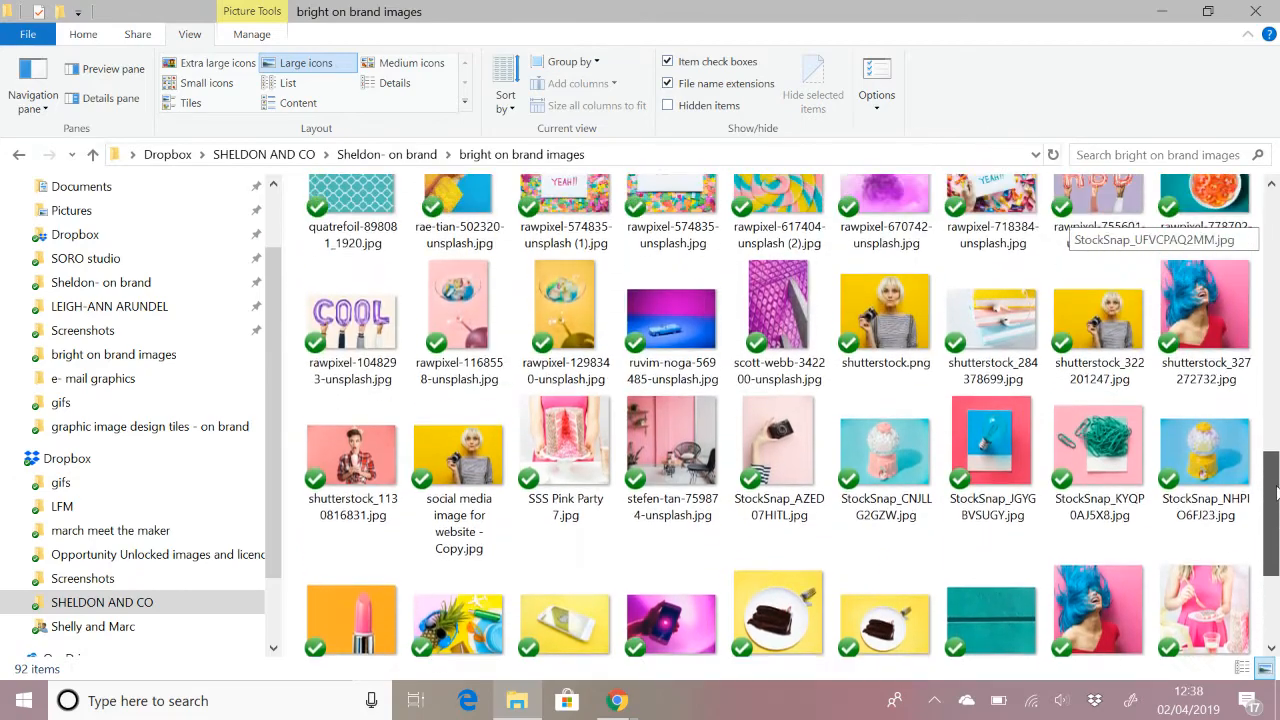
pyautogui.scroll(3)
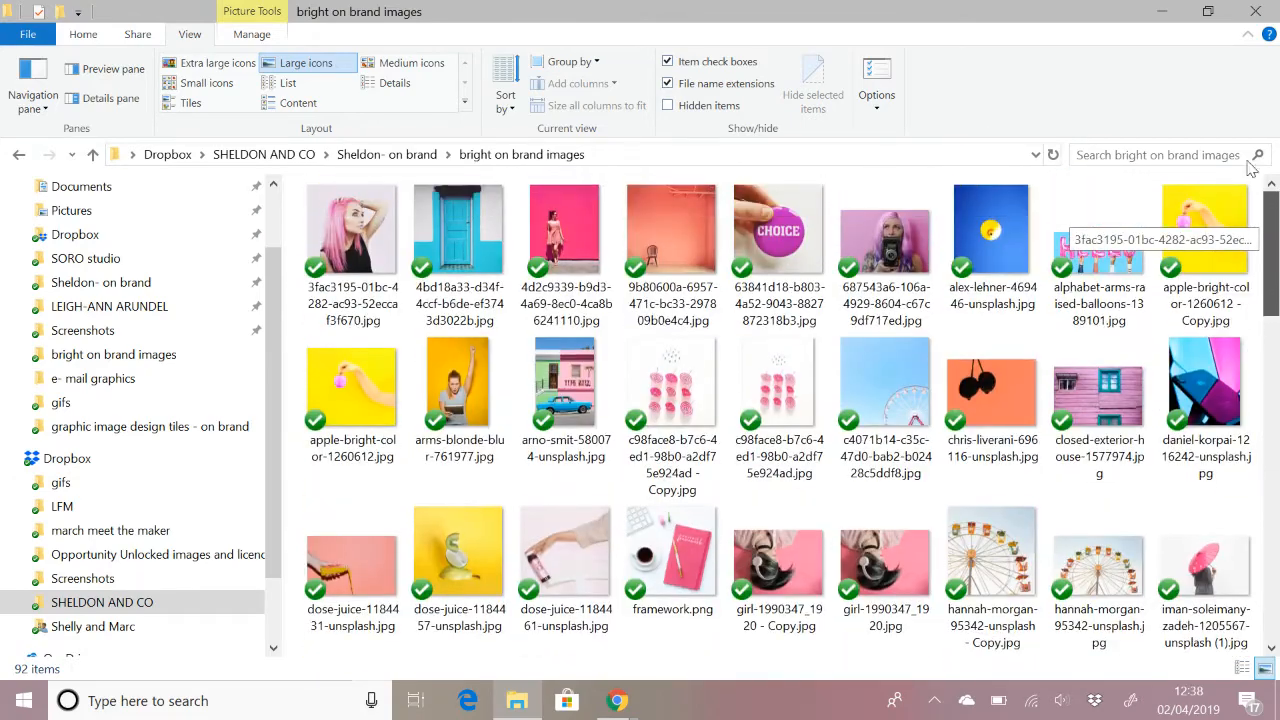
pyautogui.scroll(-3)
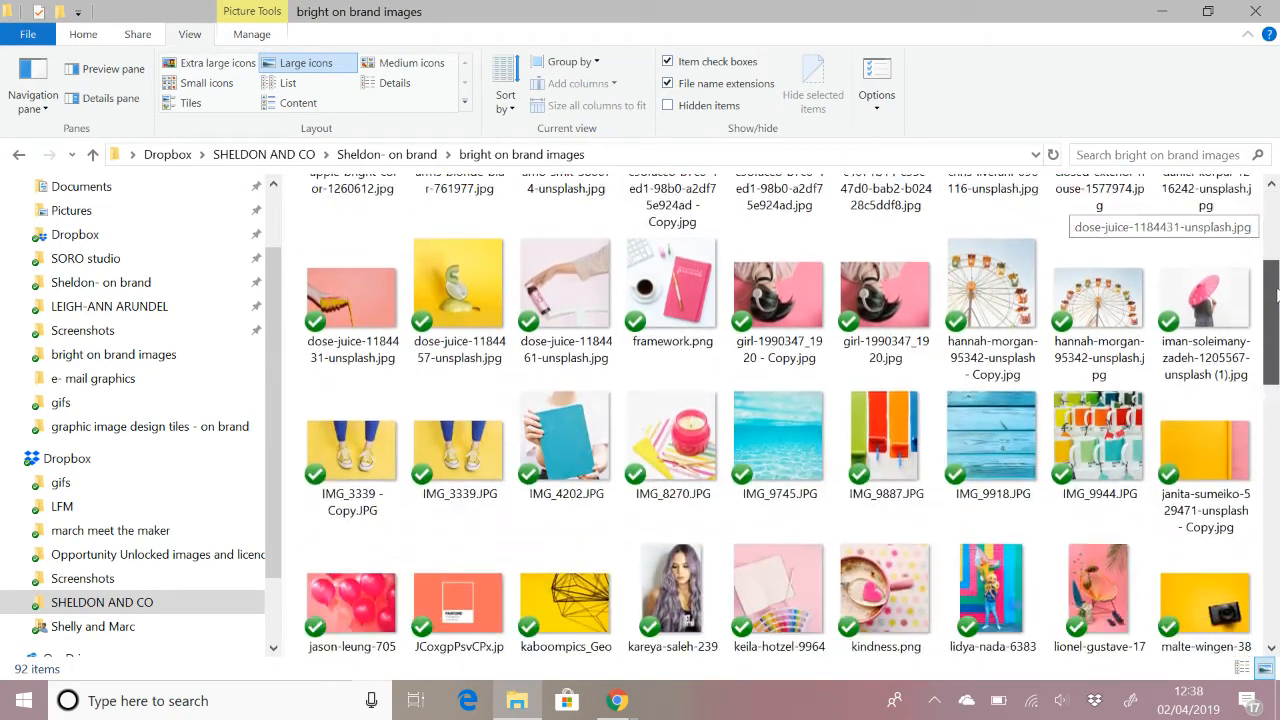
pyautogui.scroll(-3)
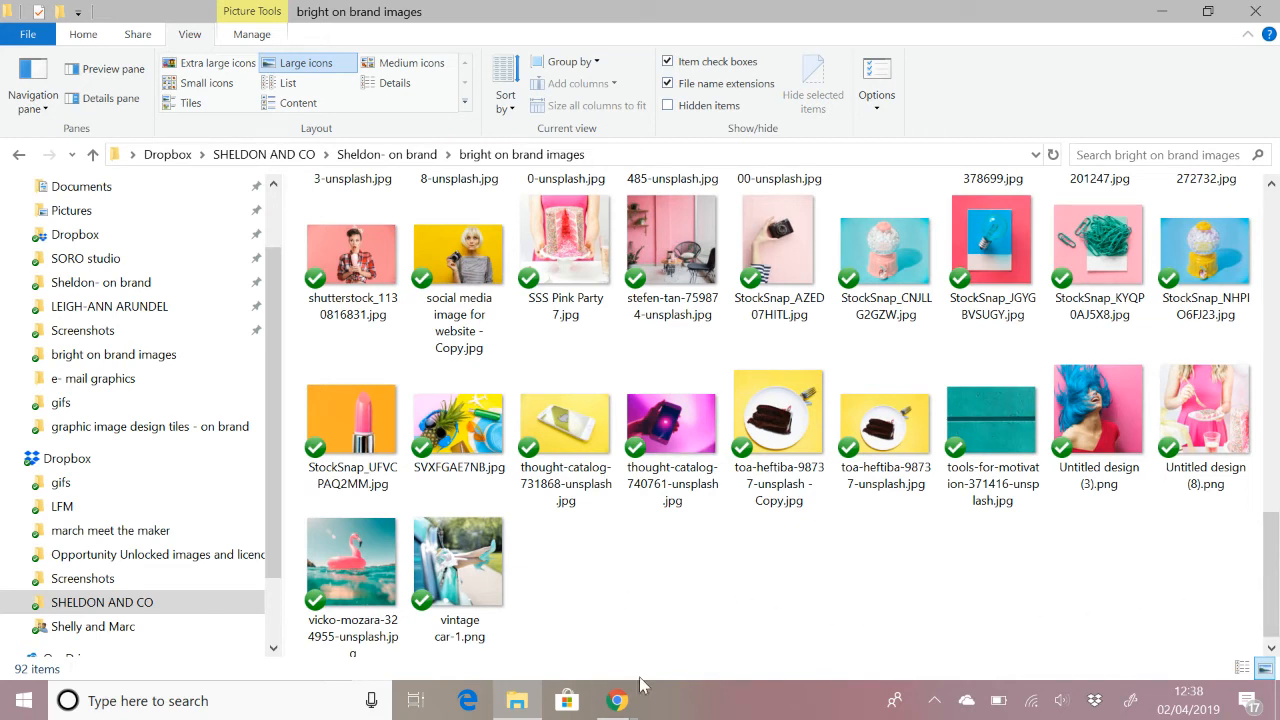
pyautogui.click(616, 700)
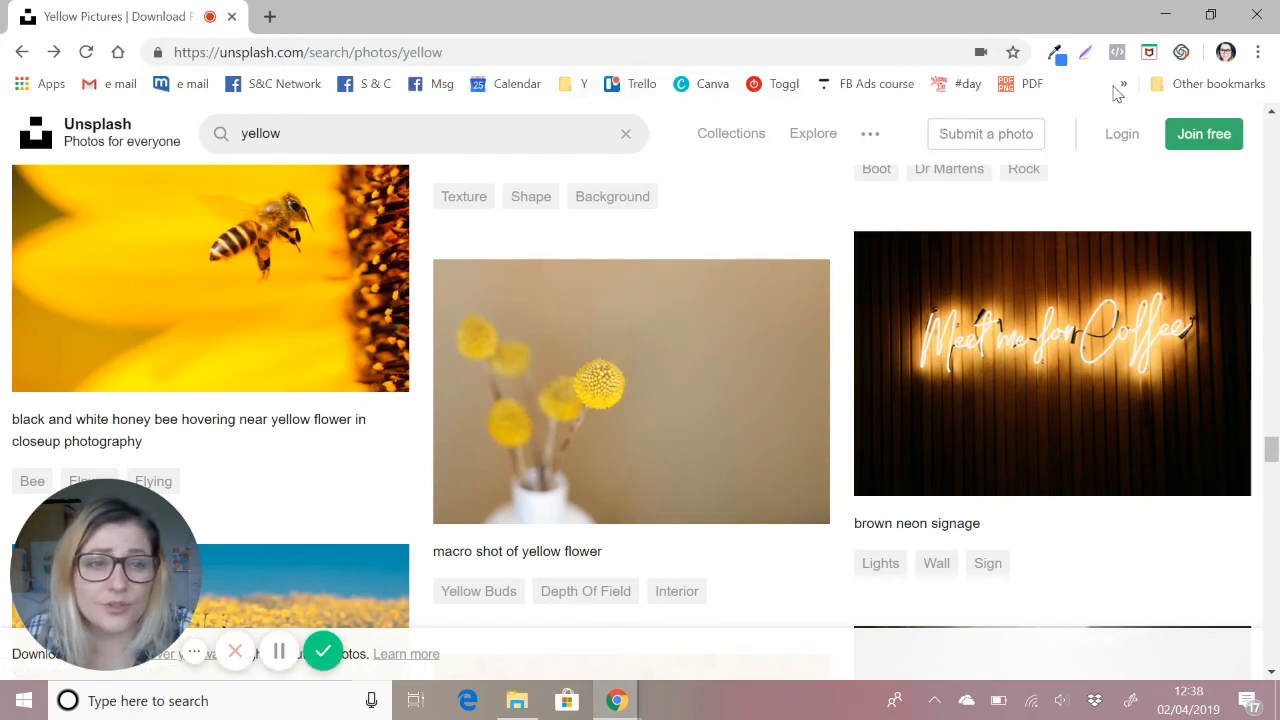
# Show the photos bookmark folder listing Pexels, Unsplash, Pixabay and other stock sites.
pyautogui.click(1122, 84)
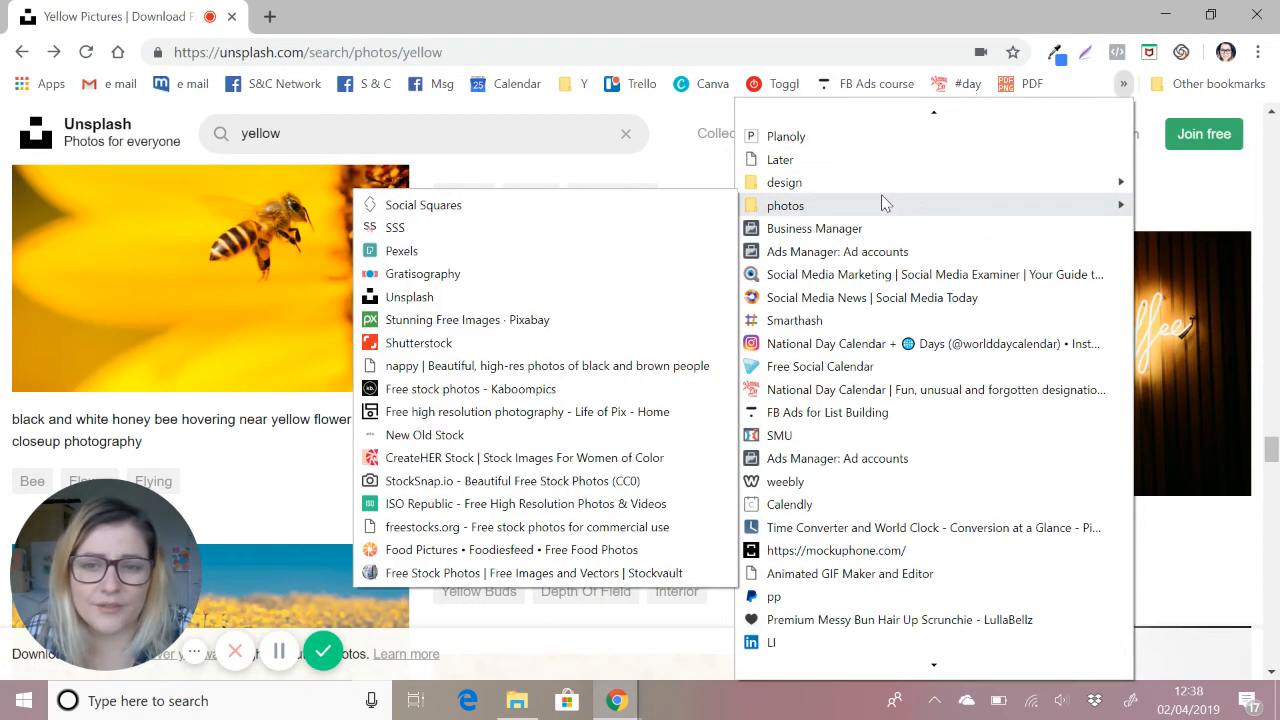
pyautogui.moveTo(696, 244)
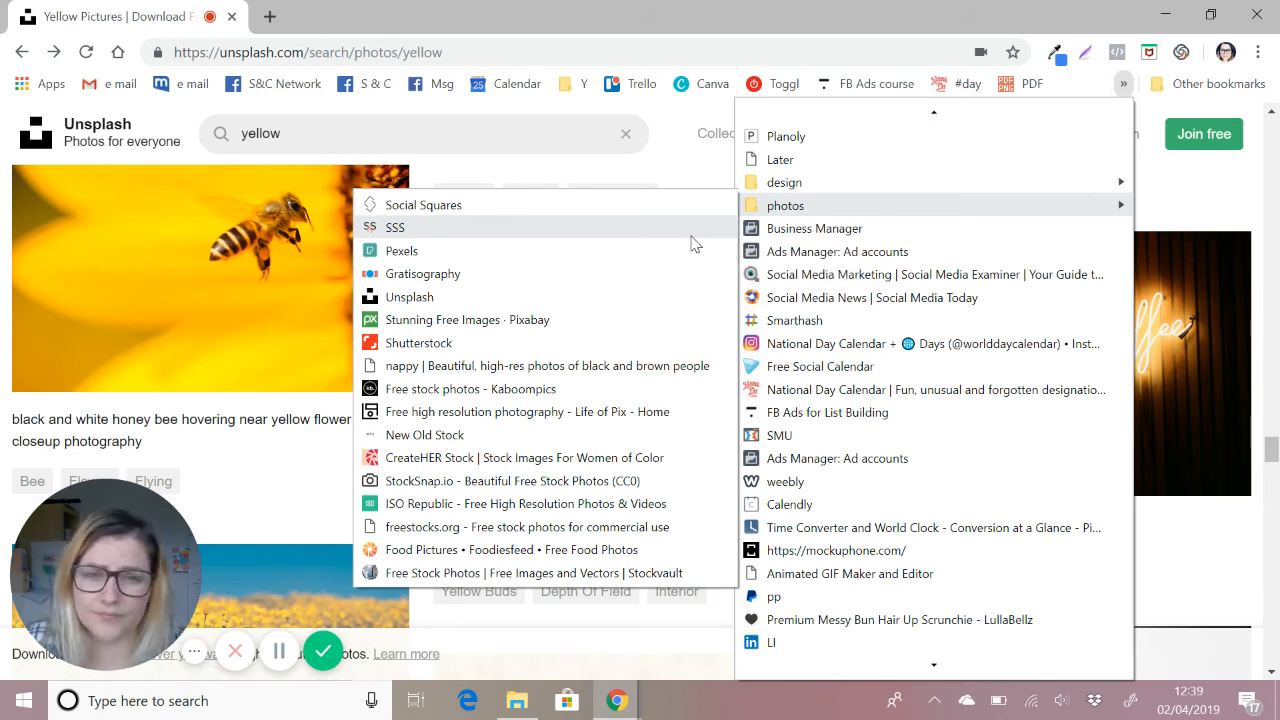
pyautogui.moveTo(720, 232)
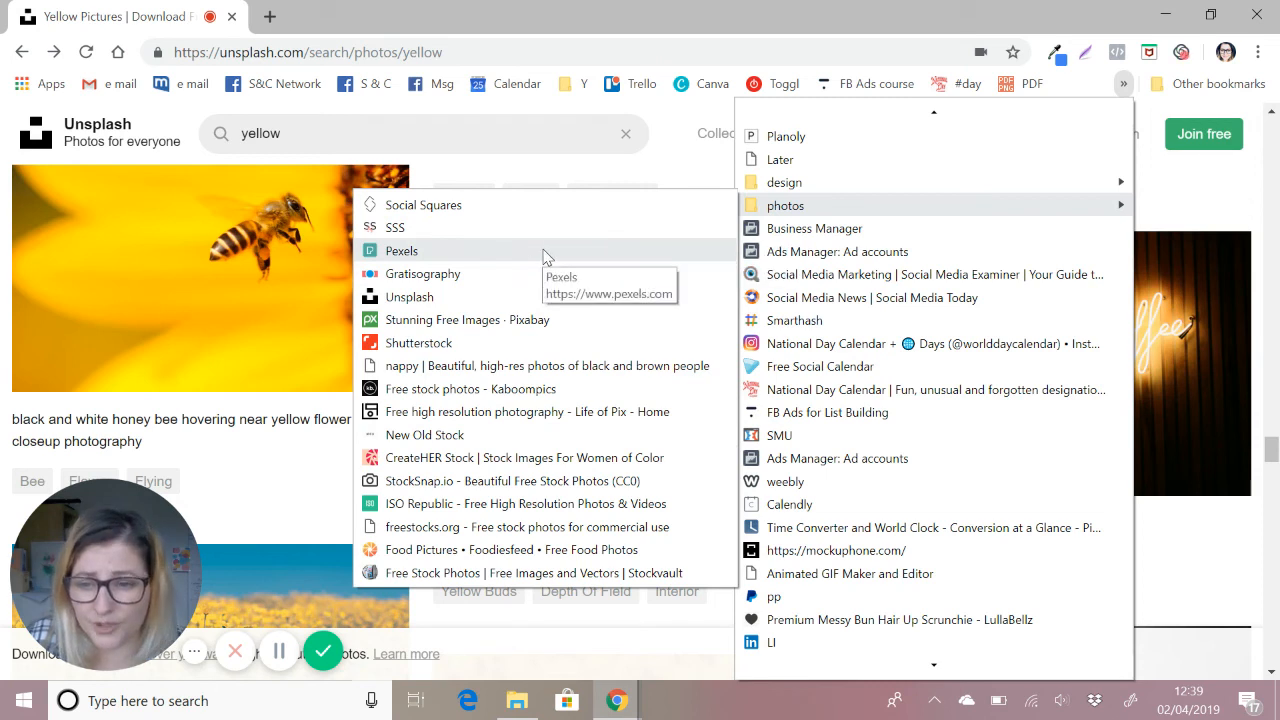
pyautogui.moveTo(504, 256)
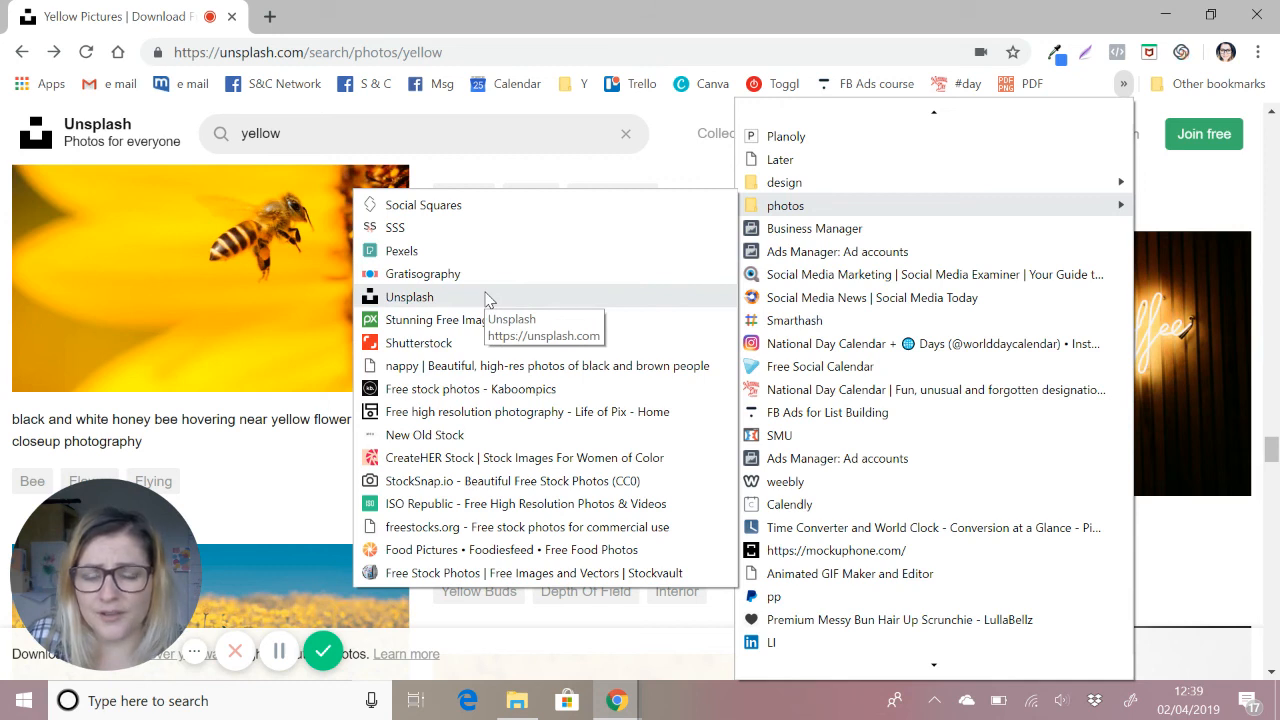
pyautogui.moveTo(504, 300)
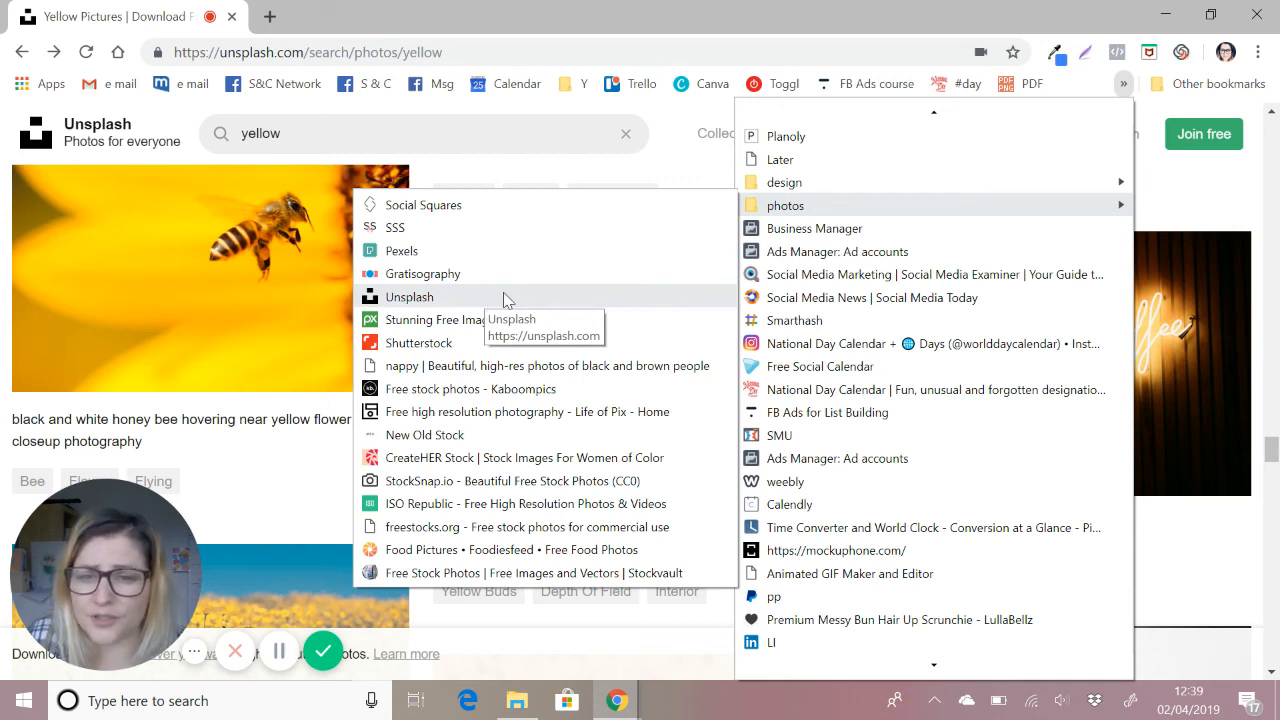